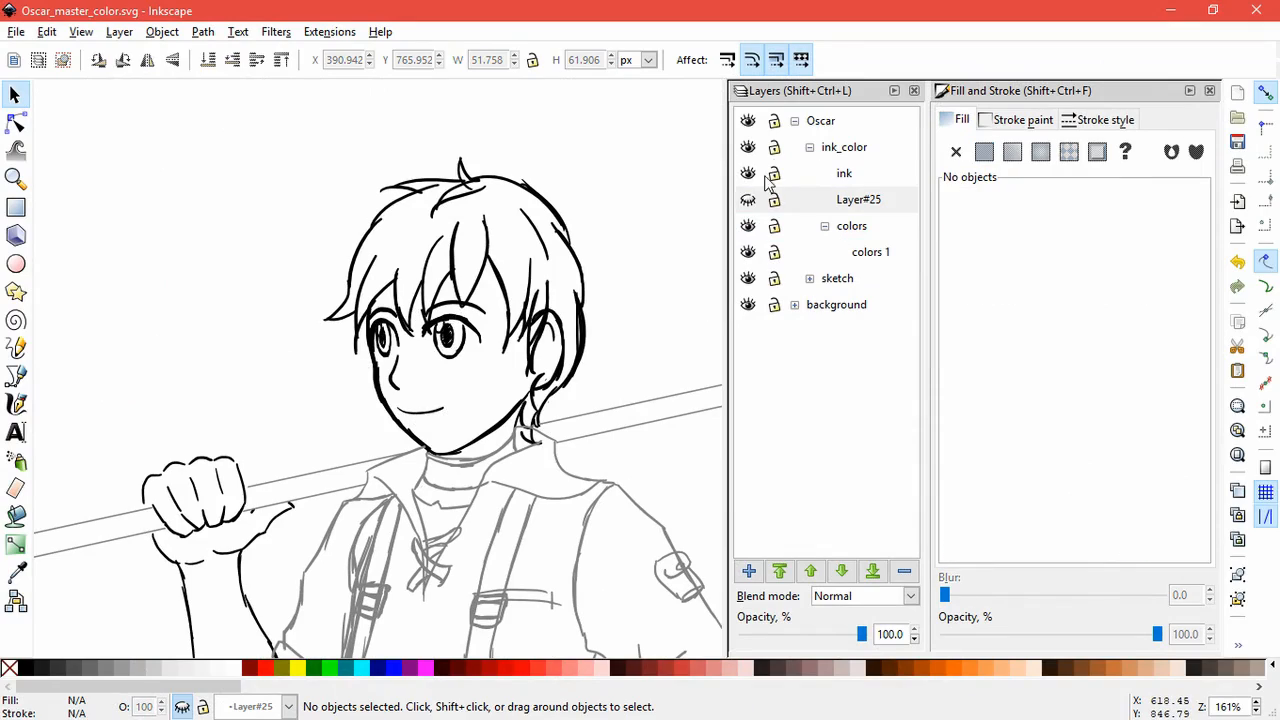
- Paste the sketch's head strokes in place on a new head_02 ink layer and hide the hair sublayer
click(858, 199)
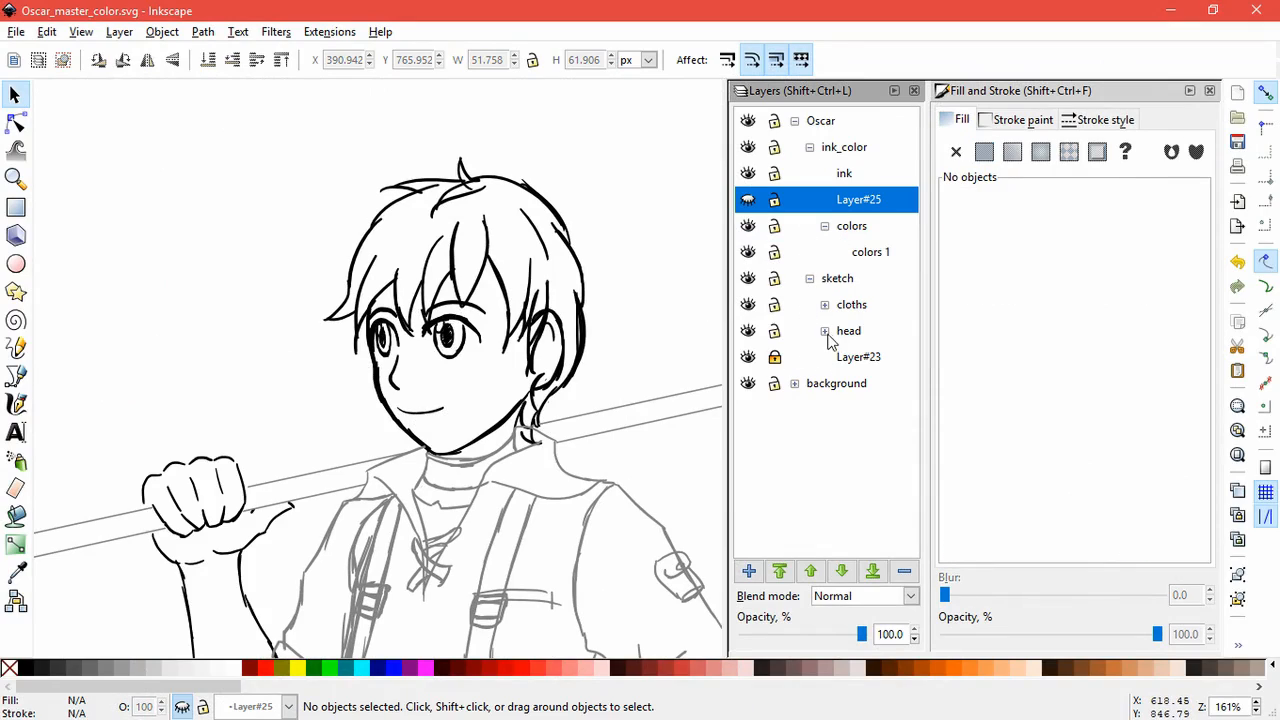
click(824, 331)
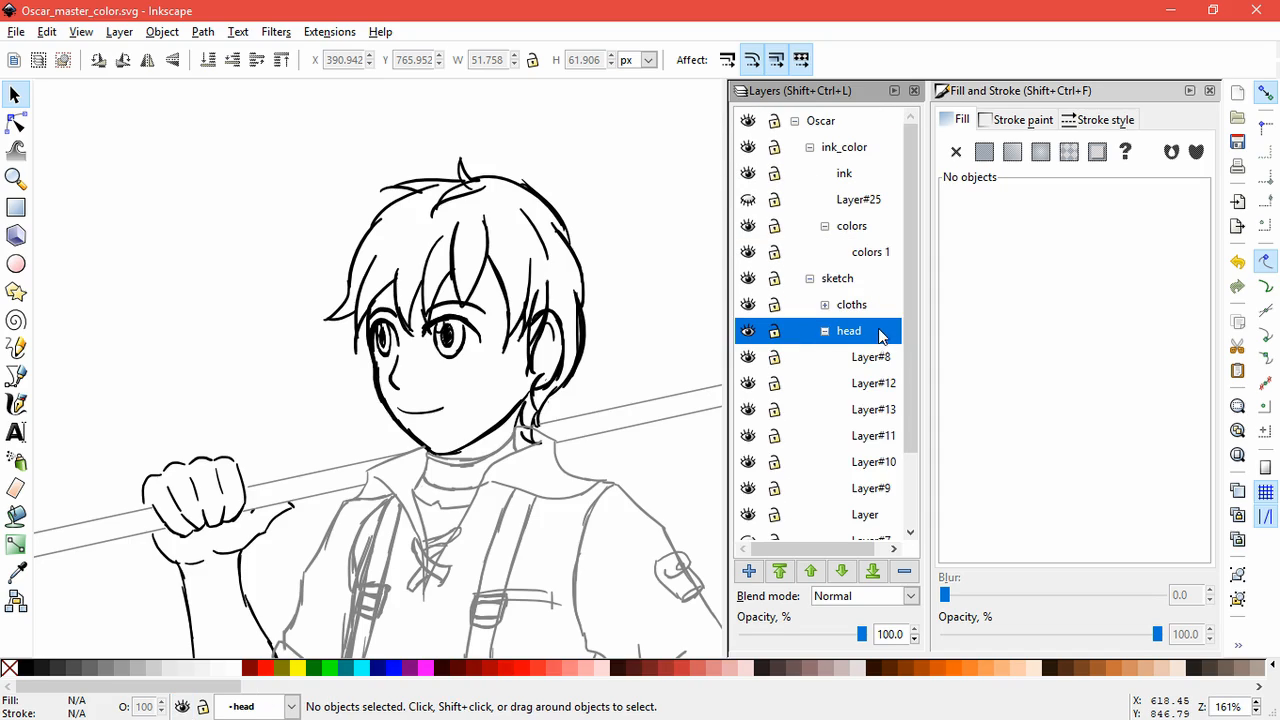
mouse_move(828, 336)
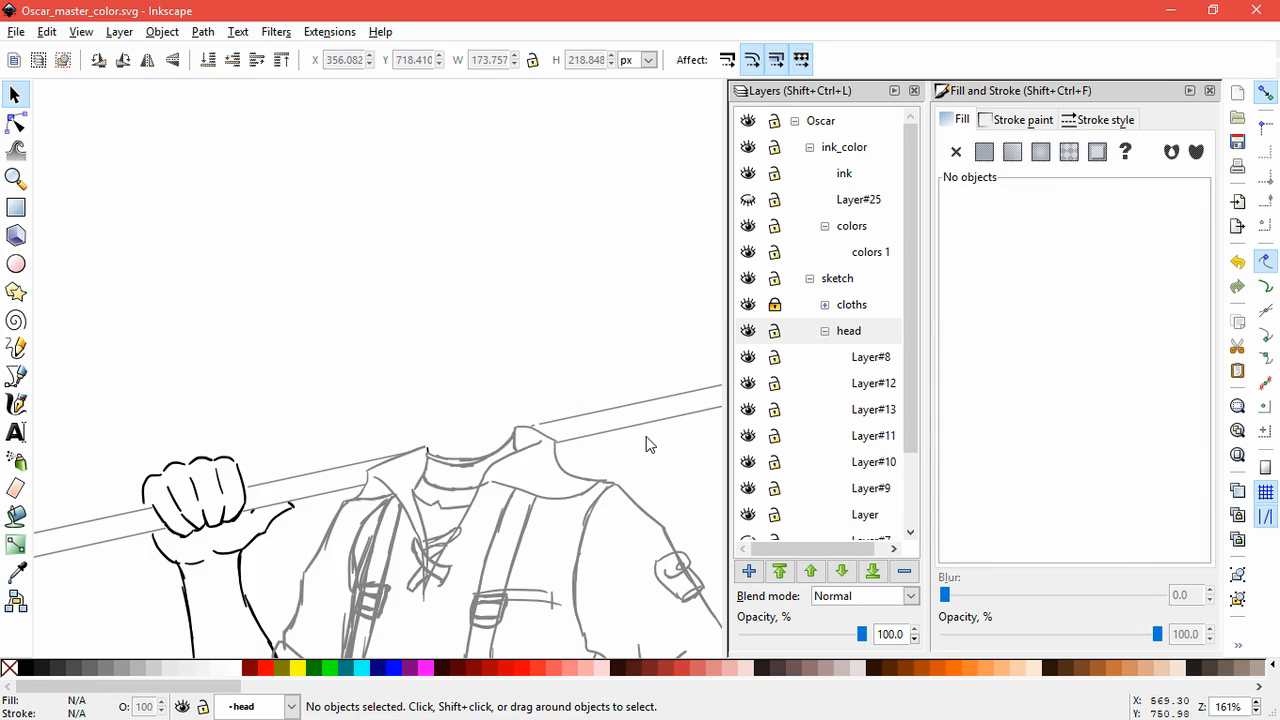
click(848, 330)
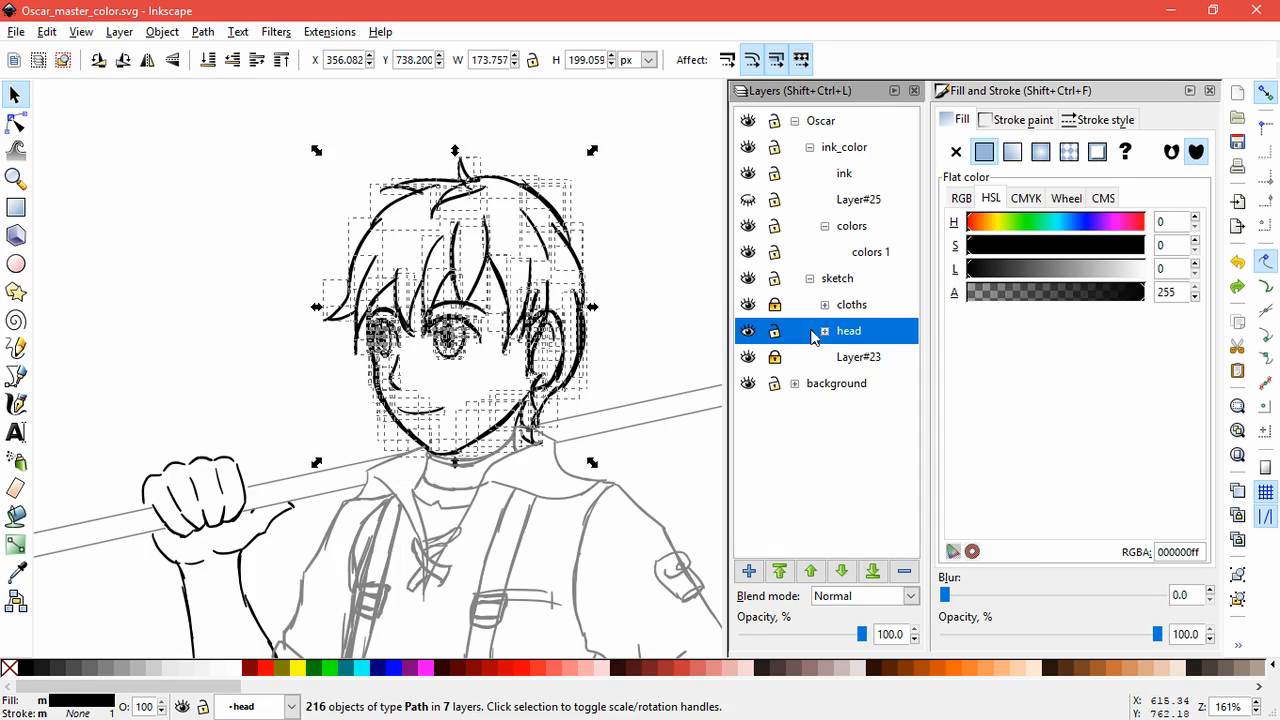
click(844, 173)
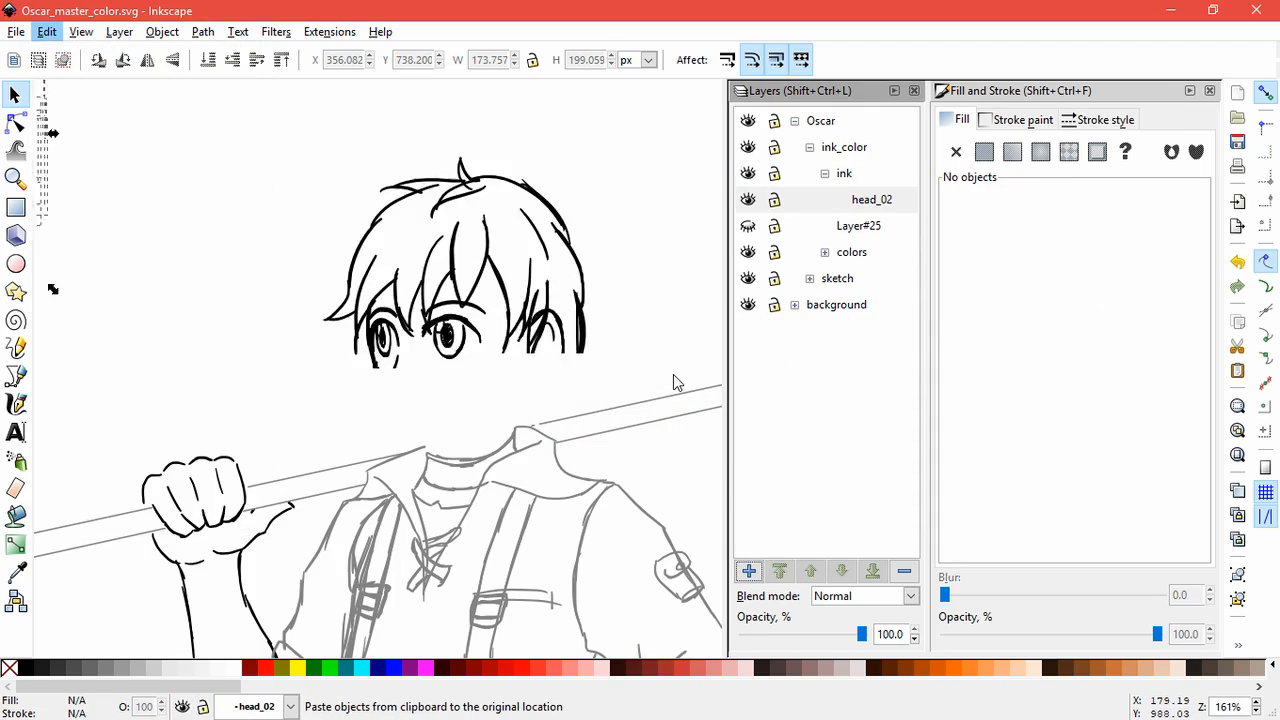
click(871, 199)
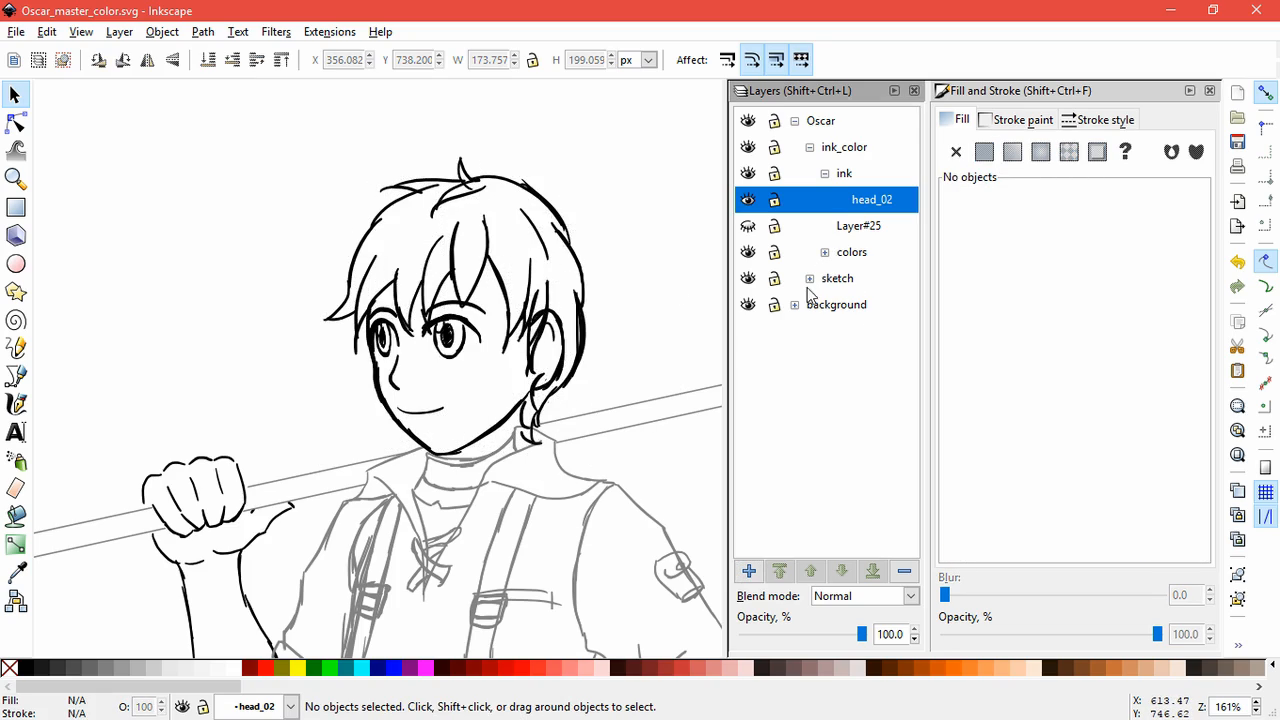
click(808, 278)
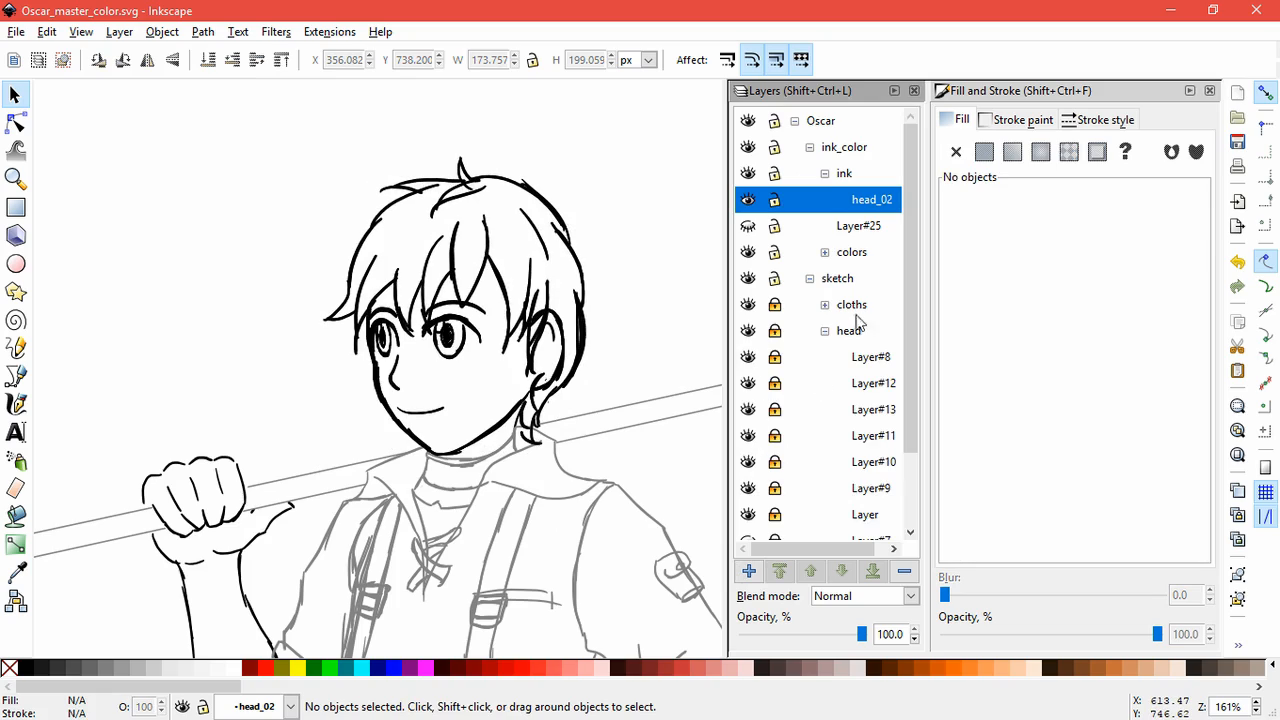
click(748, 199)
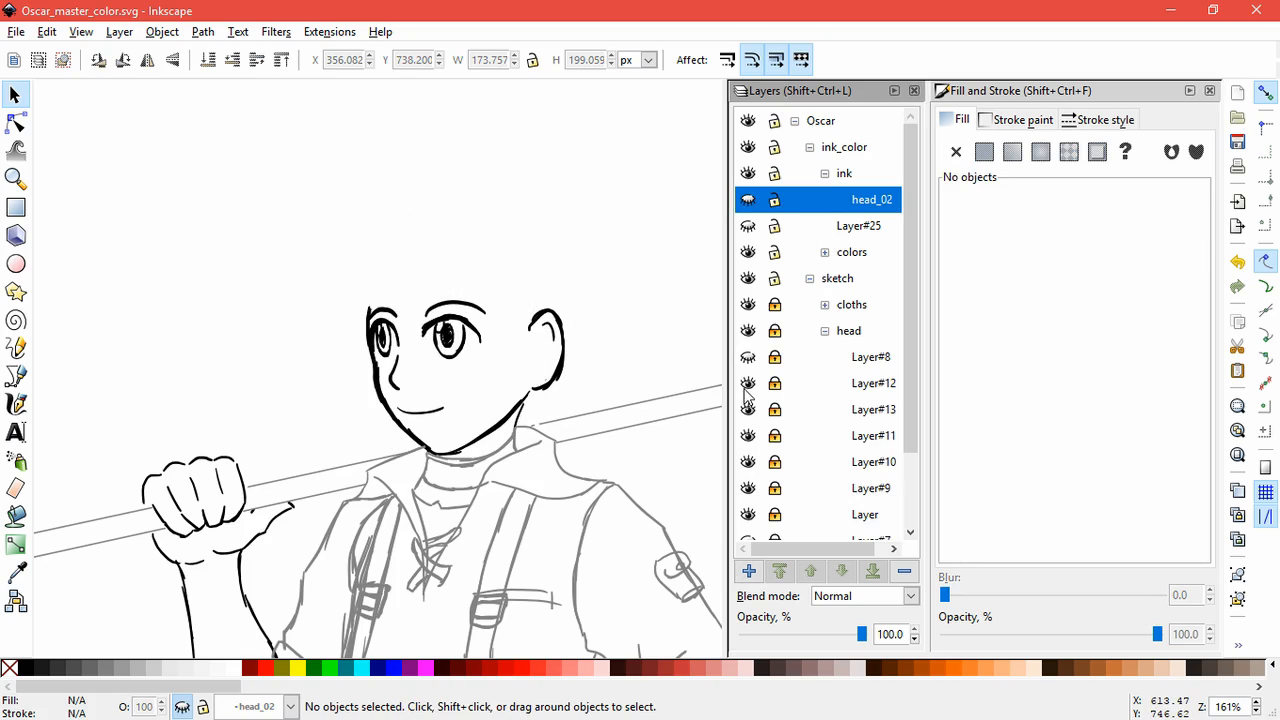
- Hide the sketch head layer and start inking the neck stroke beneath the hair
click(873, 383)
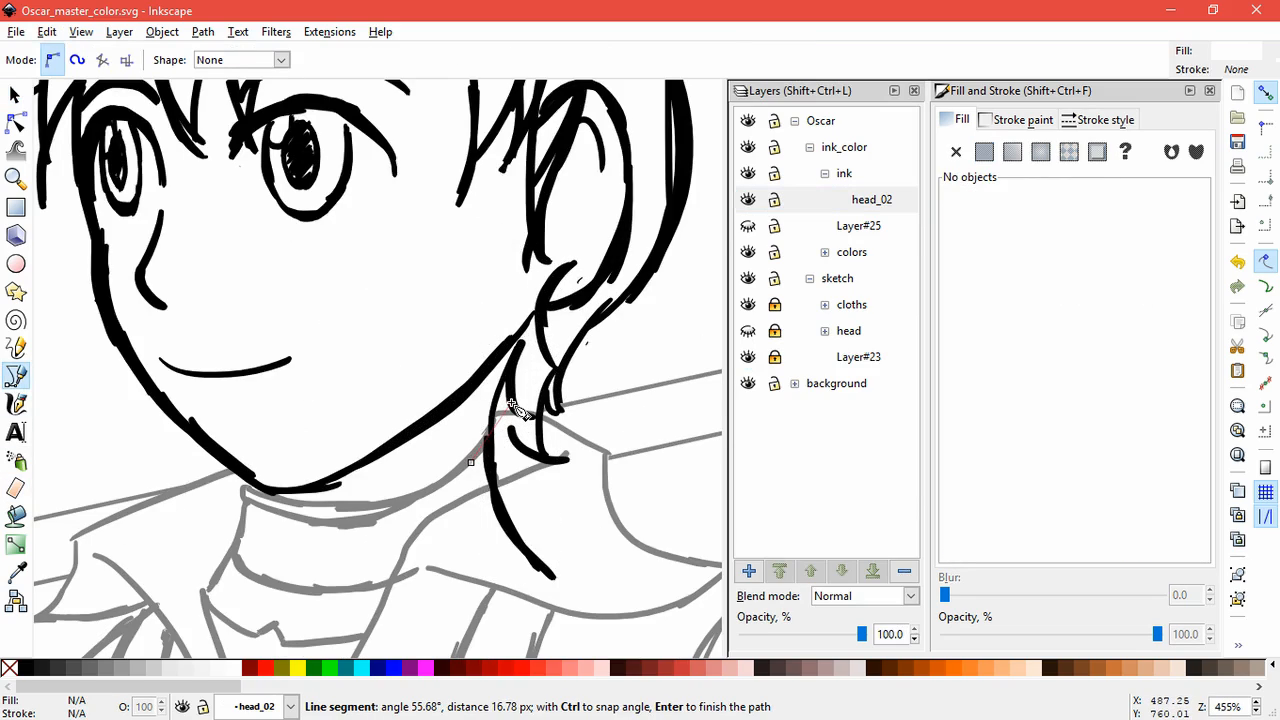
click(15, 94)
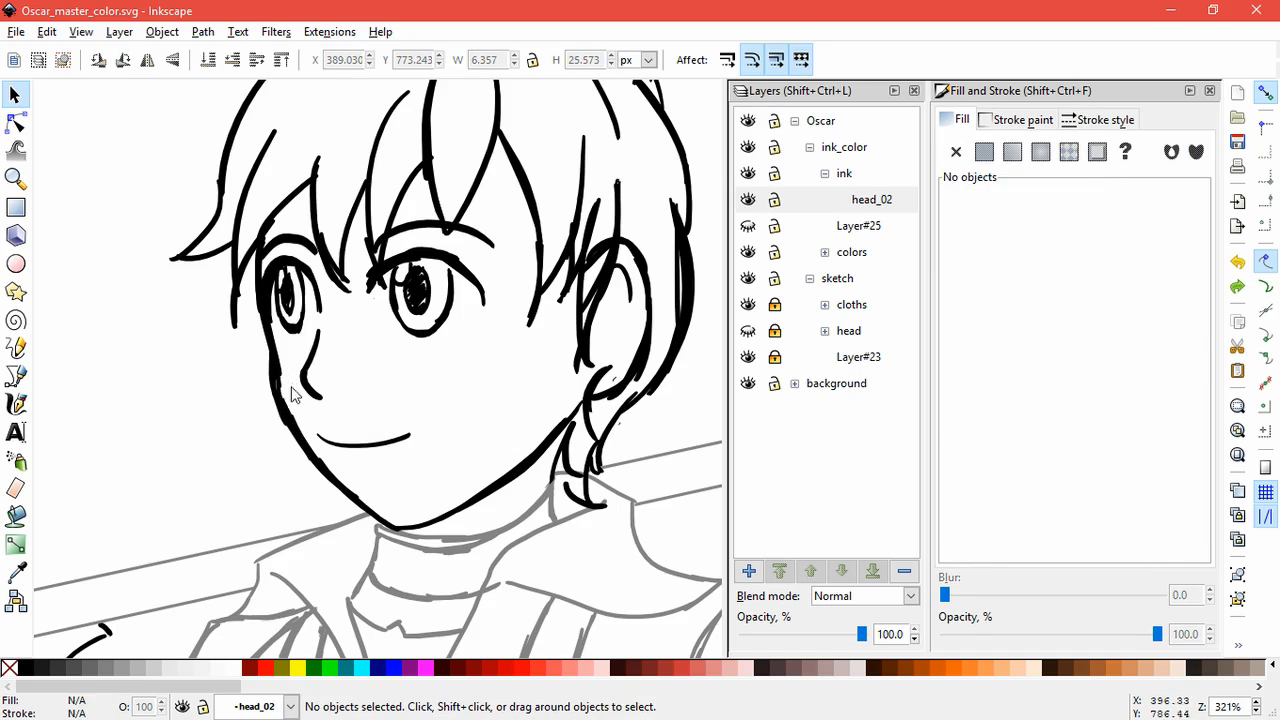
- Ink the nose and left-eye strokes on Layer#1 and drag the nose stroke into place
click(248, 355)
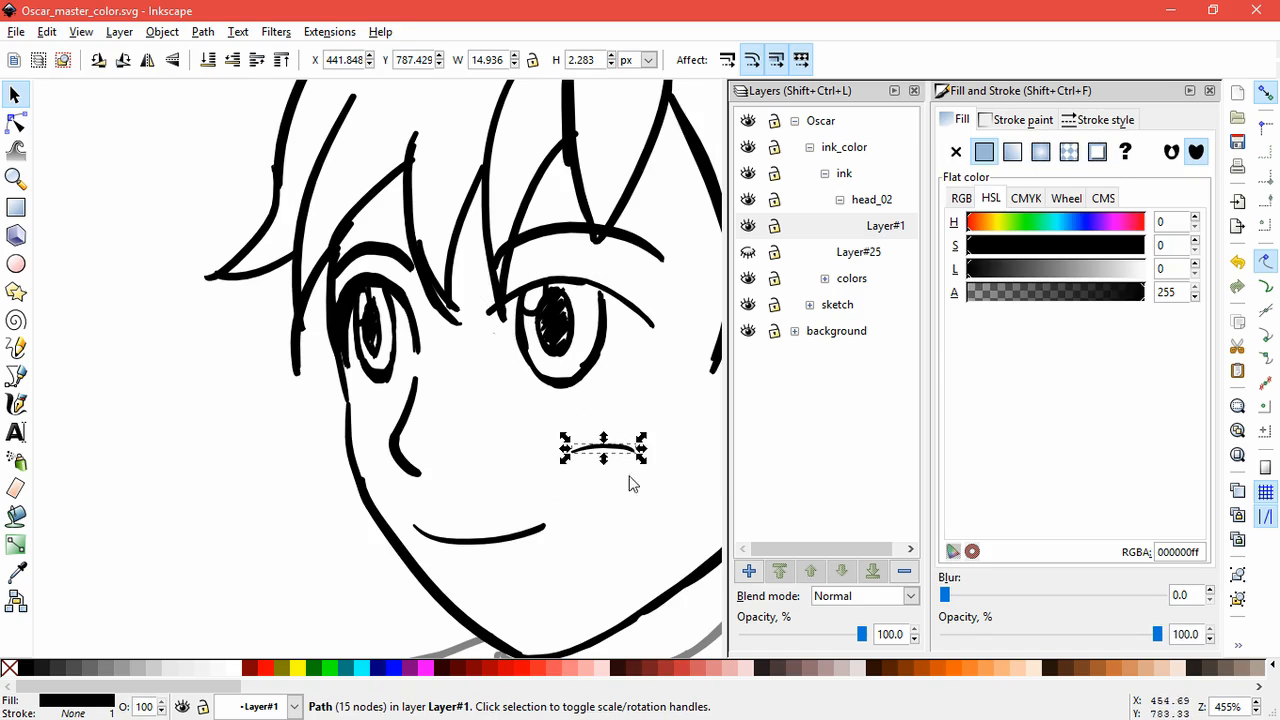
drag(603, 450, 595, 295)
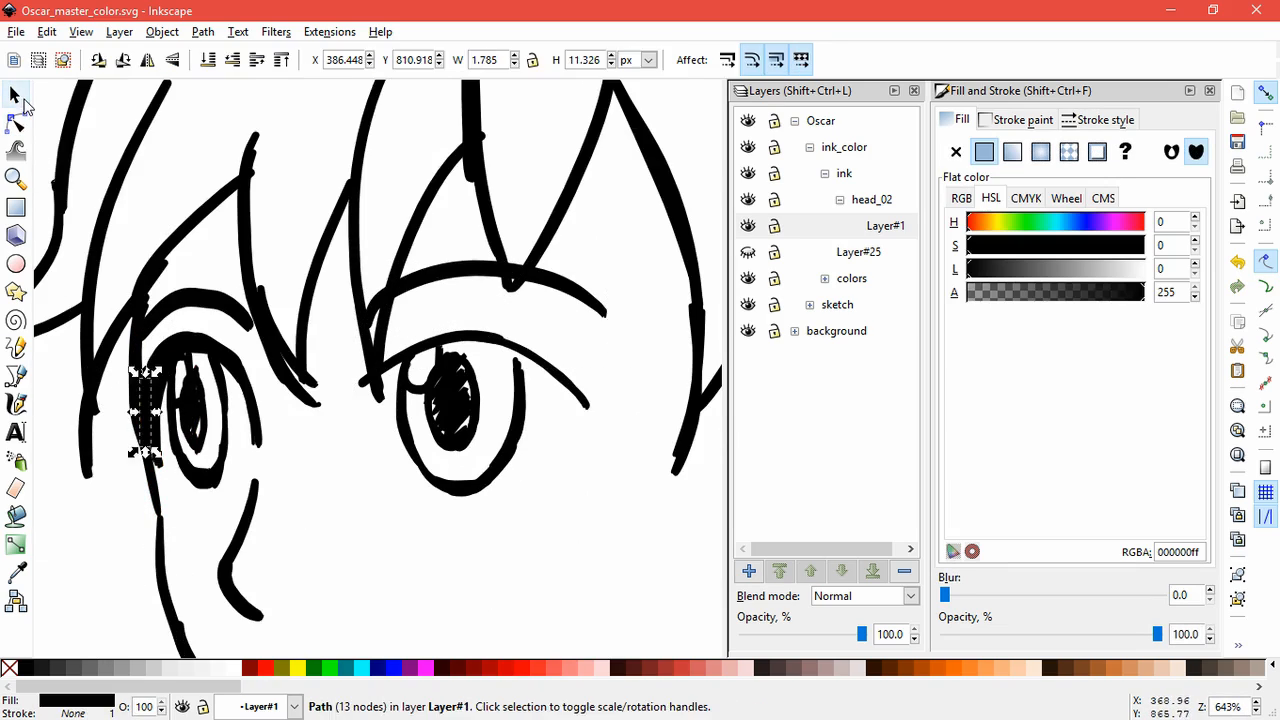
- Adjust the jaw strokes and zoom in on the slender stroke beside the left eye
click(355, 500)
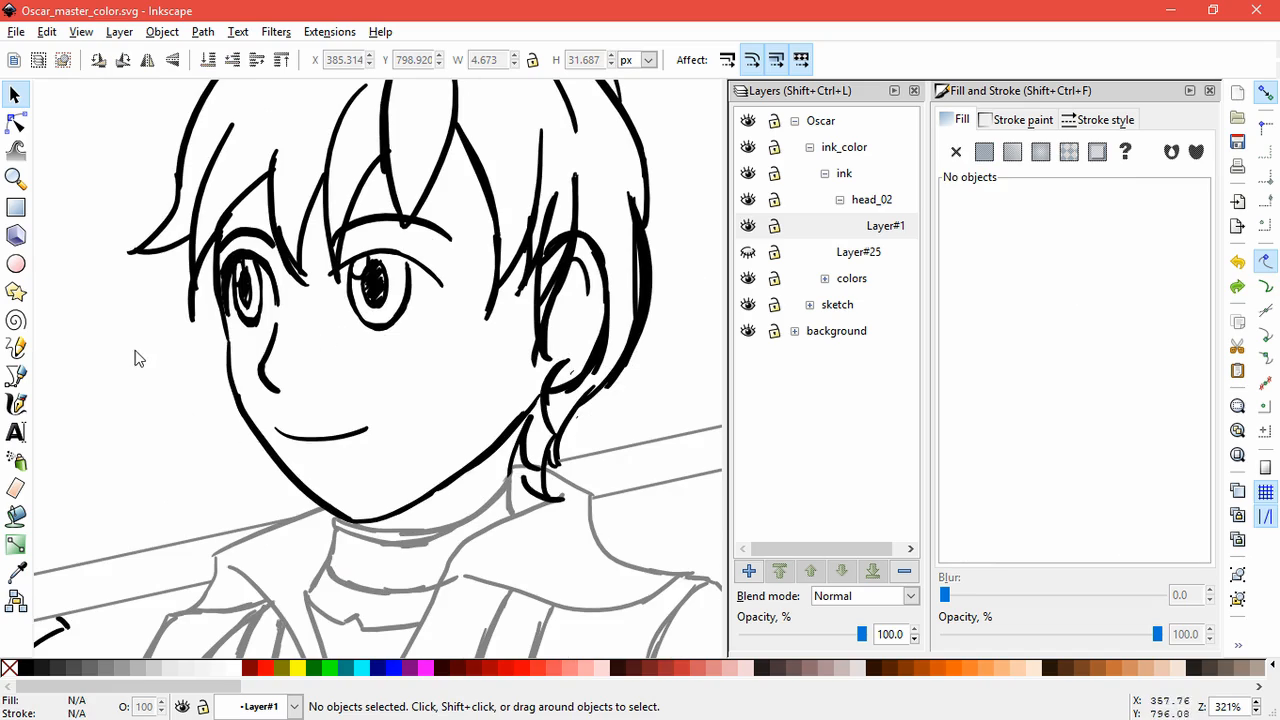
click(210, 255)
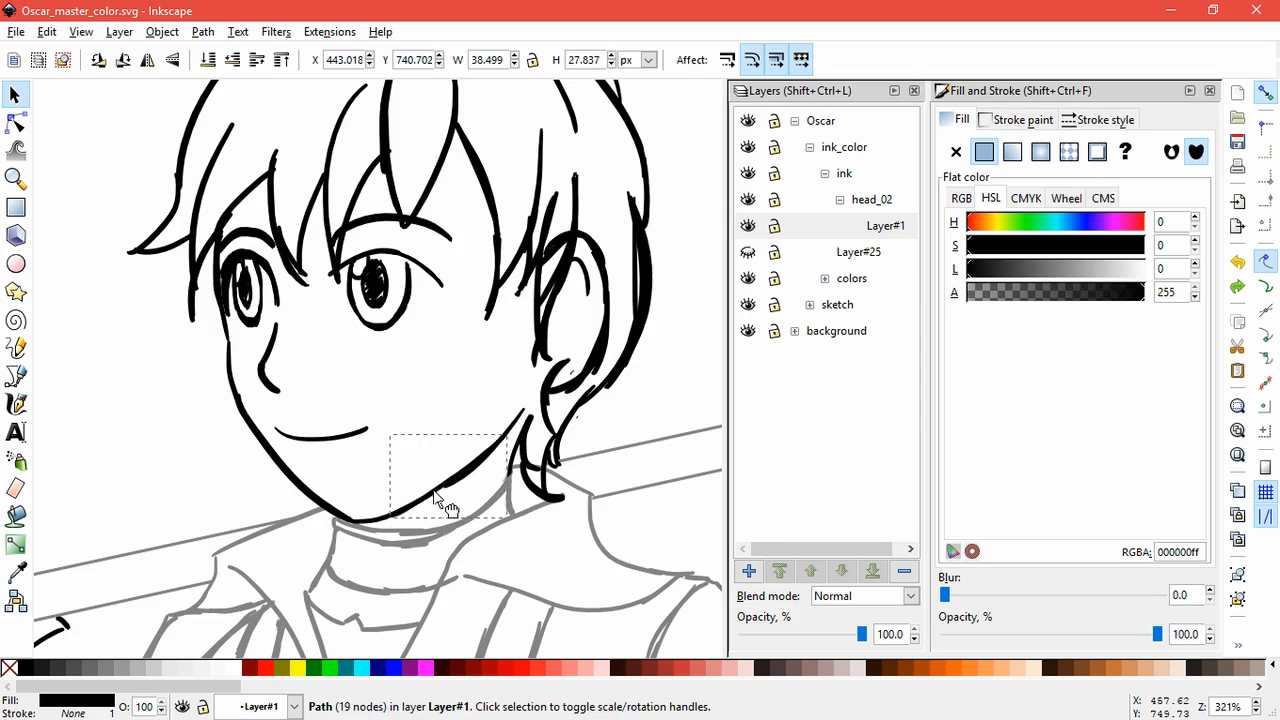
click(15, 124)
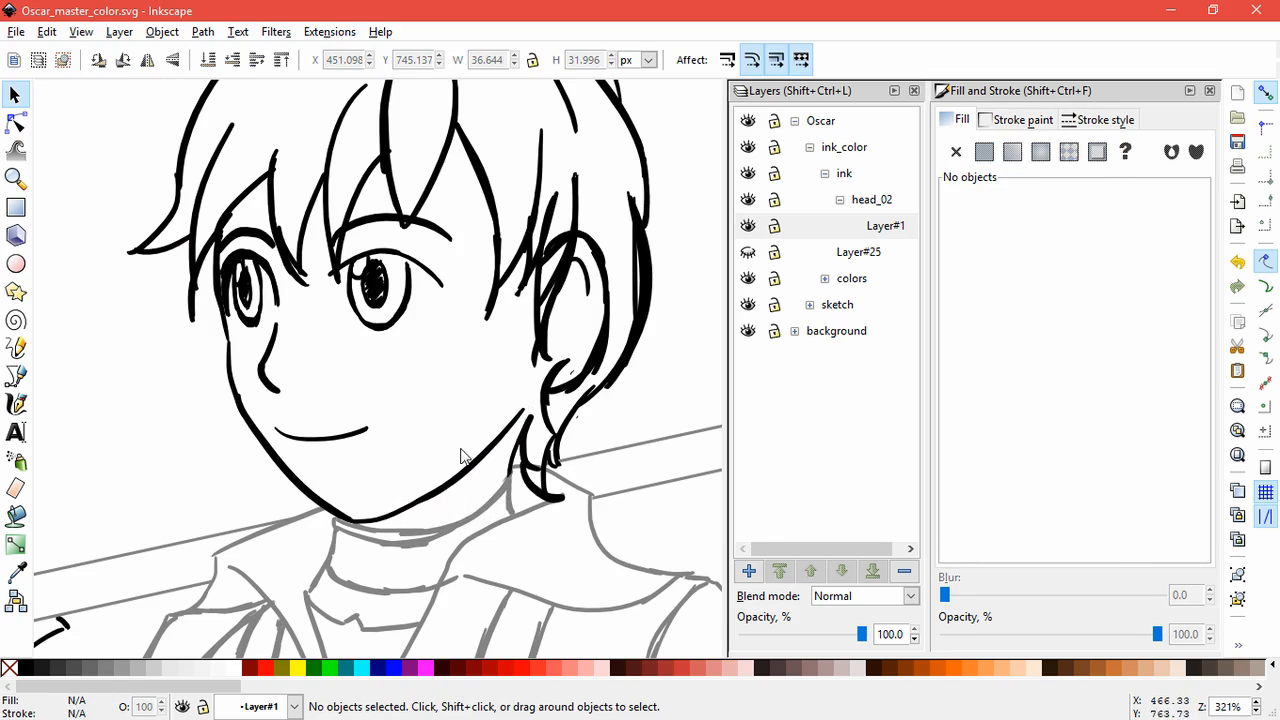
scroll(down, 3)
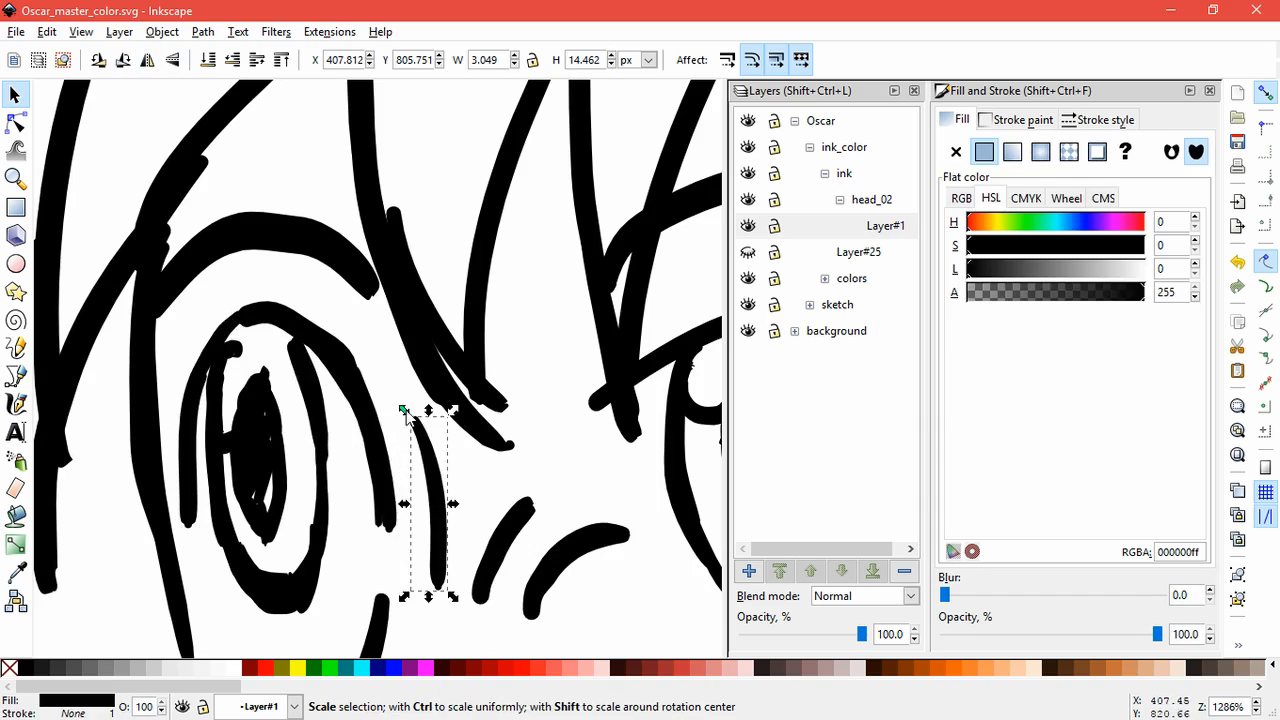
- Skew the right-hand pupil strokes to fit the eye and nudge the left-hand pupil into position
click(245, 390)
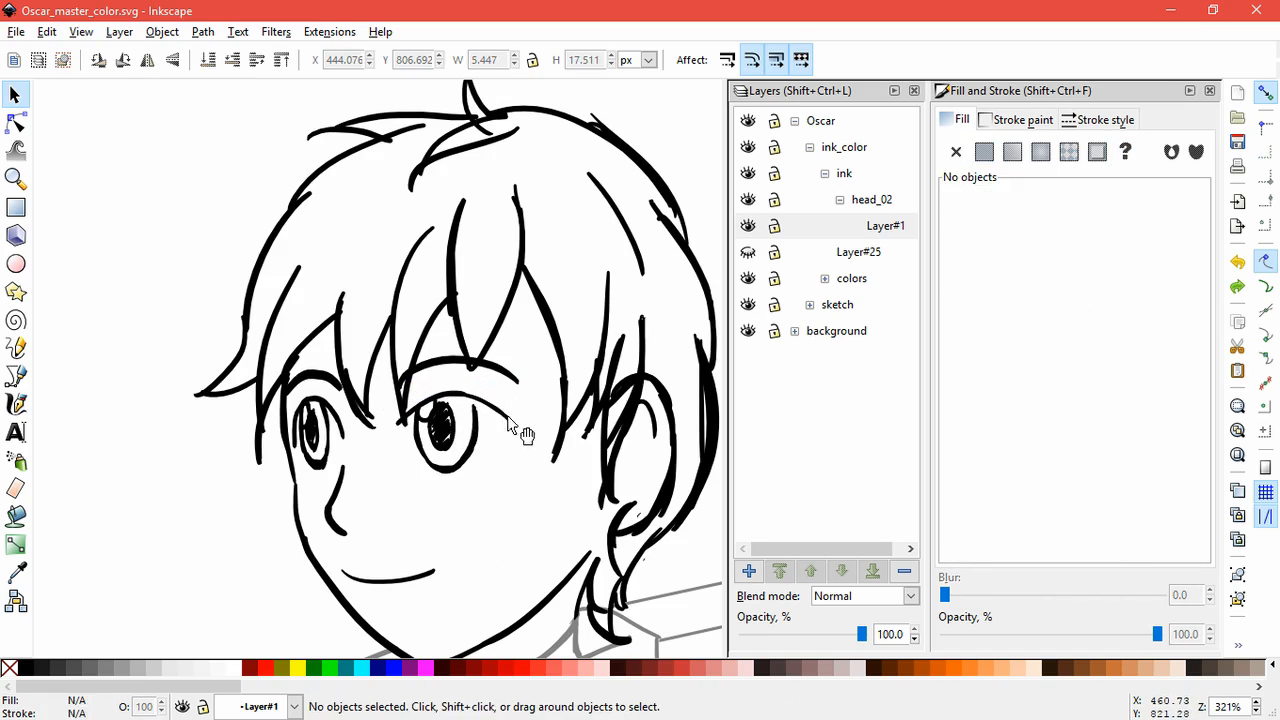
click(470, 400)
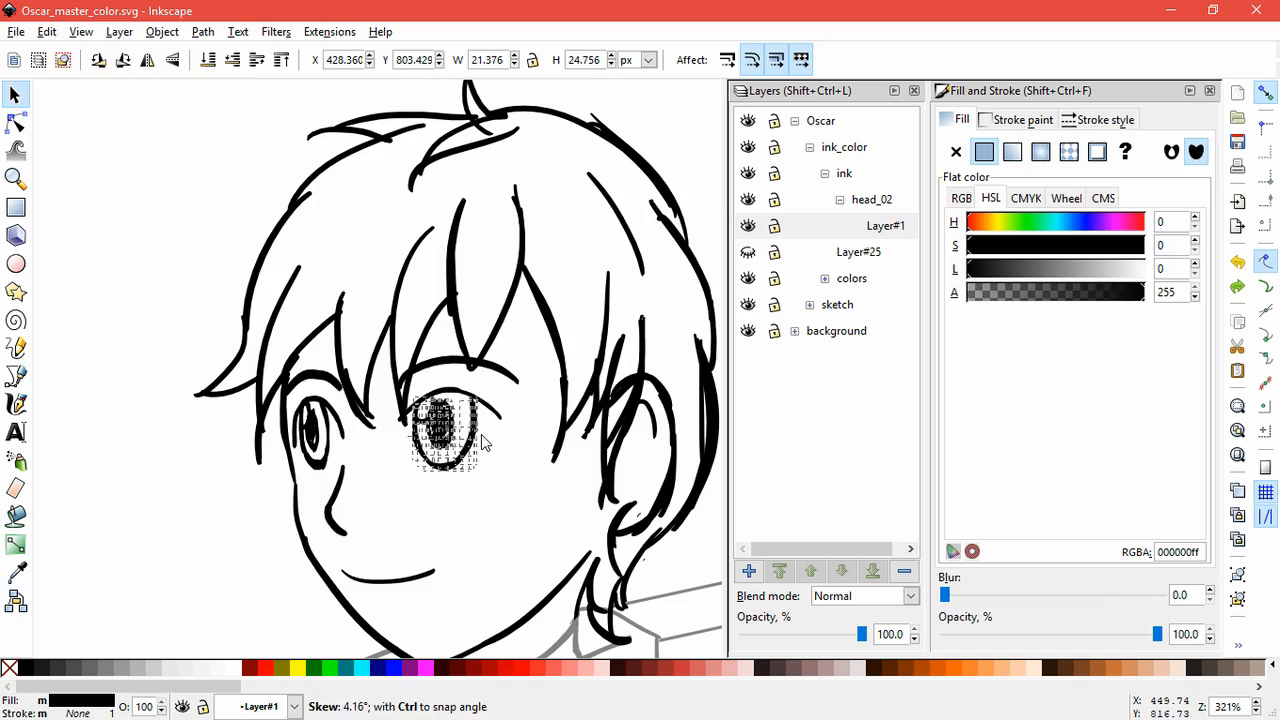
drag(445, 435, 318, 440)
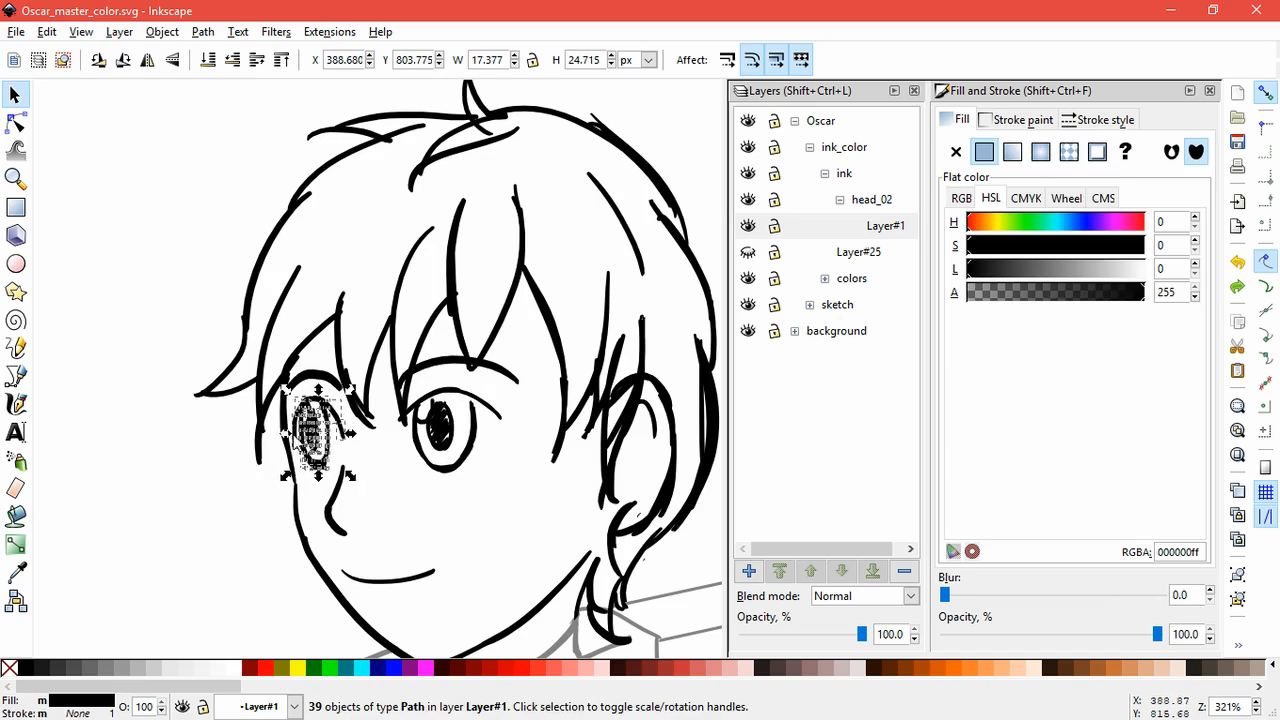
click(389, 489)
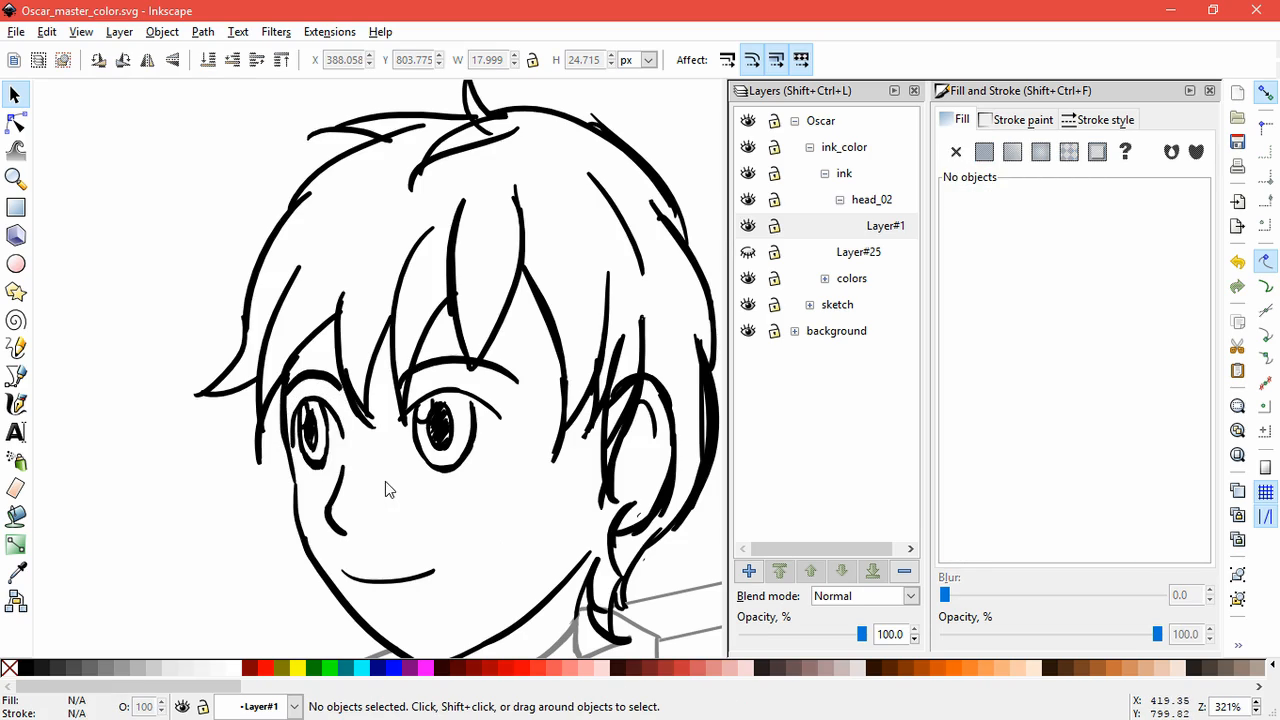
click(320, 435)
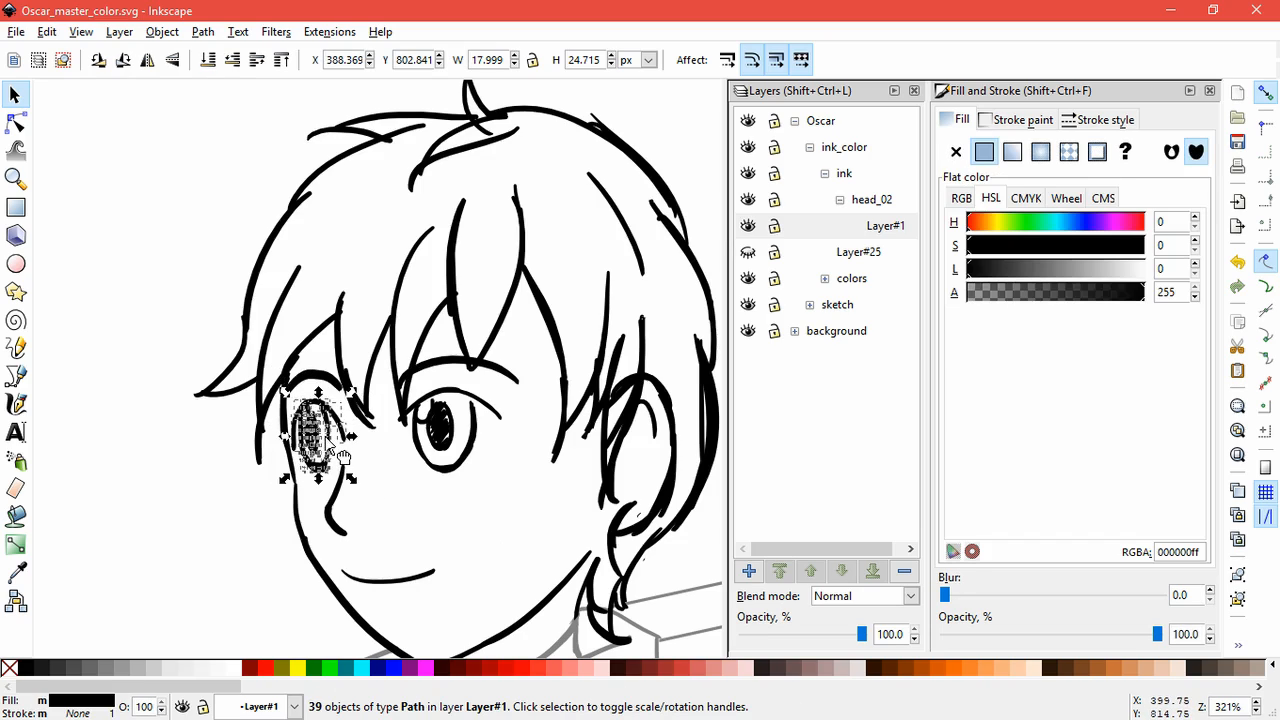
drag(320, 435, 330, 390)
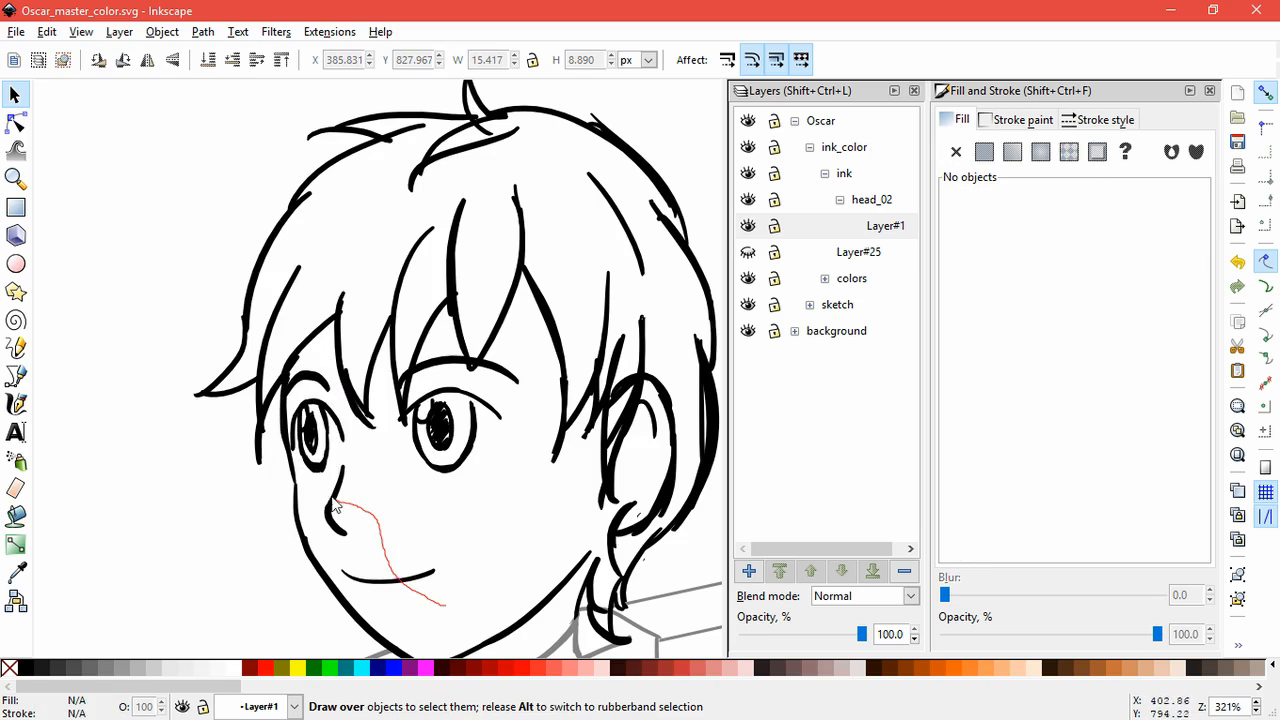
- Touch-select the detail strokes in both eyes, deselecting and reselecting the far eye
drag(340, 505, 440, 360)
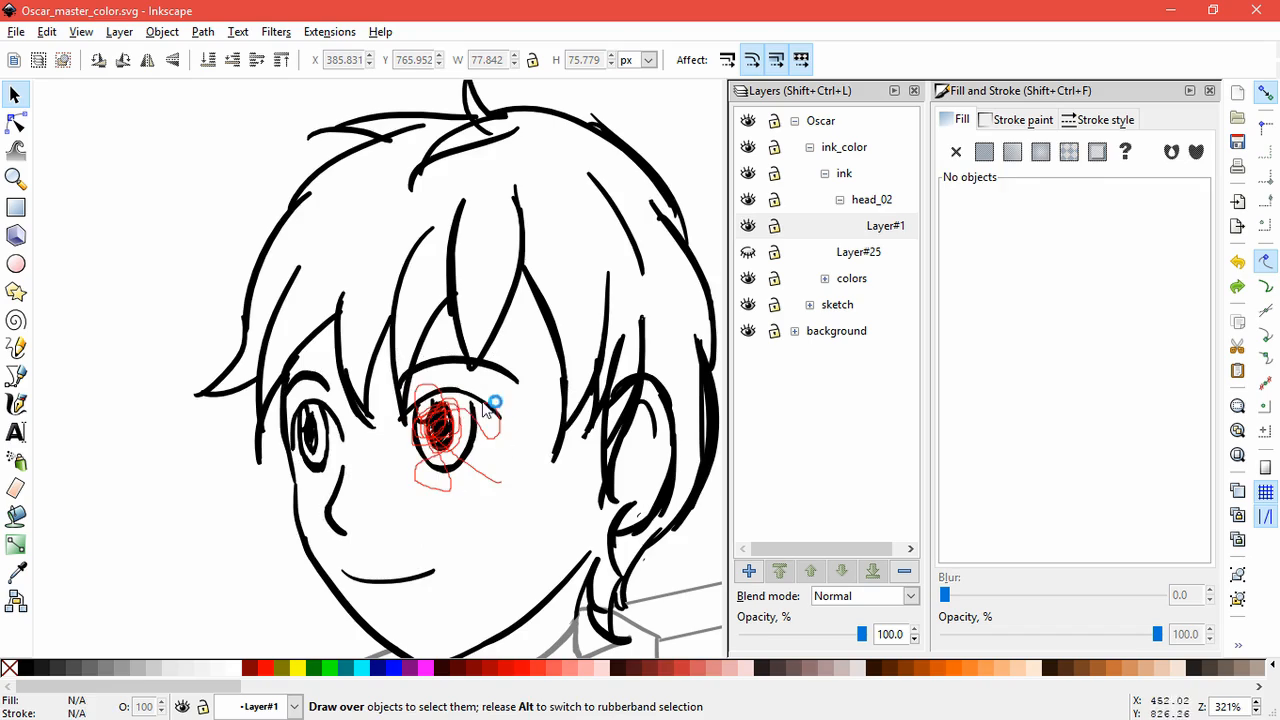
drag(490, 400, 340, 460)
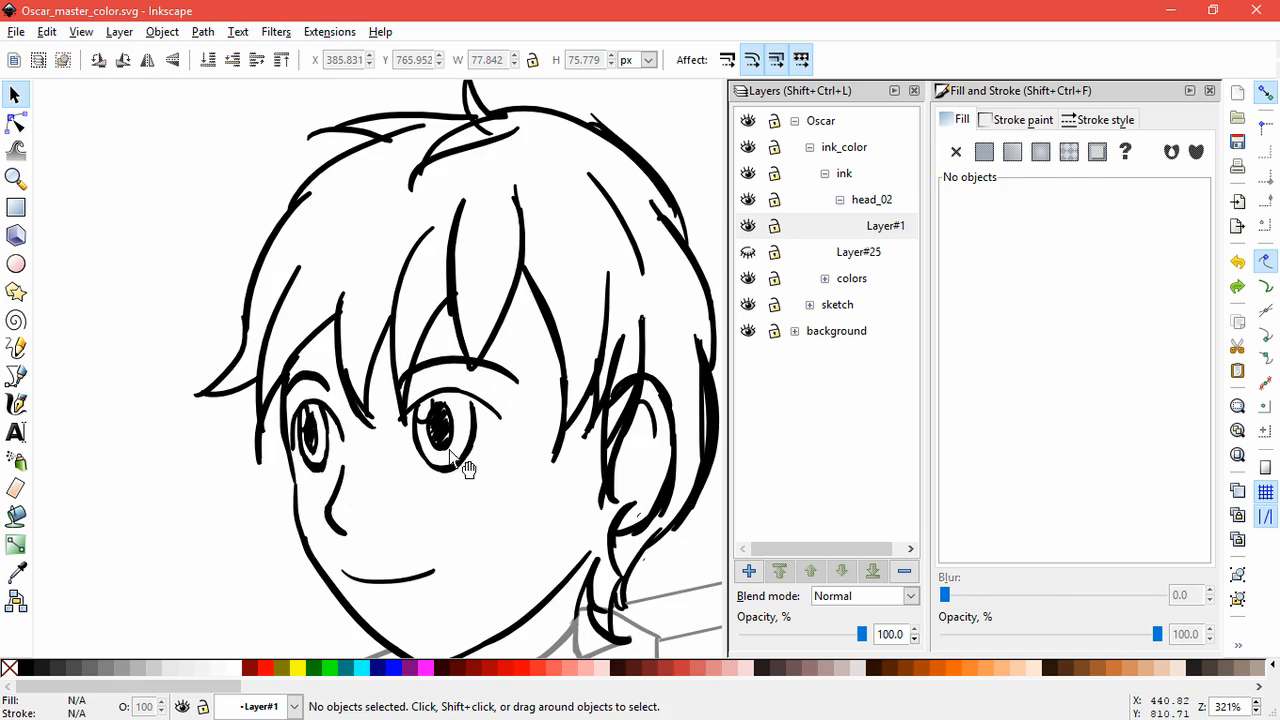
click(46, 31)
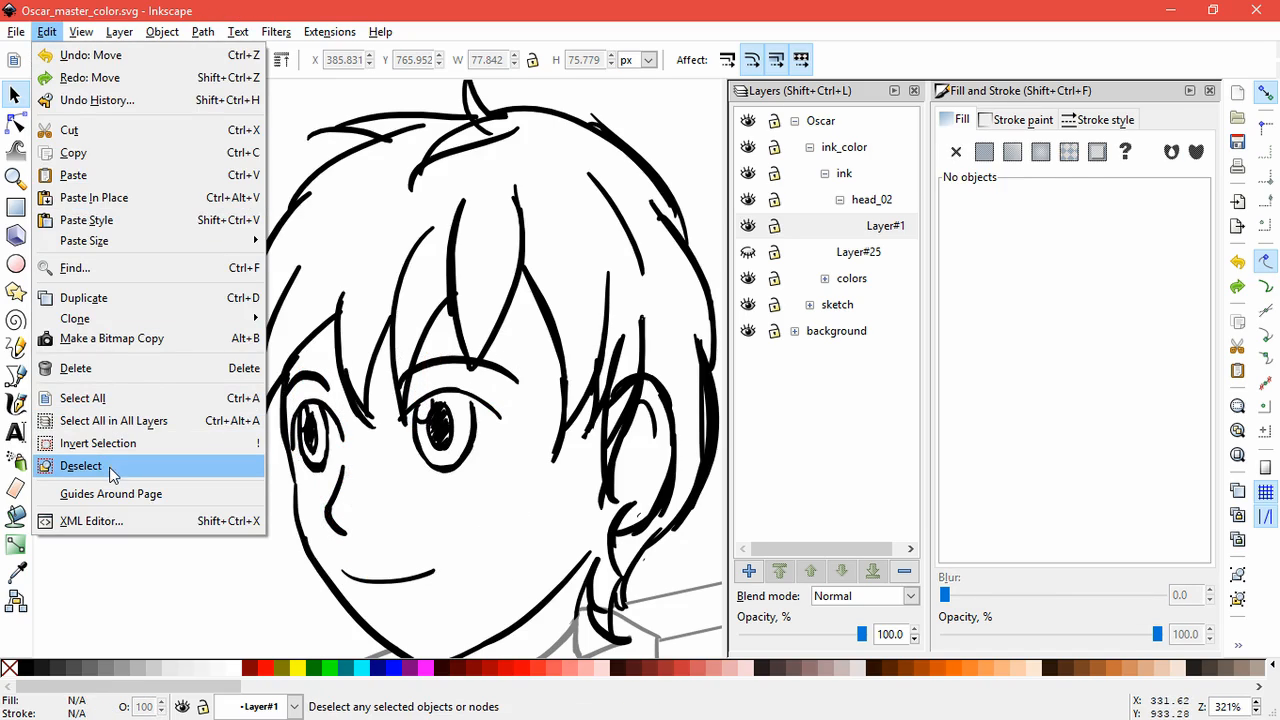
click(81, 466)
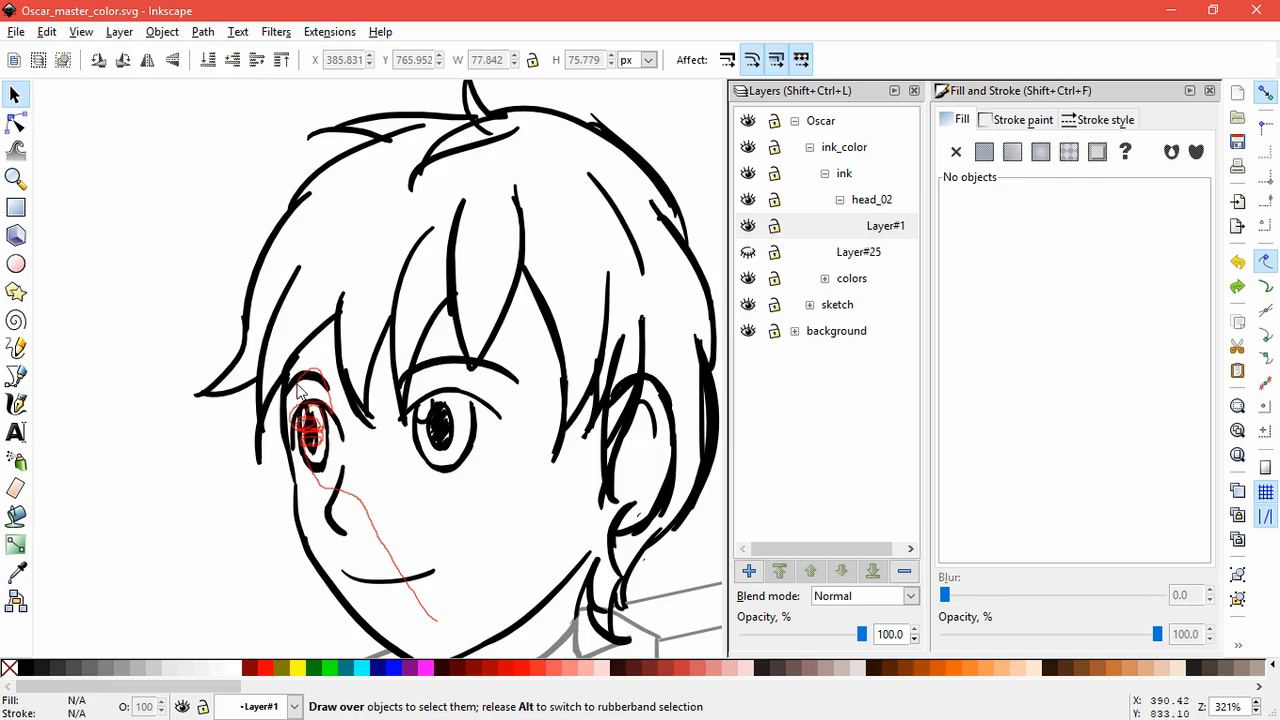
drag(310, 440, 450, 440)
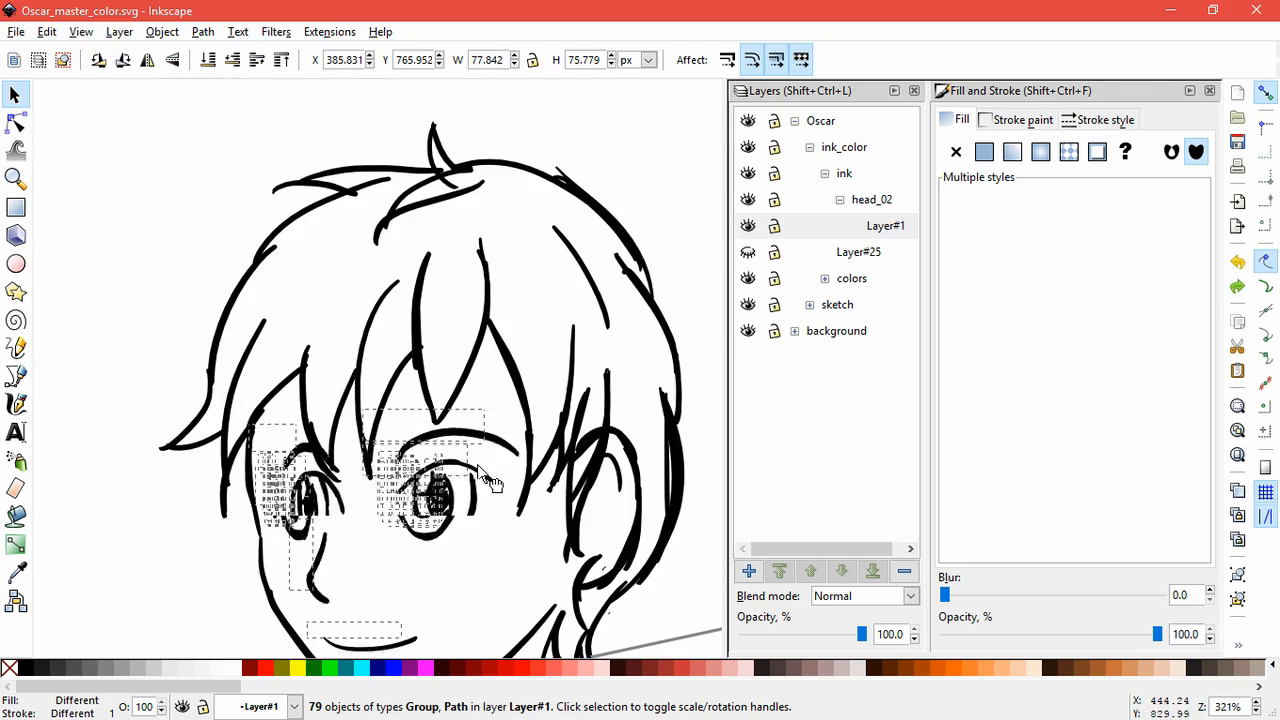
- Add Layer#2 below the current layer and move the eye and mouth details onto it
click(743, 395)
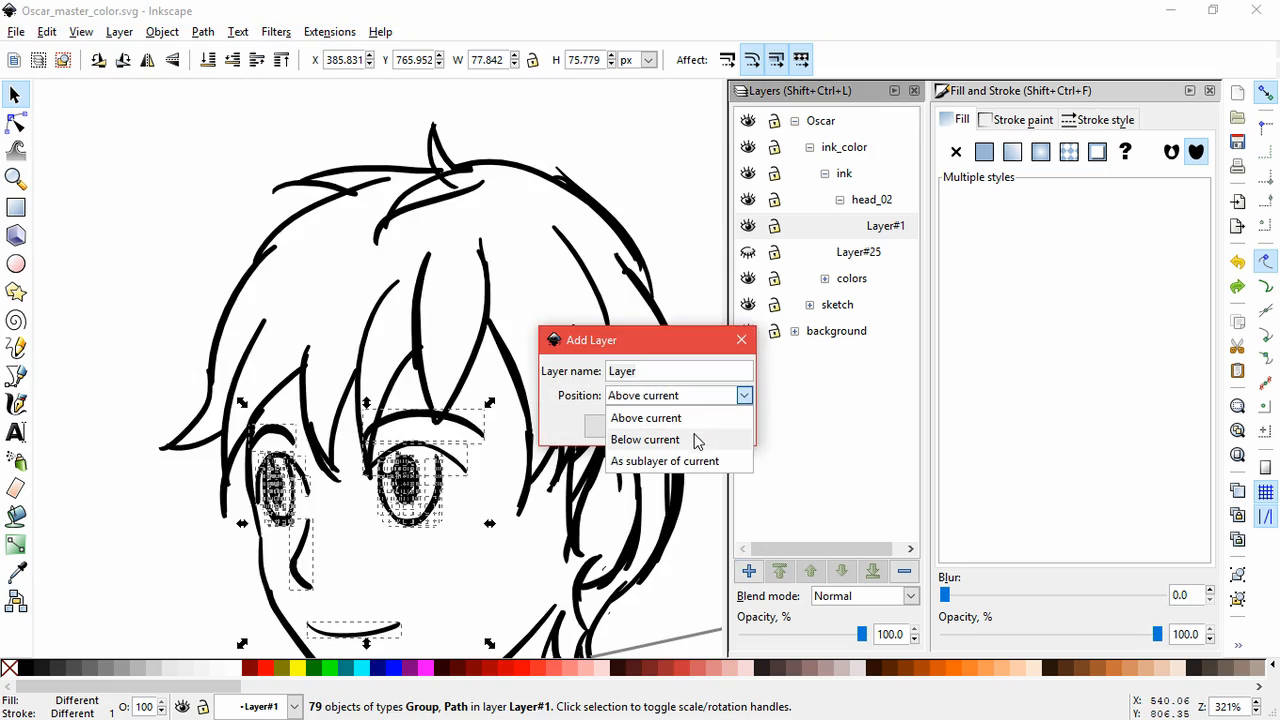
click(645, 417)
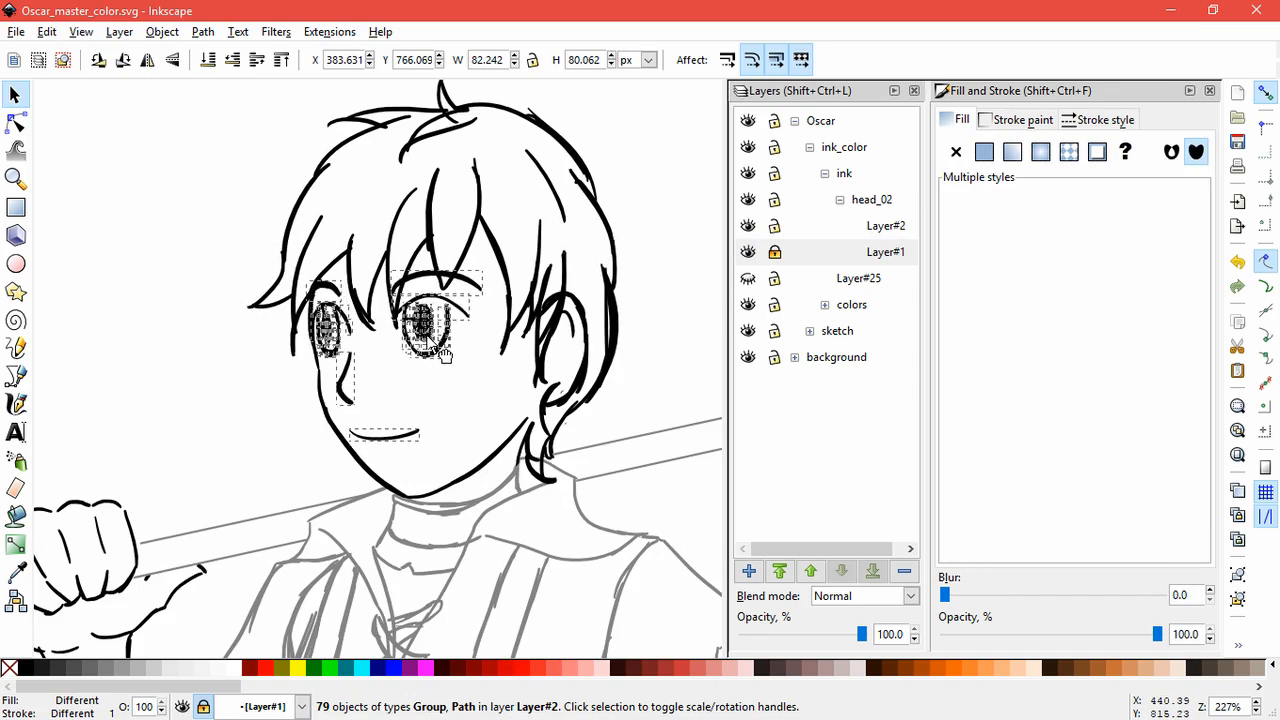
click(490, 403)
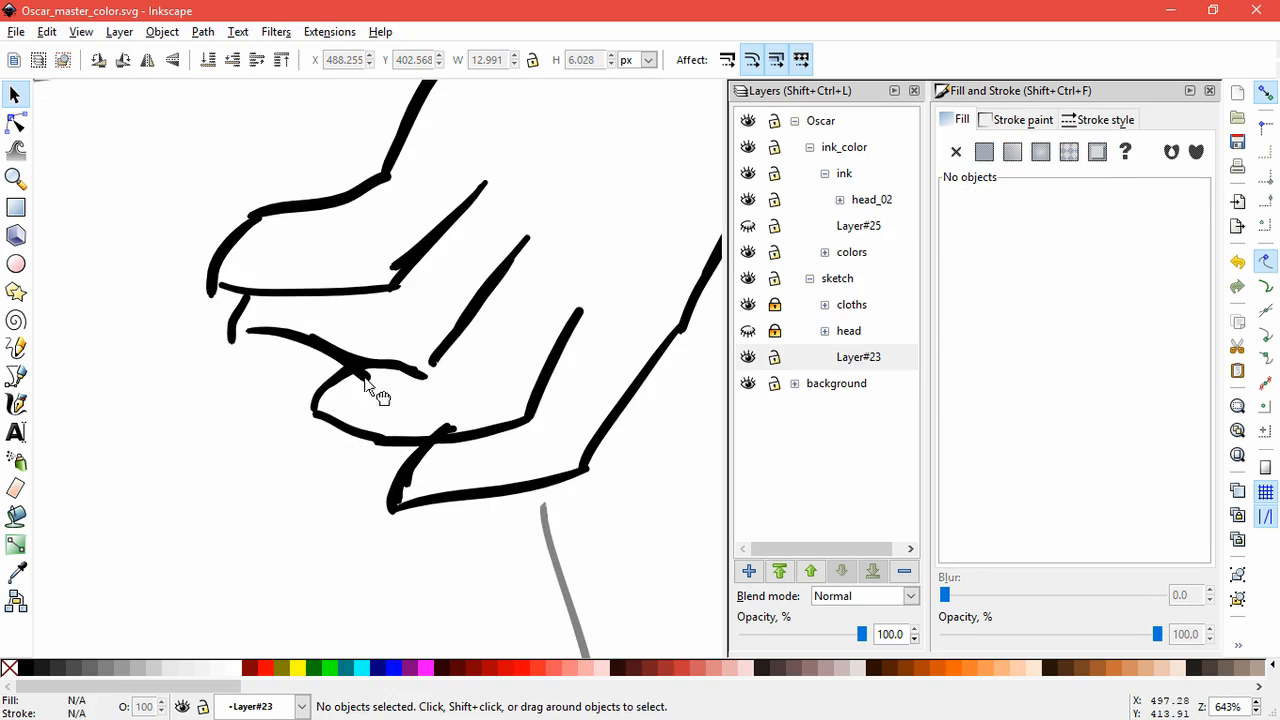
- Fit the full figure on screen and expand the cloths group in the sketch layer
click(360, 370)
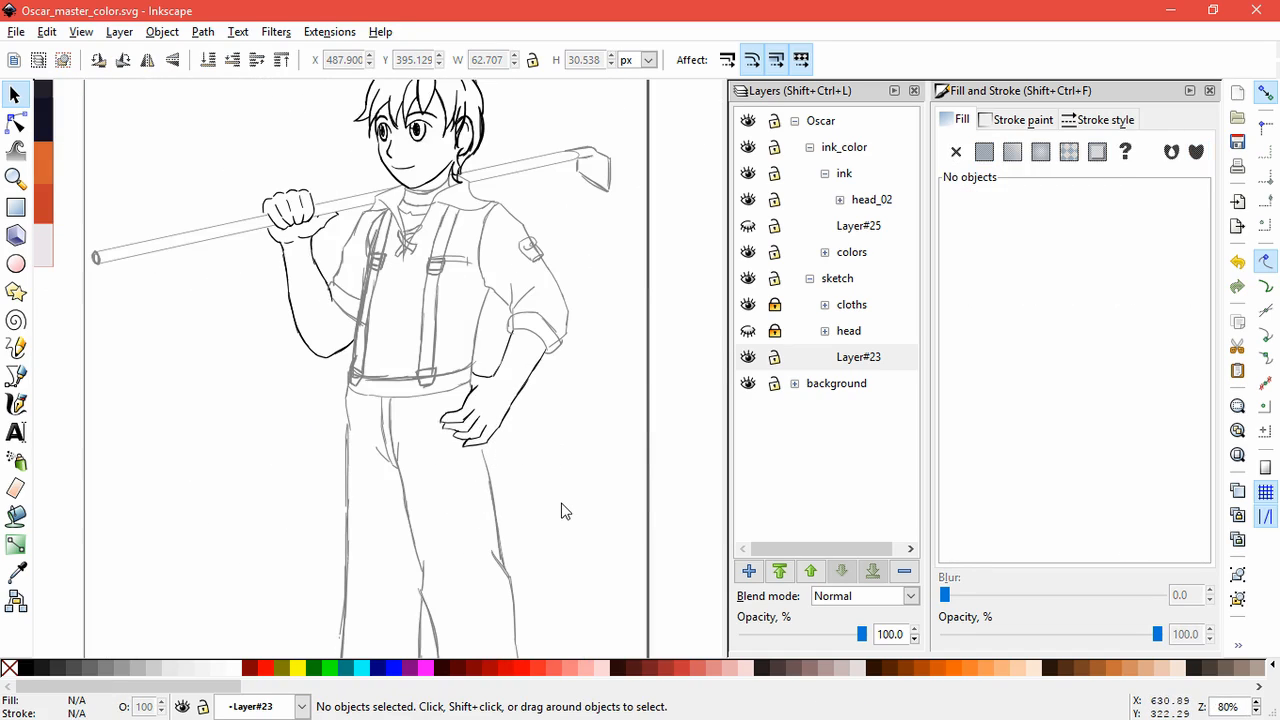
click(858, 357)
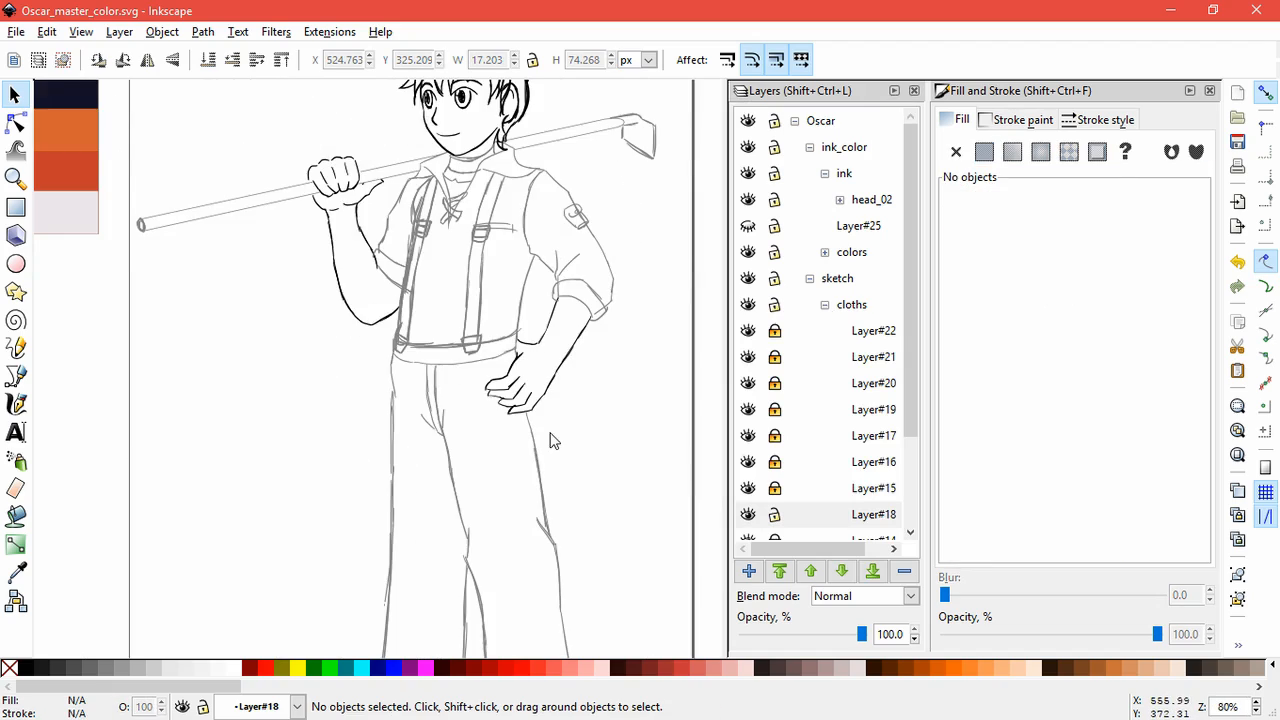
click(873, 394)
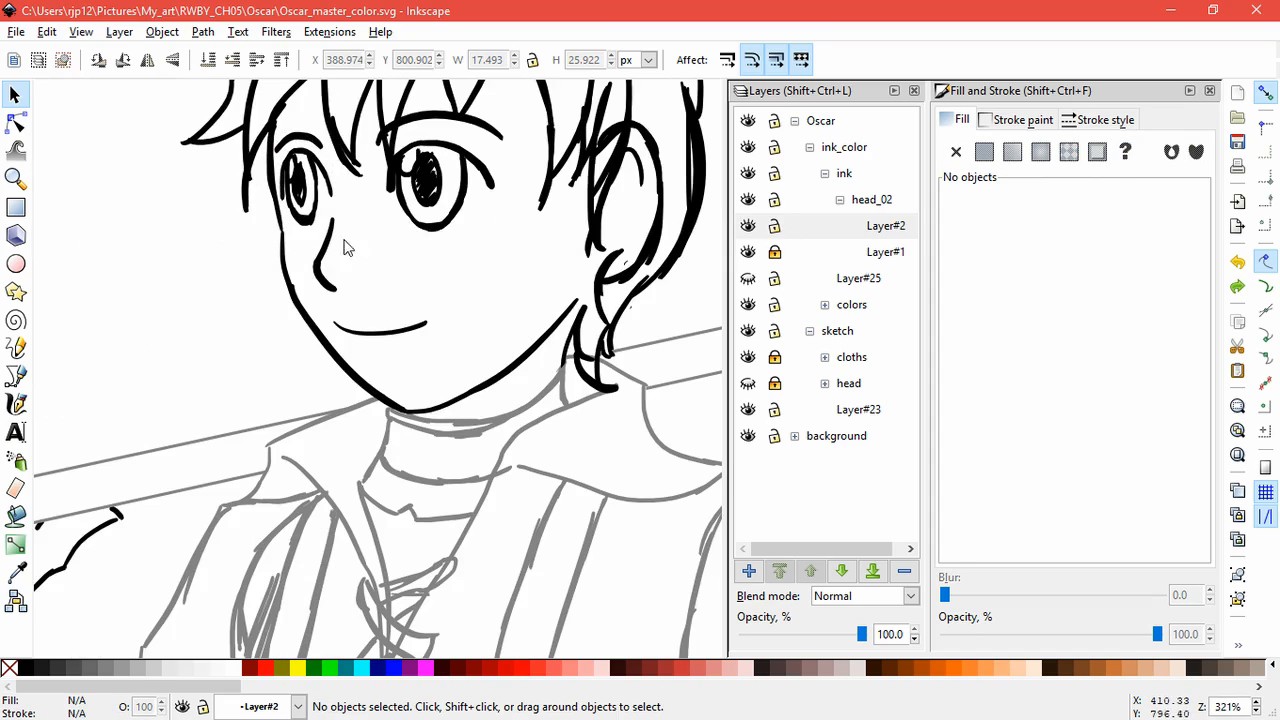
- Skew the far eye's pupil and iris strokes to fit inside its angled outline
click(300, 190)
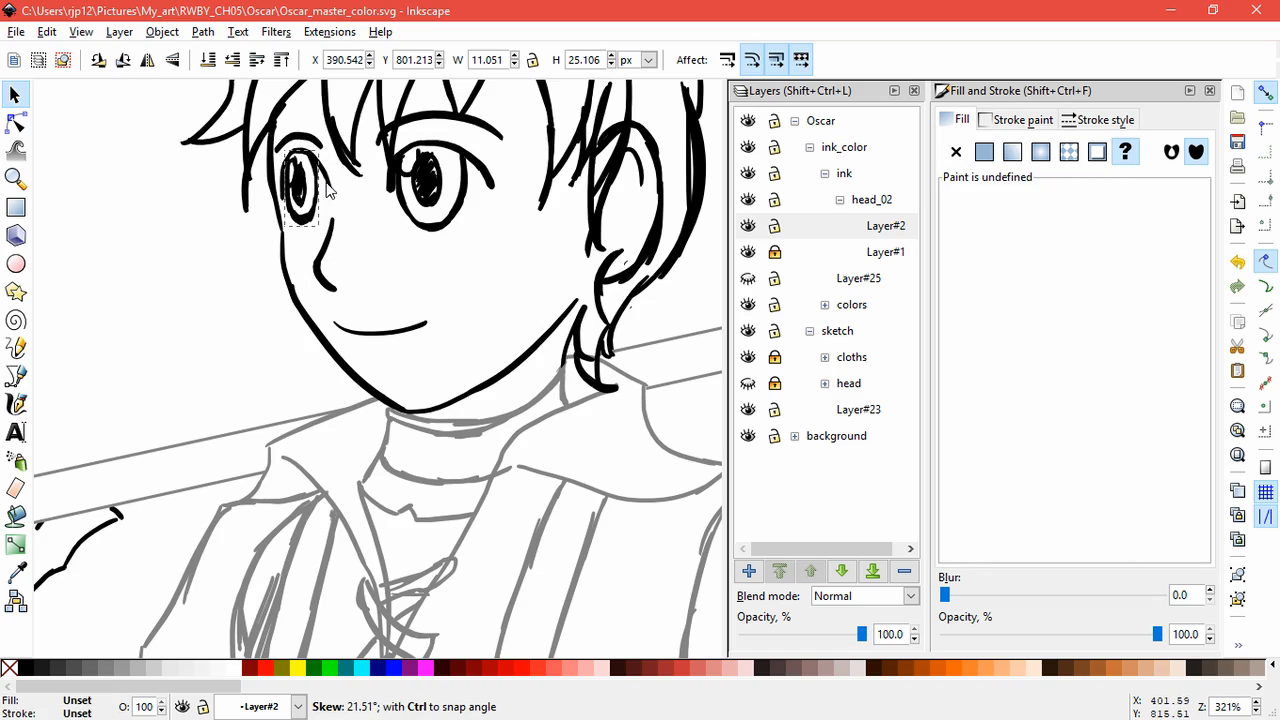
click(360, 188)
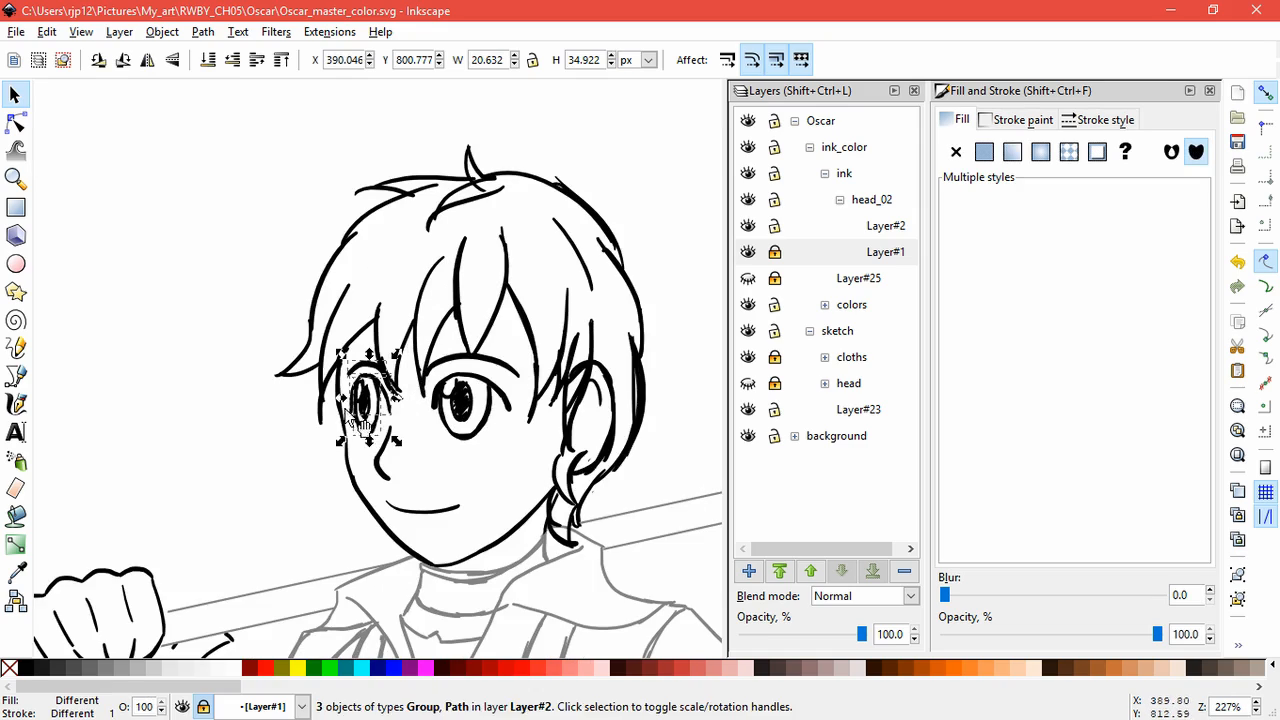
click(460, 498)
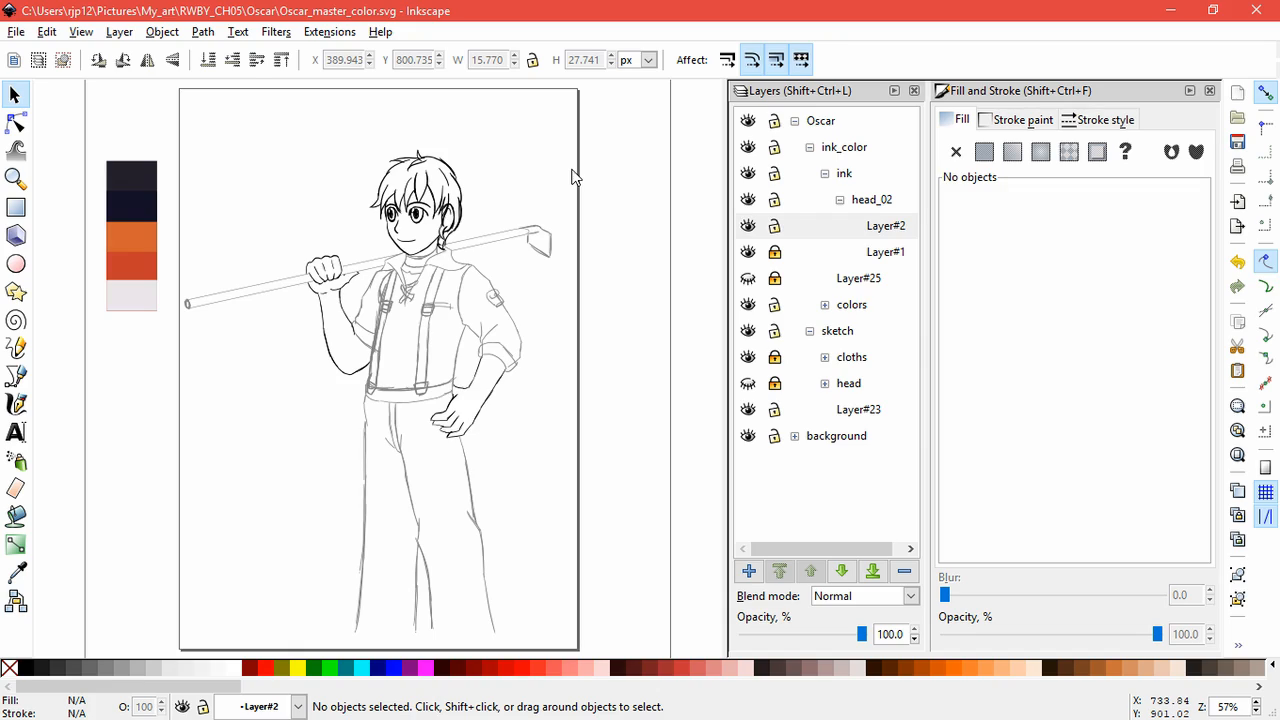
- Fill the face, neck, arms and hands with skin tone dcb9a6ff on colors 1
click(885, 225)
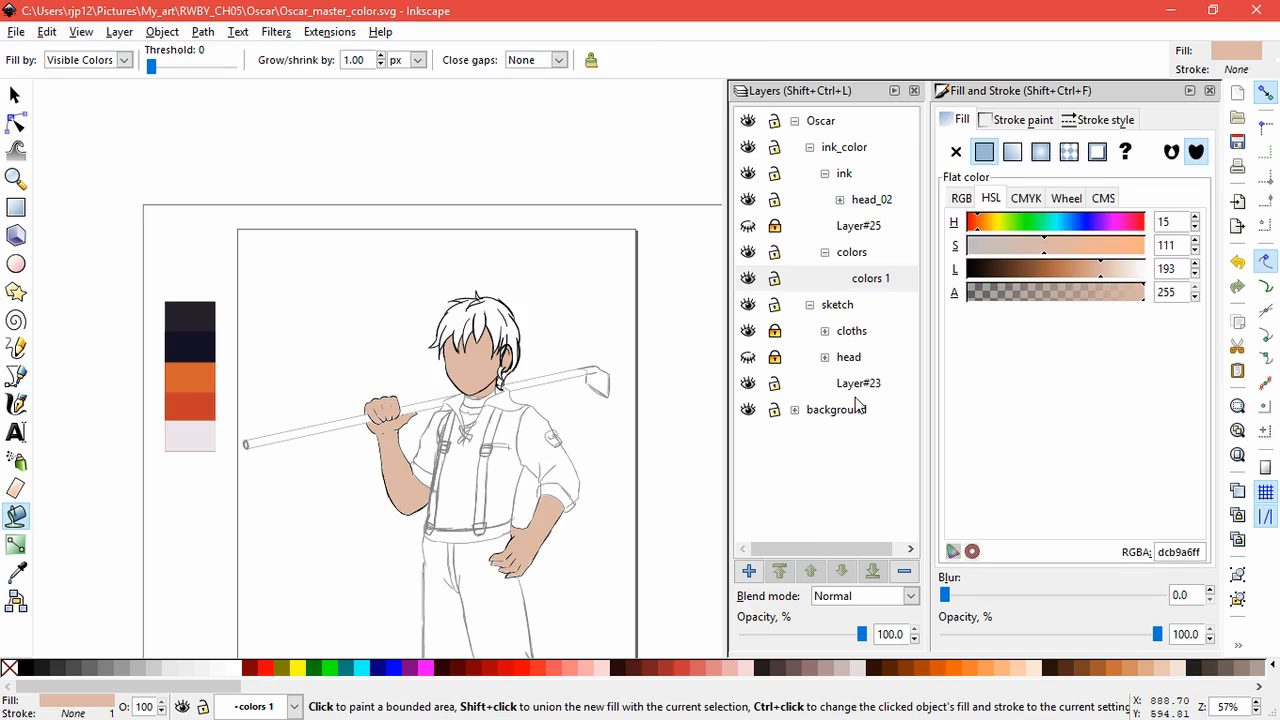
- Raise the sketch layer group above ink_color in the layer stack
right_click(858, 383)
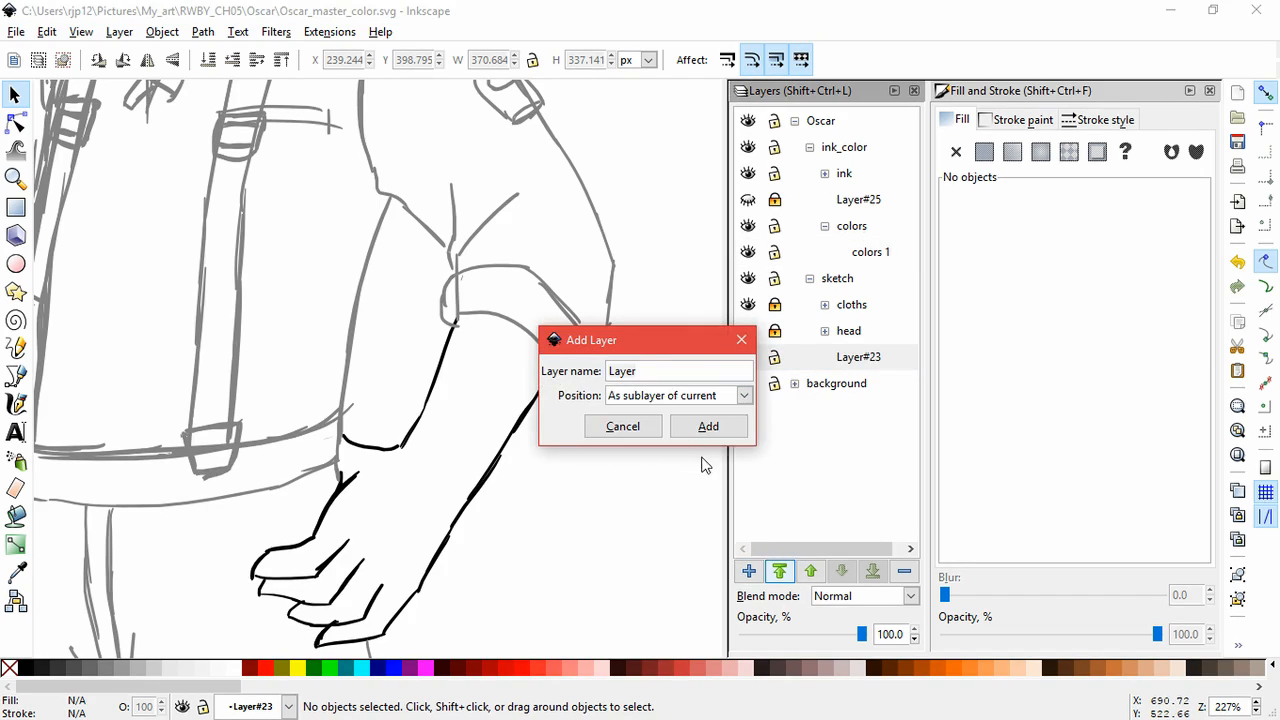
click(708, 426)
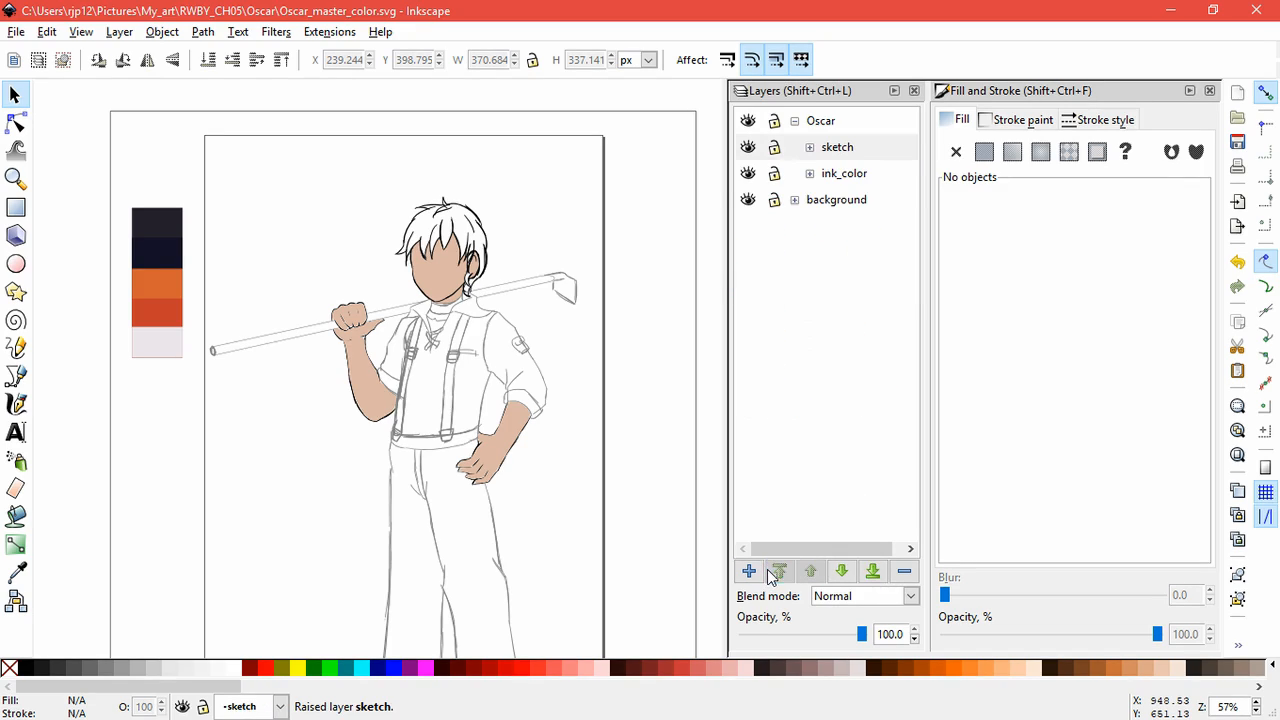
- Add a colour layer, fill the suspender straps orange and the neck skin inside the collar
click(748, 571)
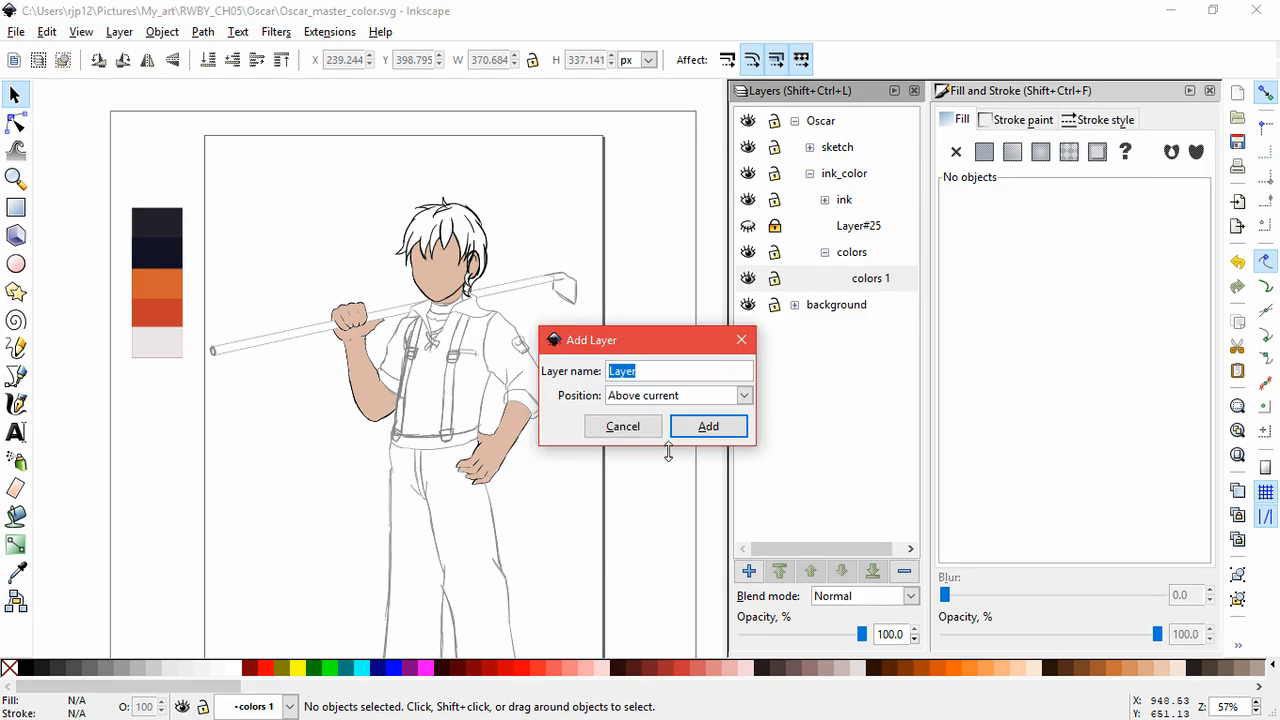
click(708, 426)
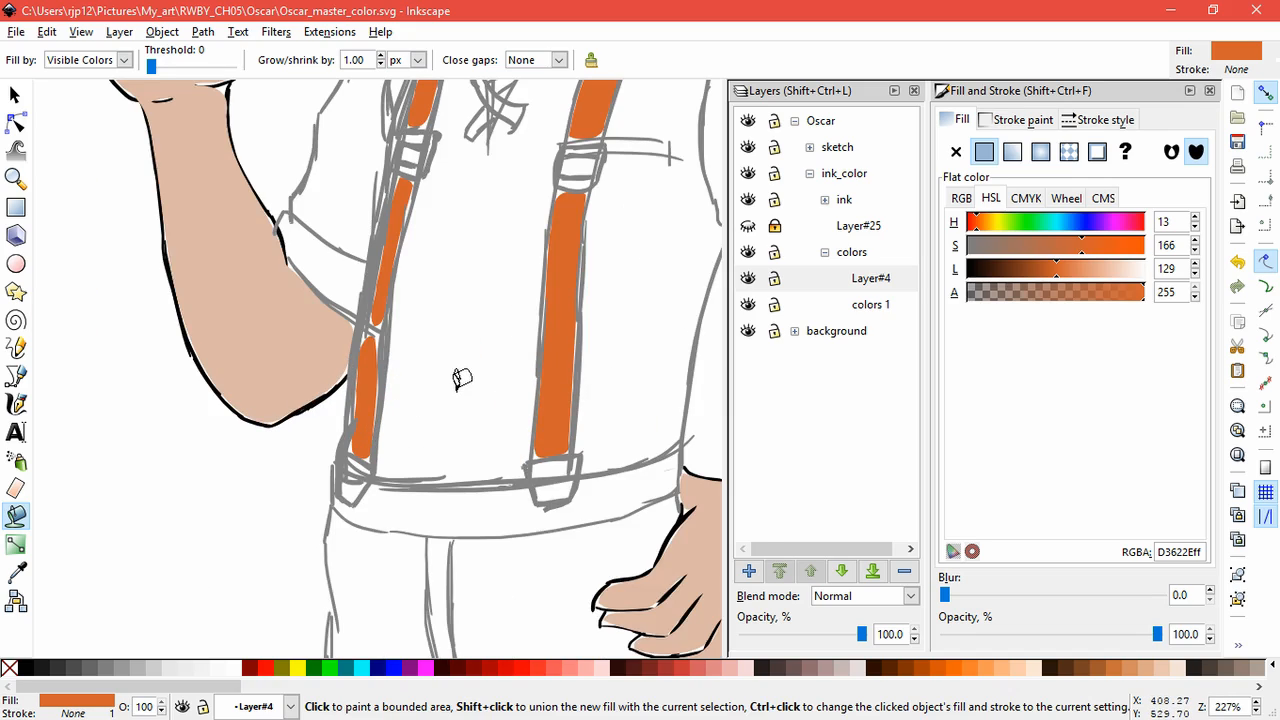
click(398, 260)
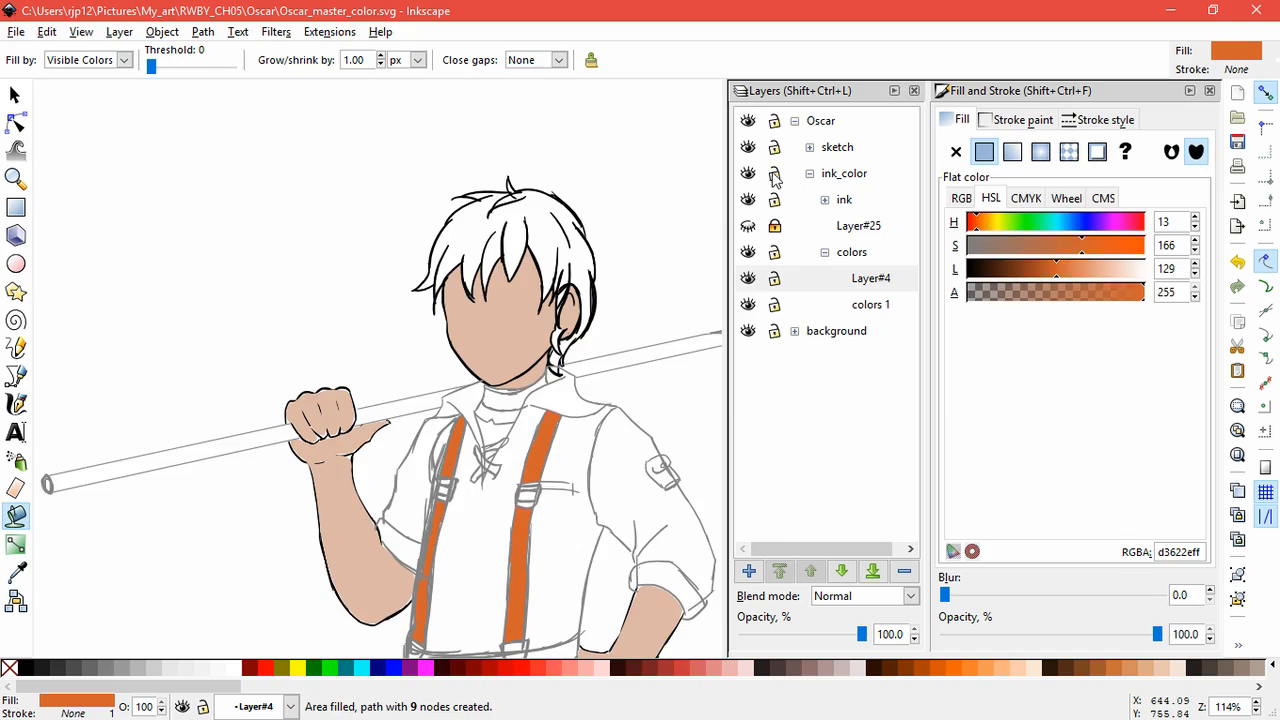
click(871, 278)
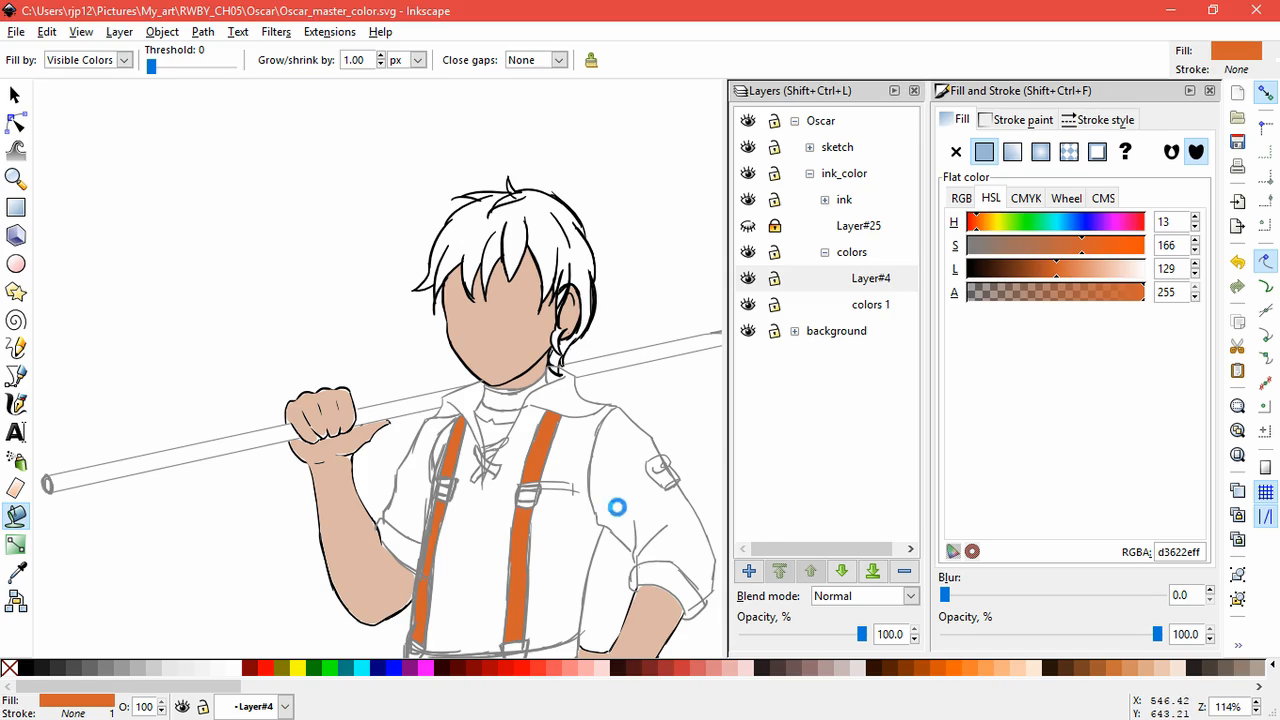
click(617, 507)
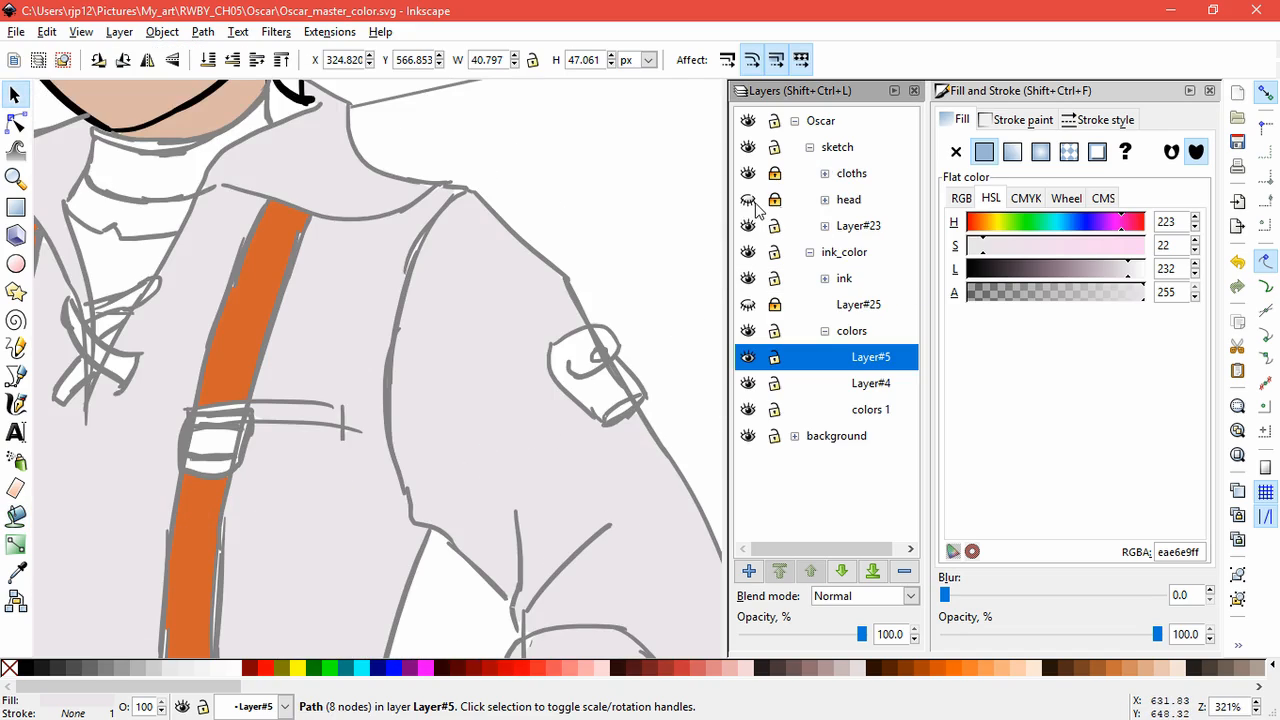
mouse_move(752, 230)
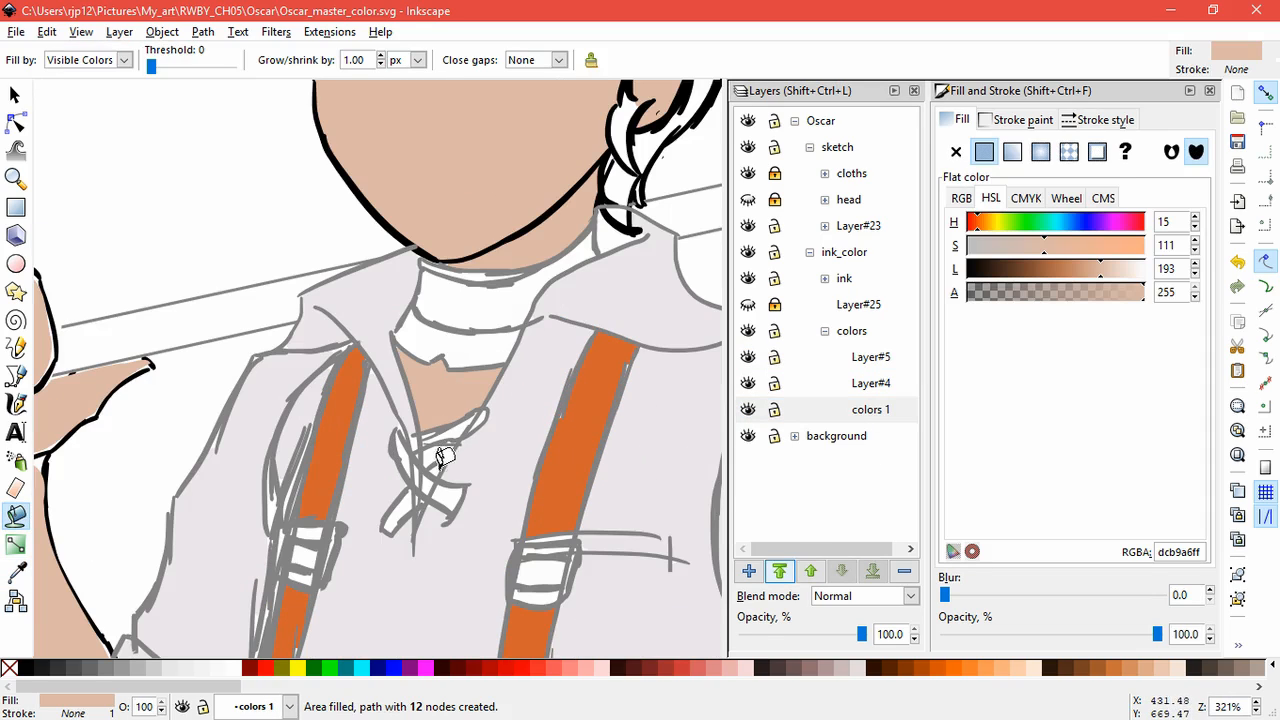
click(870, 357)
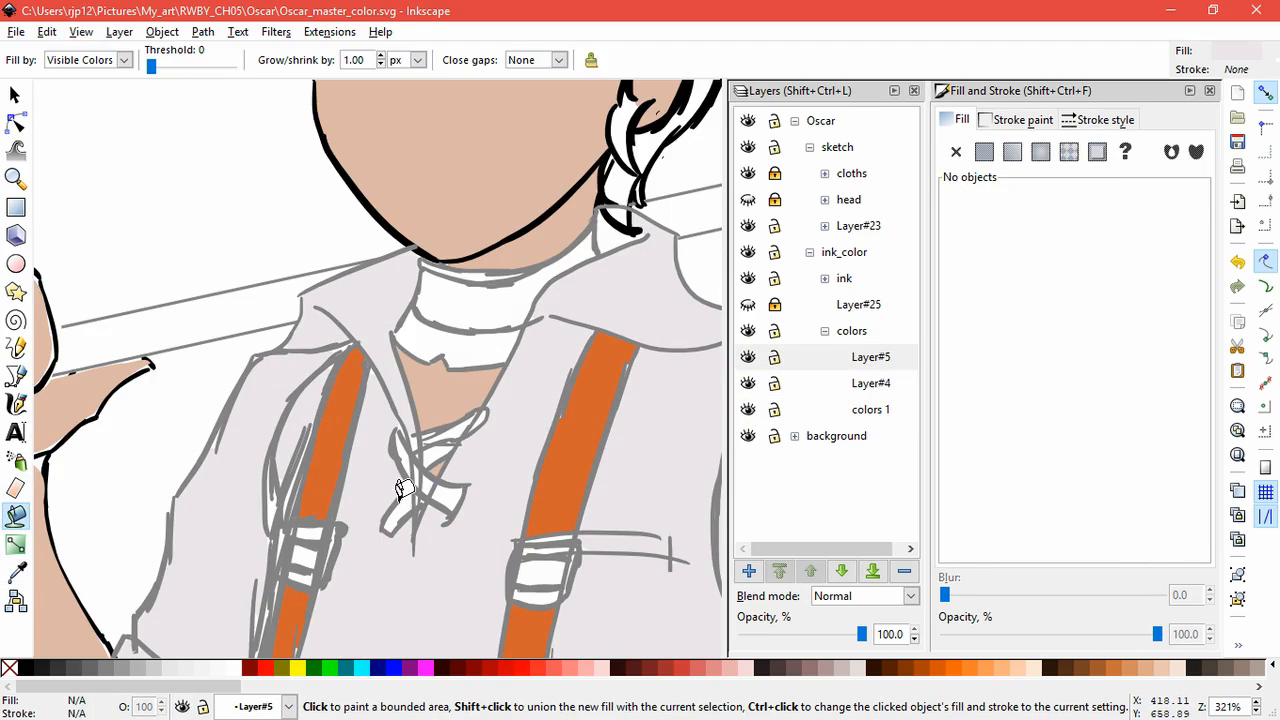
click(400, 490)
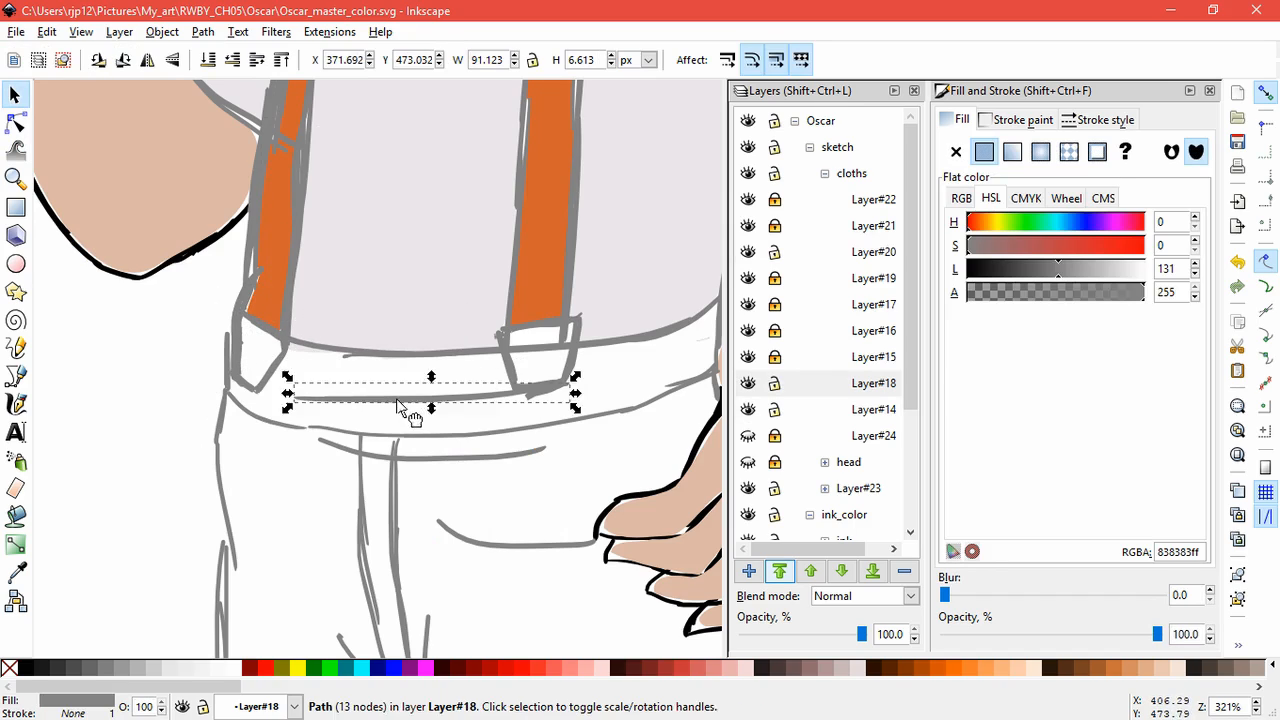
- Select and tidy the stray sketch strokes on the waistband and the trouser leg
drag(431, 390, 417, 378)
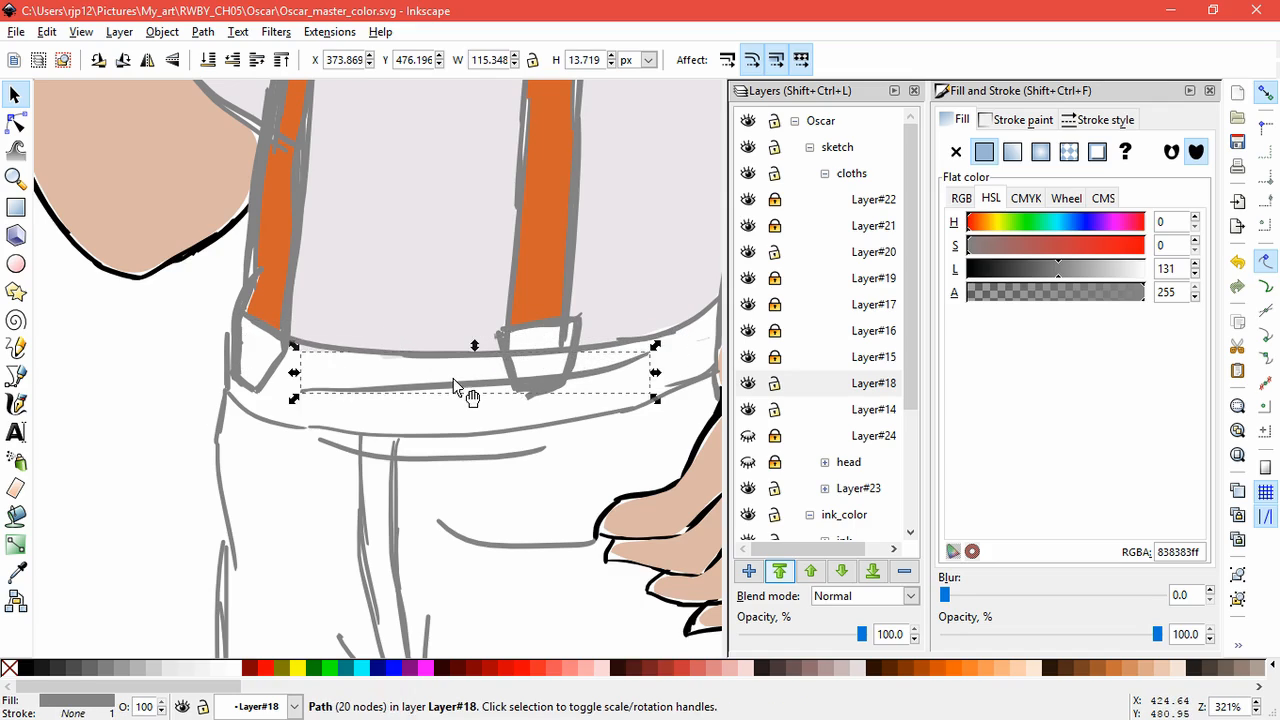
click(16, 375)
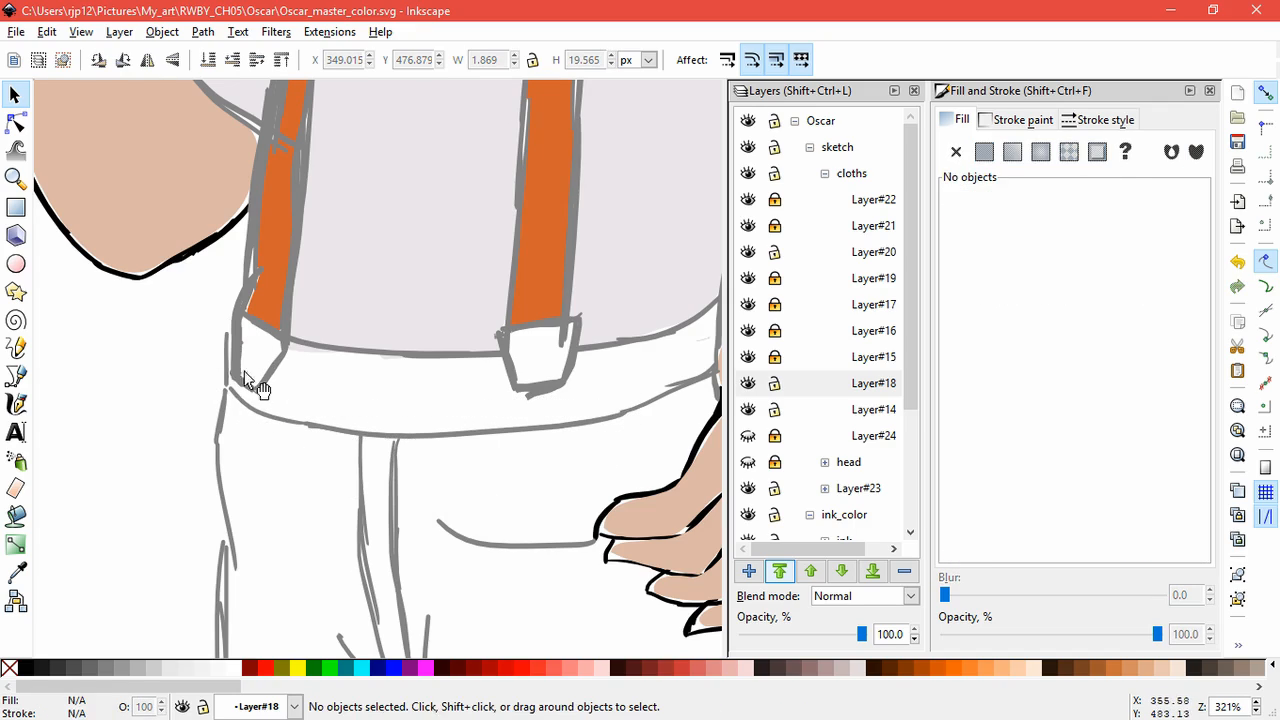
click(230, 370)
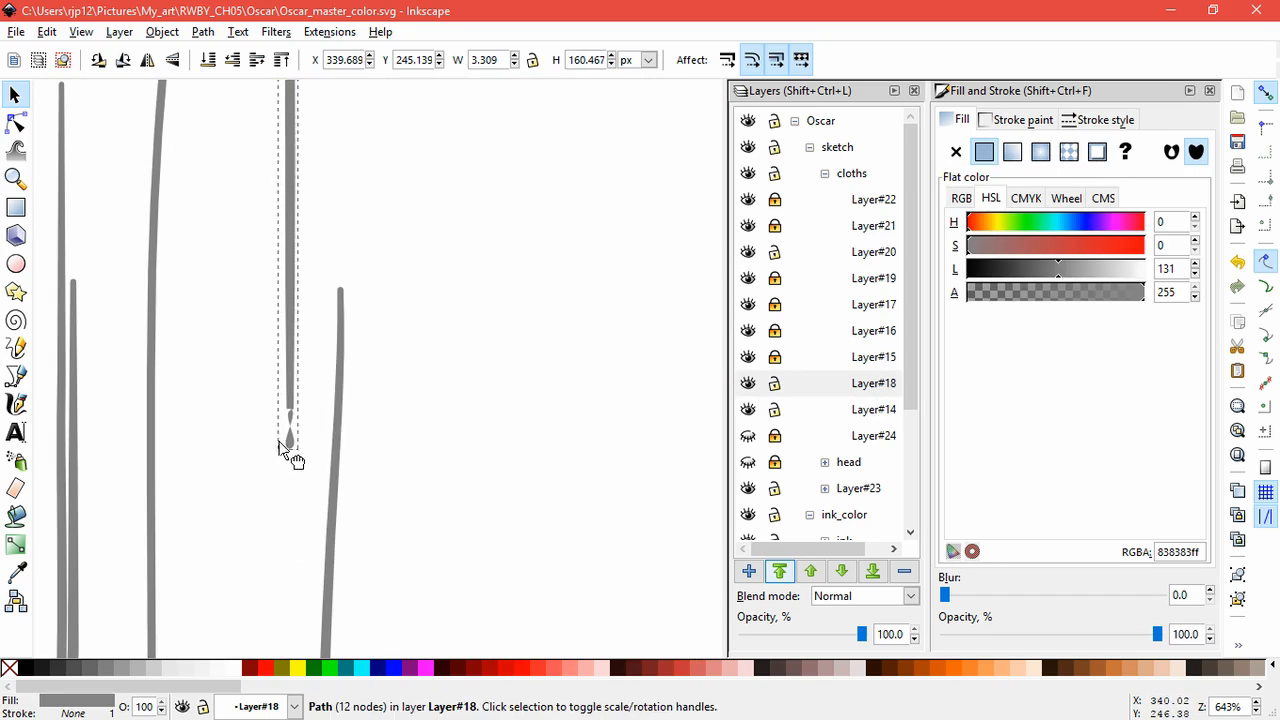
click(15, 122)
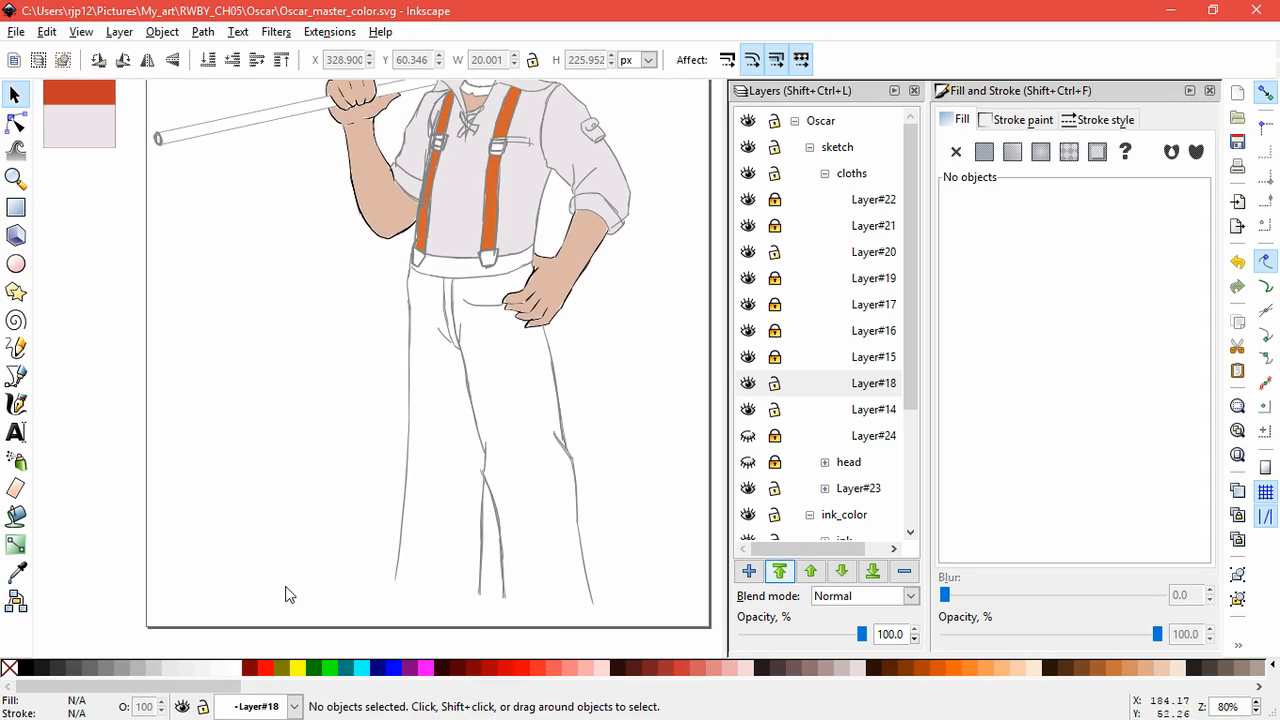
- Add a new colour layer and fill the trouser legs with brown 704728
click(15, 375)
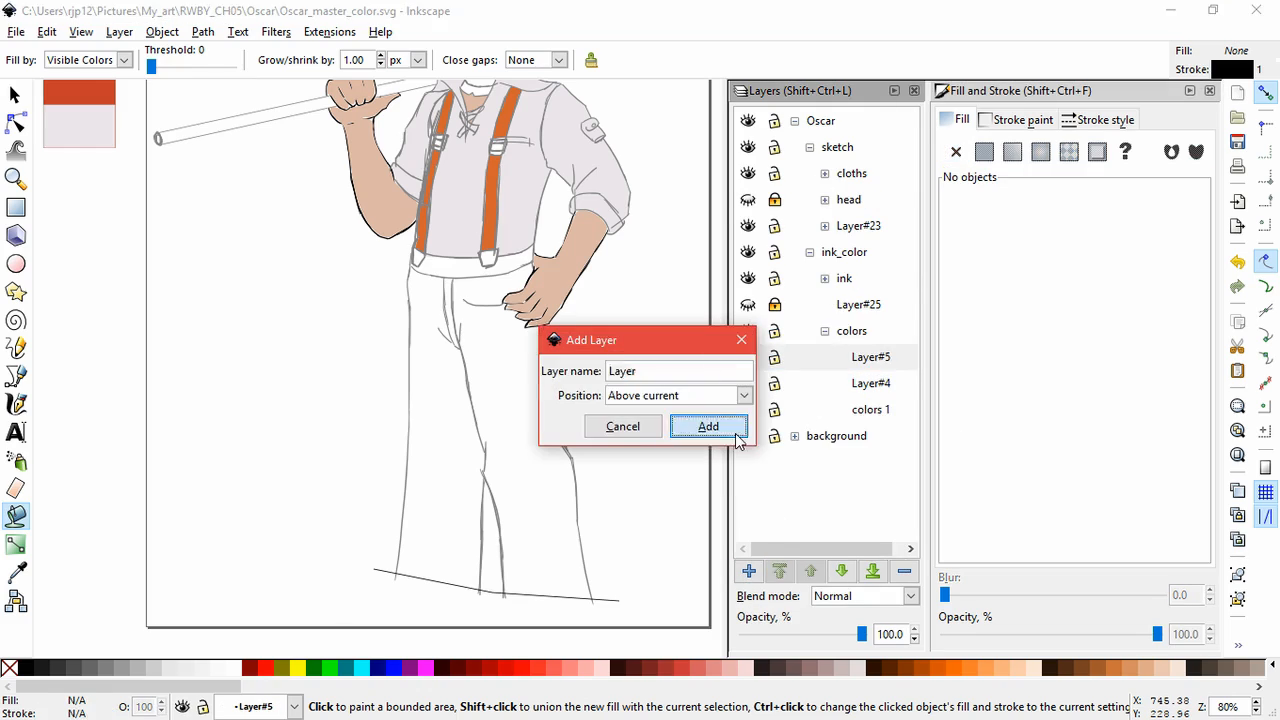
click(708, 426)
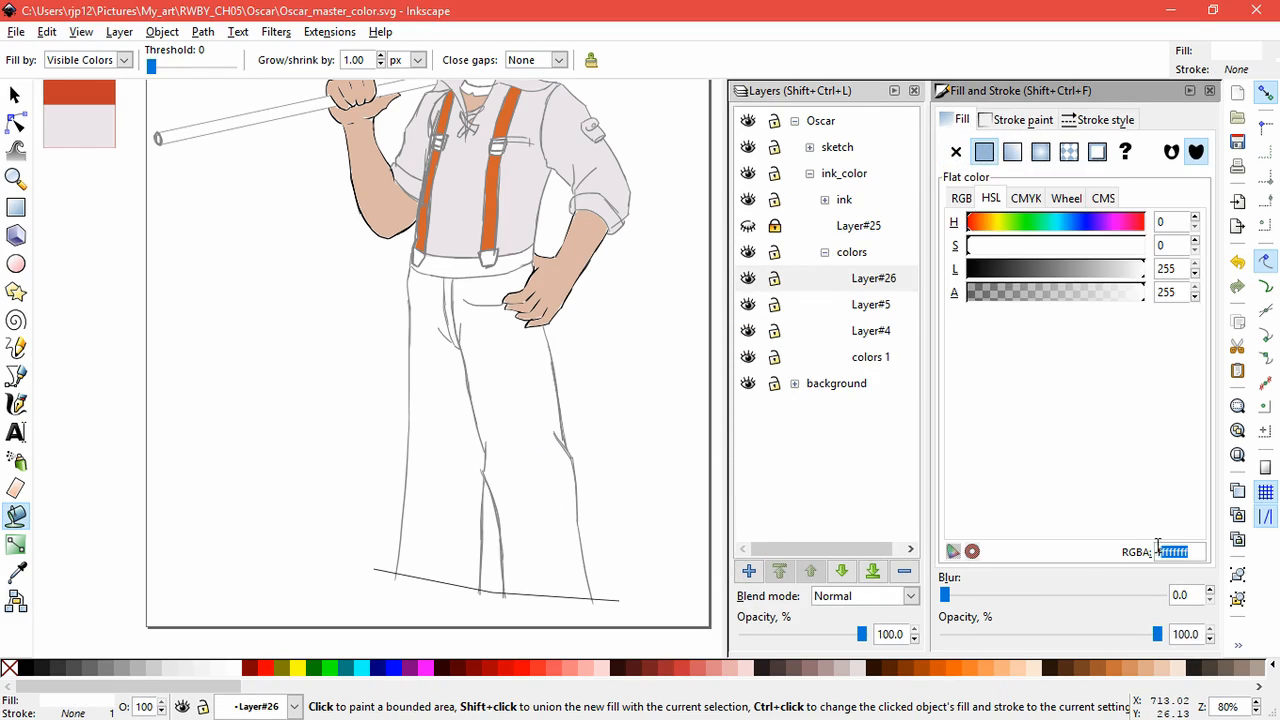
click(452, 281)
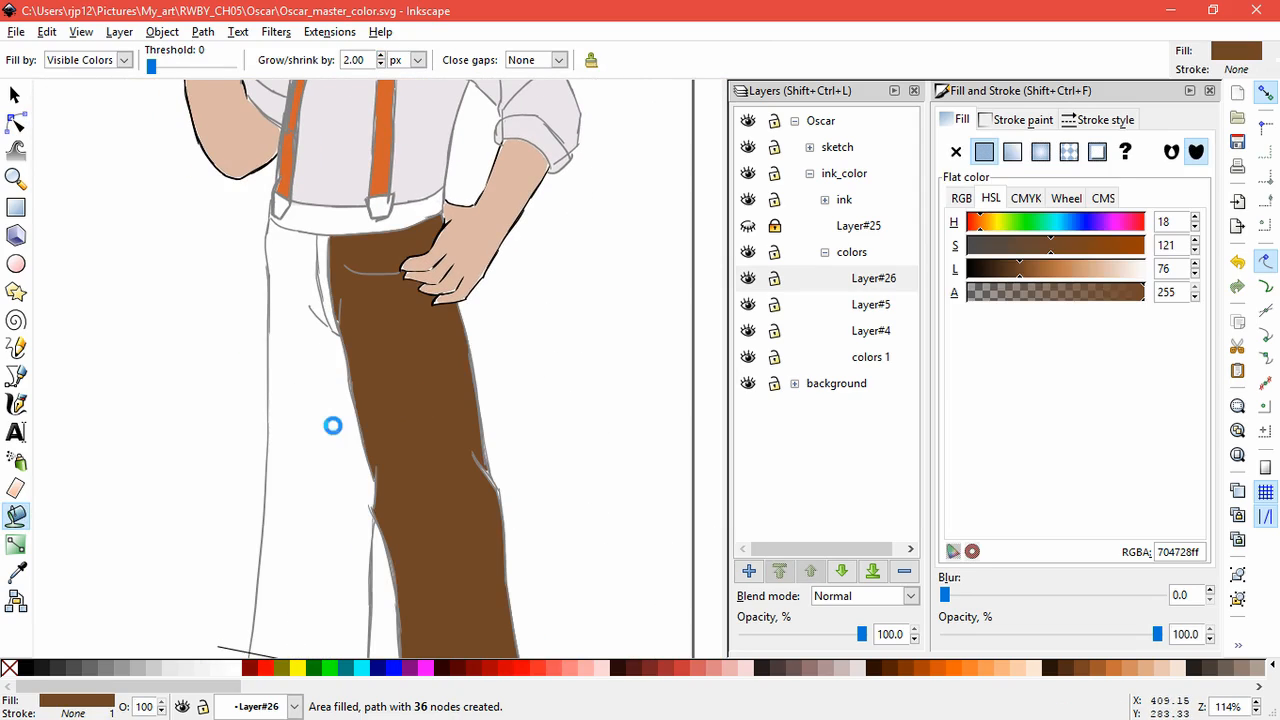
click(15, 124)
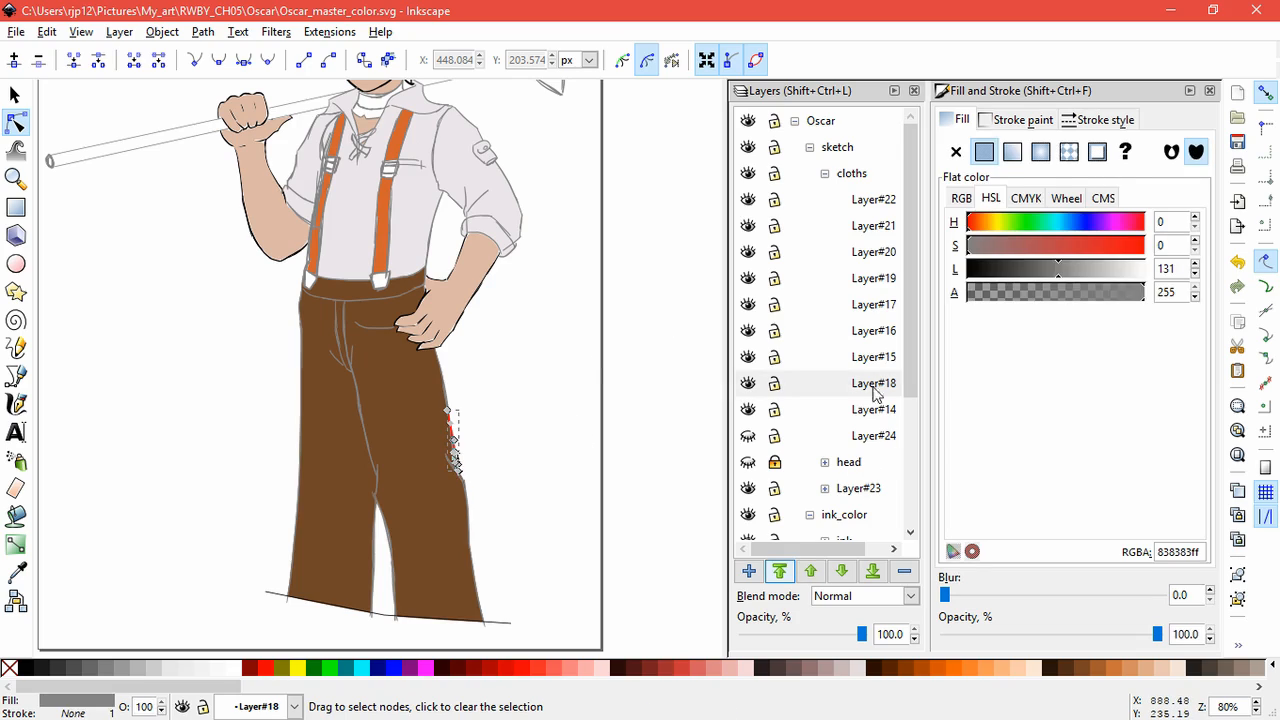
- Switch to sketch layer Layer#18 and edit the trouser-leg stroke against the brown fill
click(873, 383)
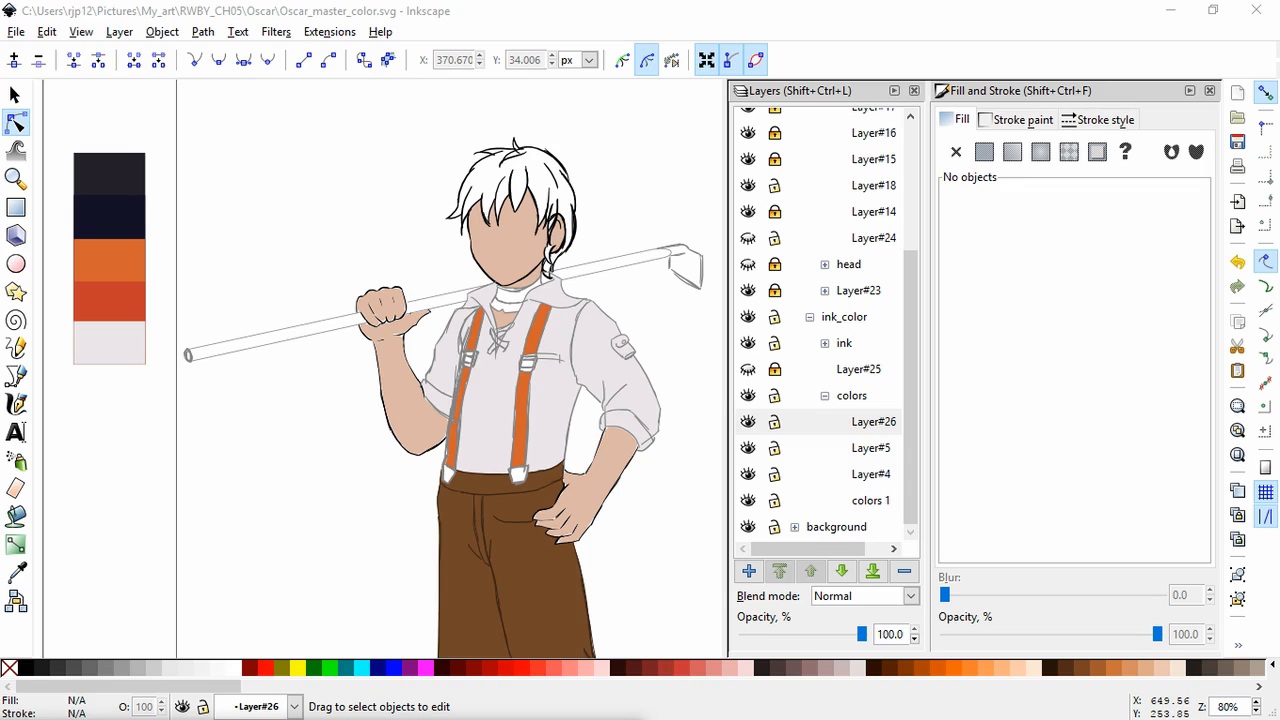
click(16, 571)
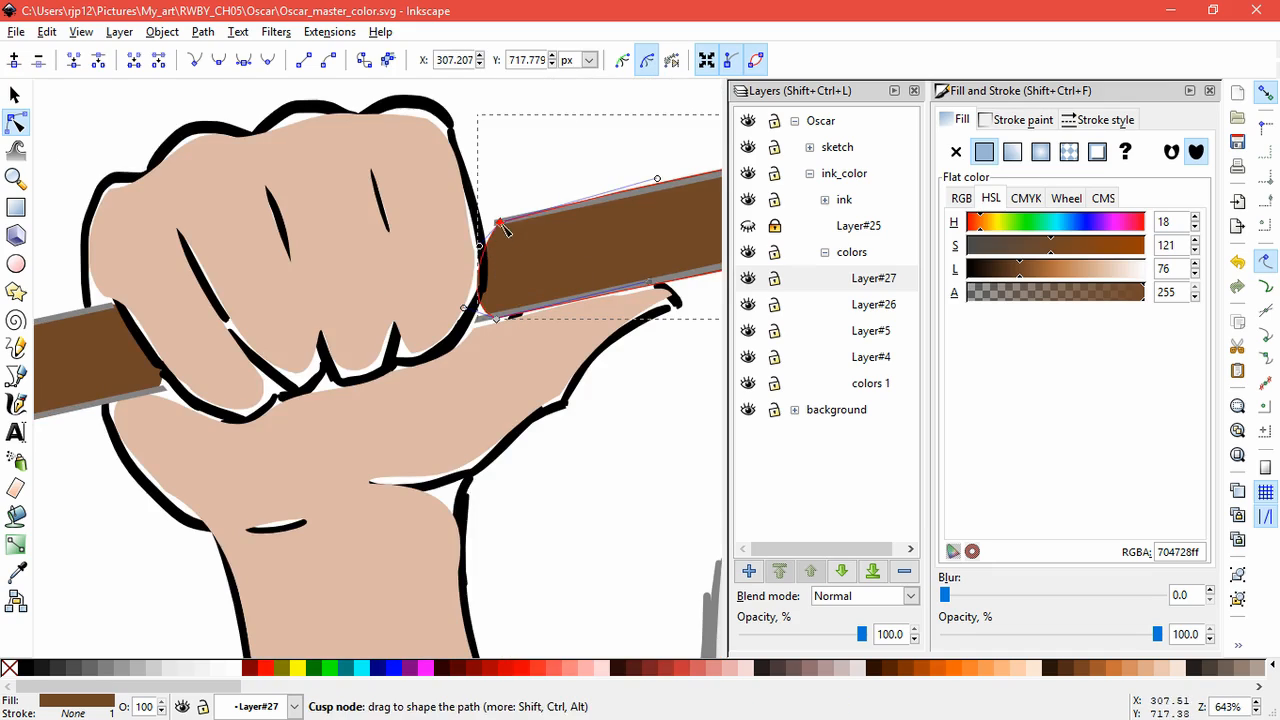
- Drag the staff fill's nodes to tuck under the fist and curve along the neck
drag(500, 222, 480, 225)
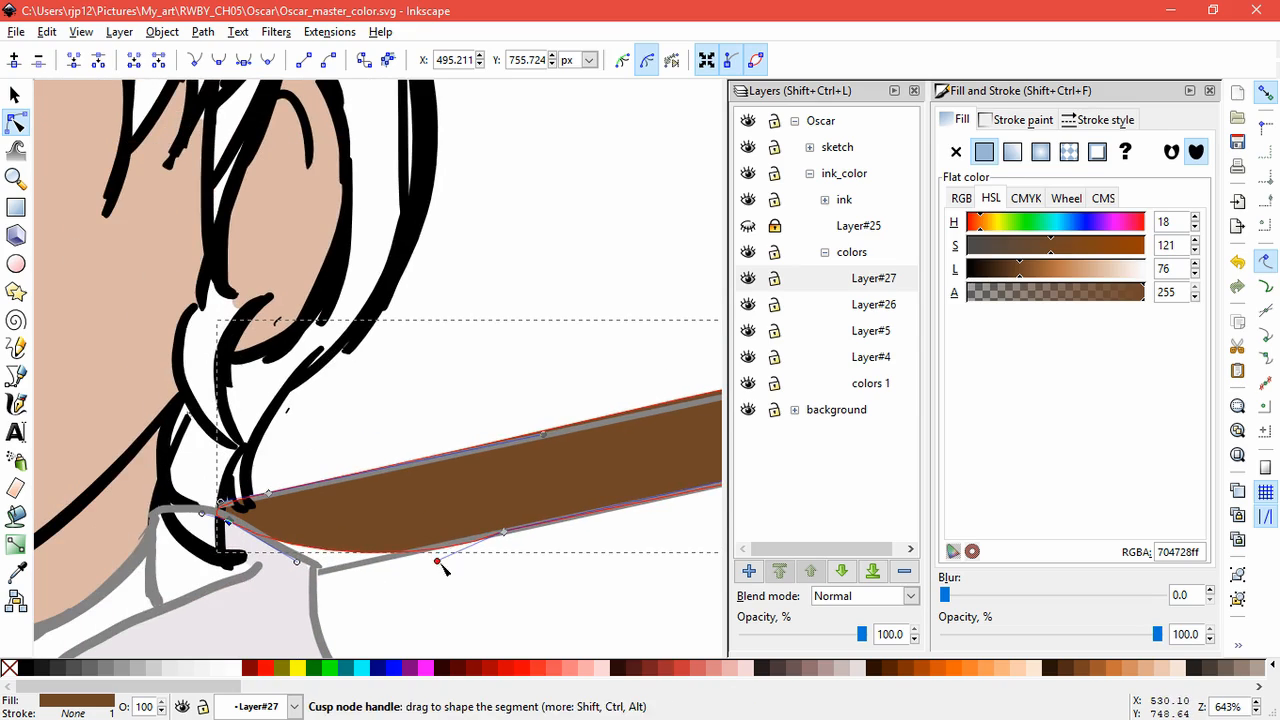
drag(443, 565, 333, 557)
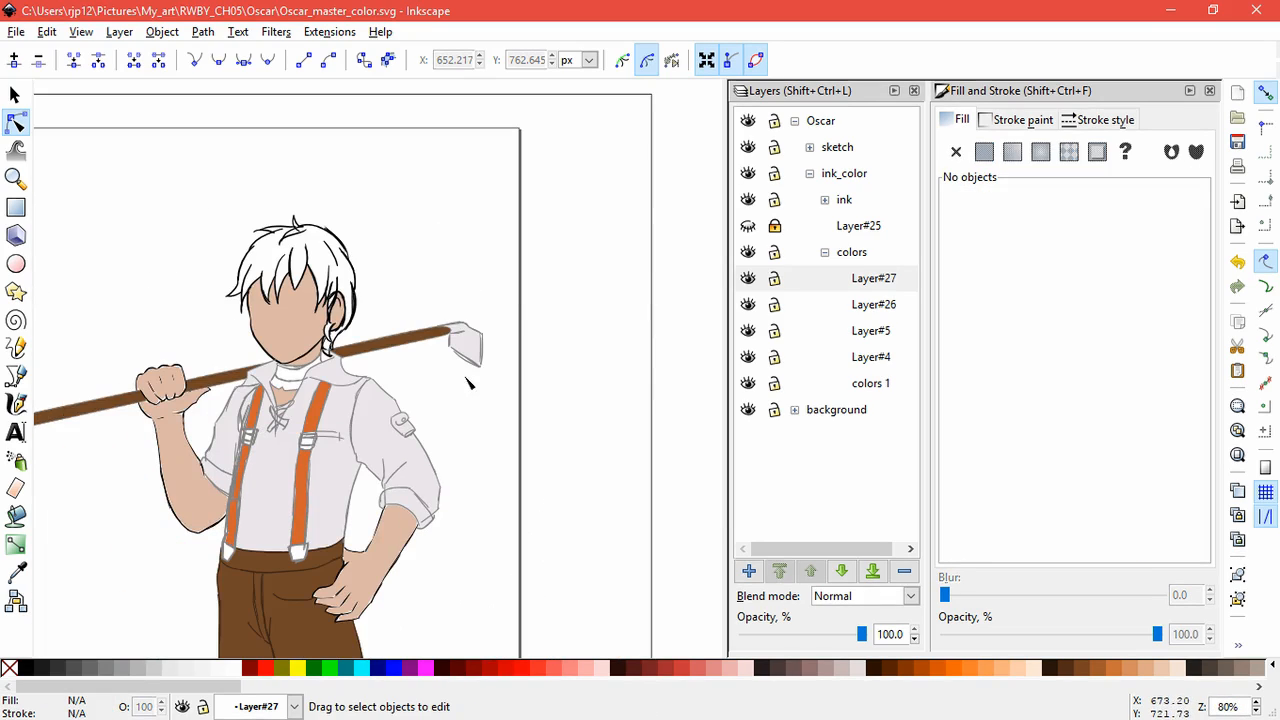
mouse_move(463, 432)
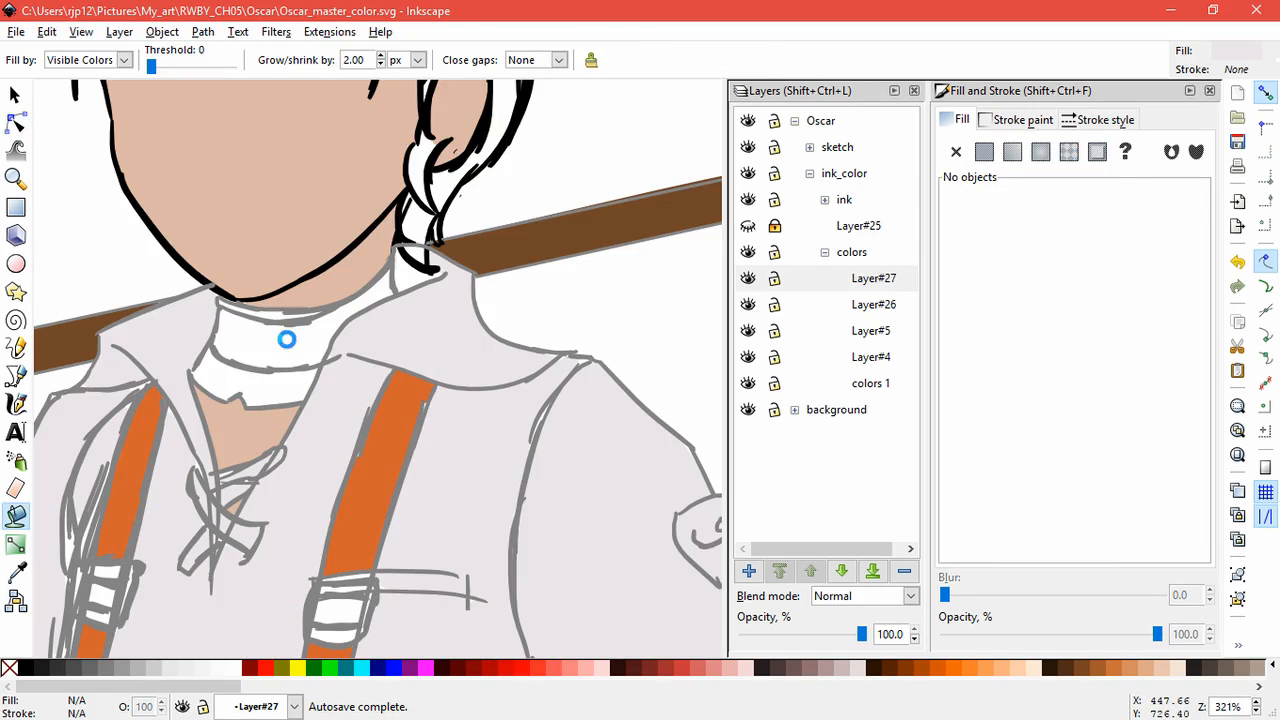
- Fill the neck wrap with pale grey and add another colour layer for the hair
click(286, 398)
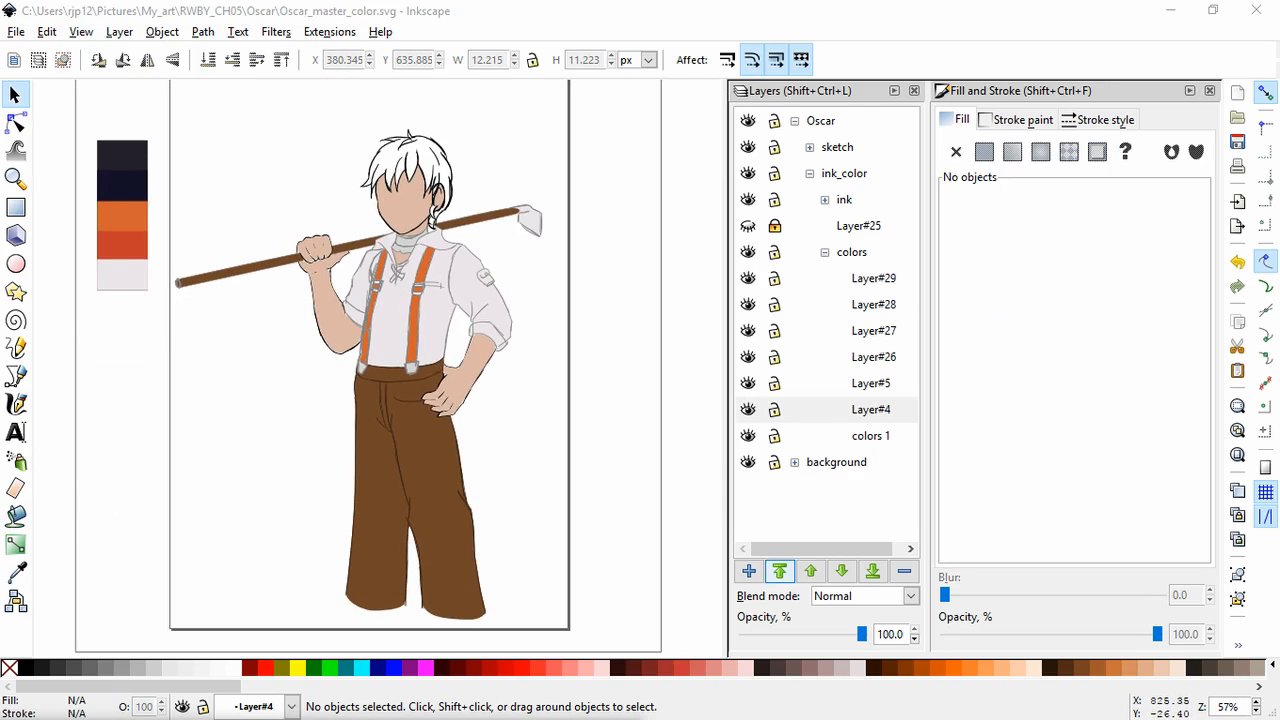
click(873, 278)
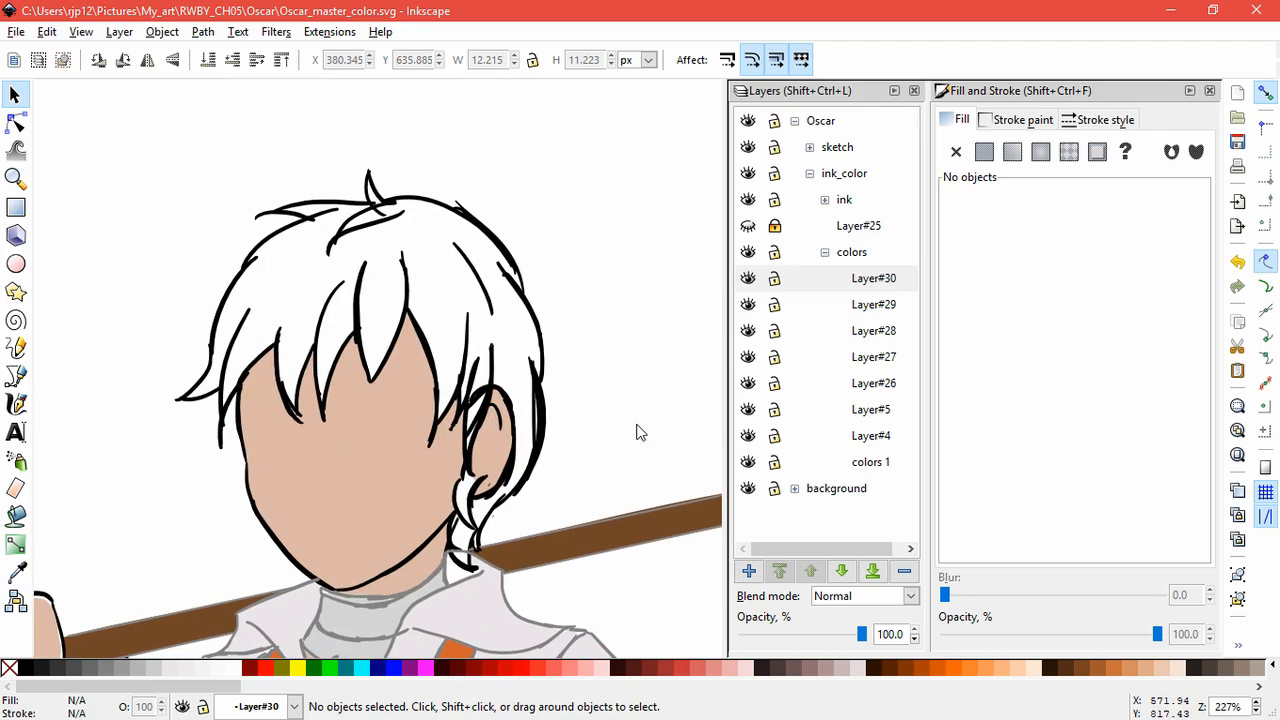
mouse_move(723, 248)
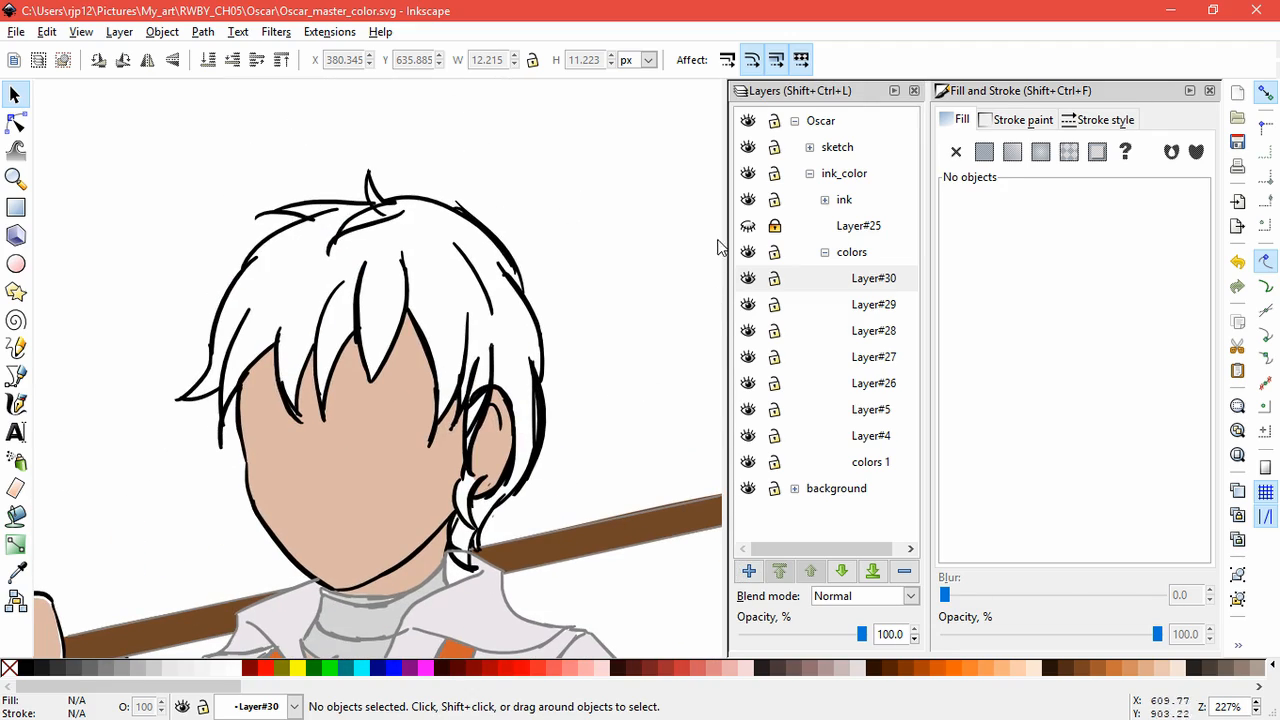
- Fill the hair near-black, tweak its saturation, reshape the nape lock, and unhide/unlock Layer#25
click(873, 278)
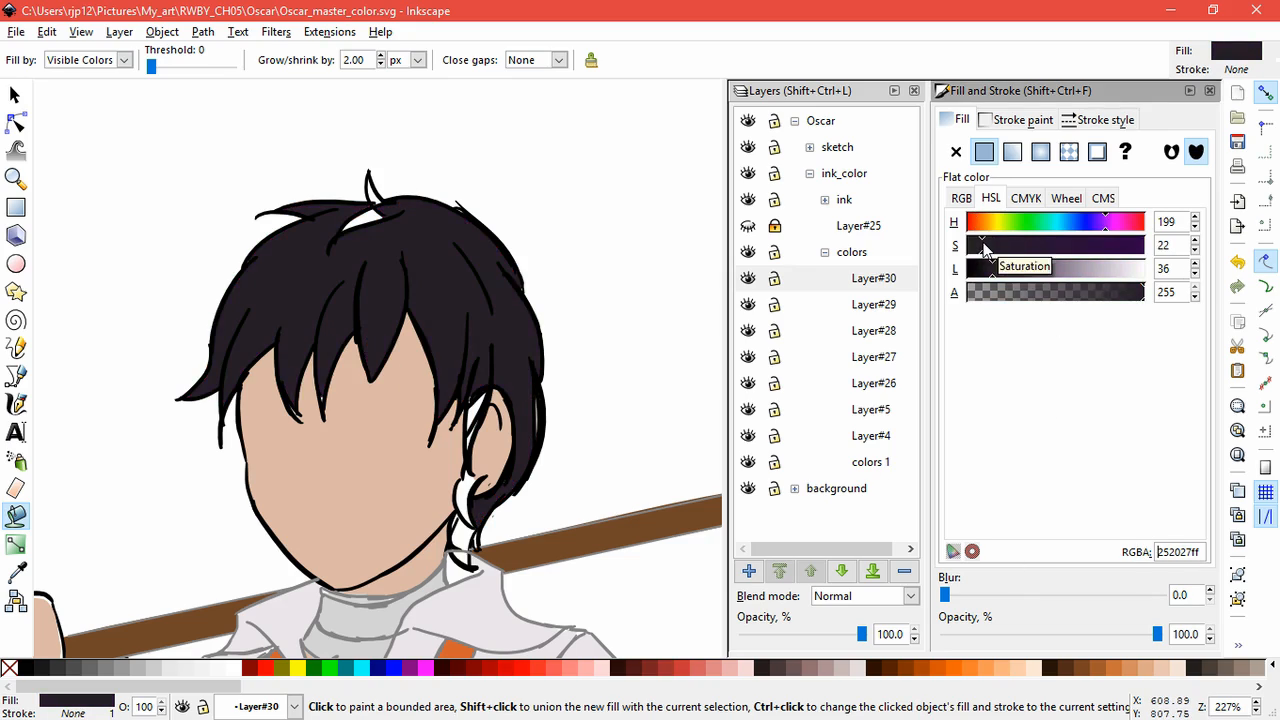
click(463, 497)
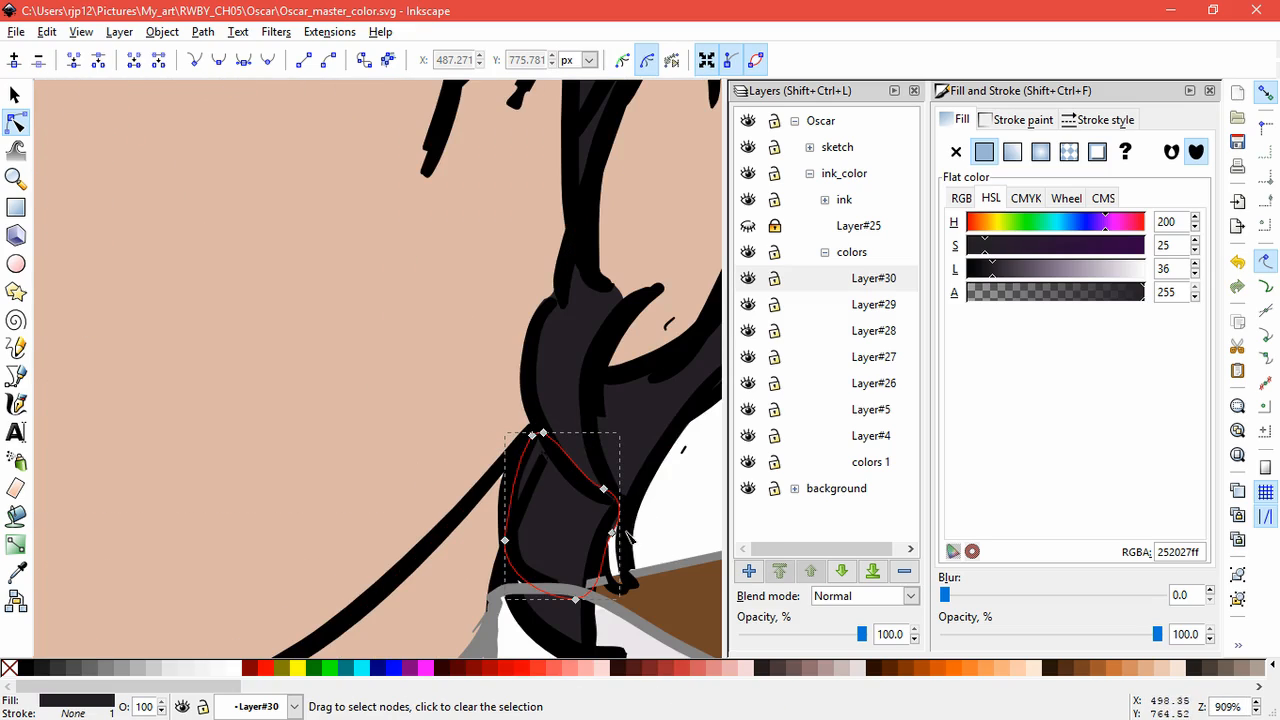
click(611, 533)
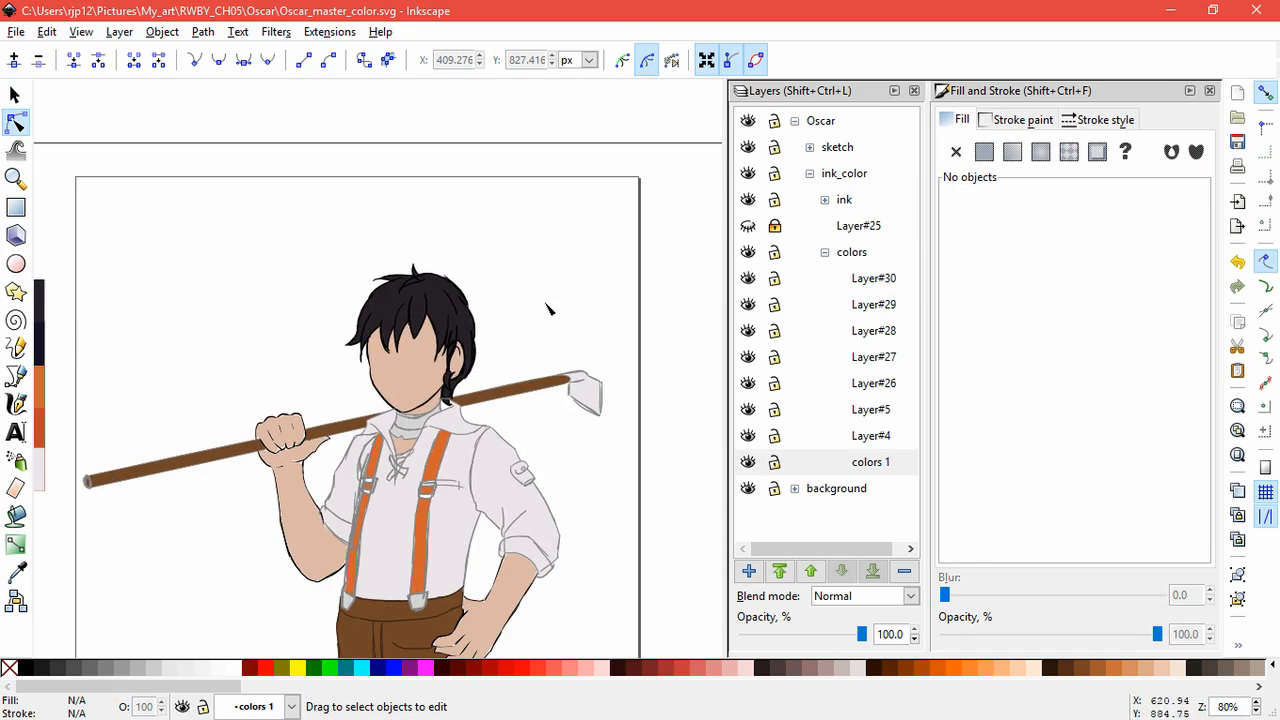
click(870, 461)
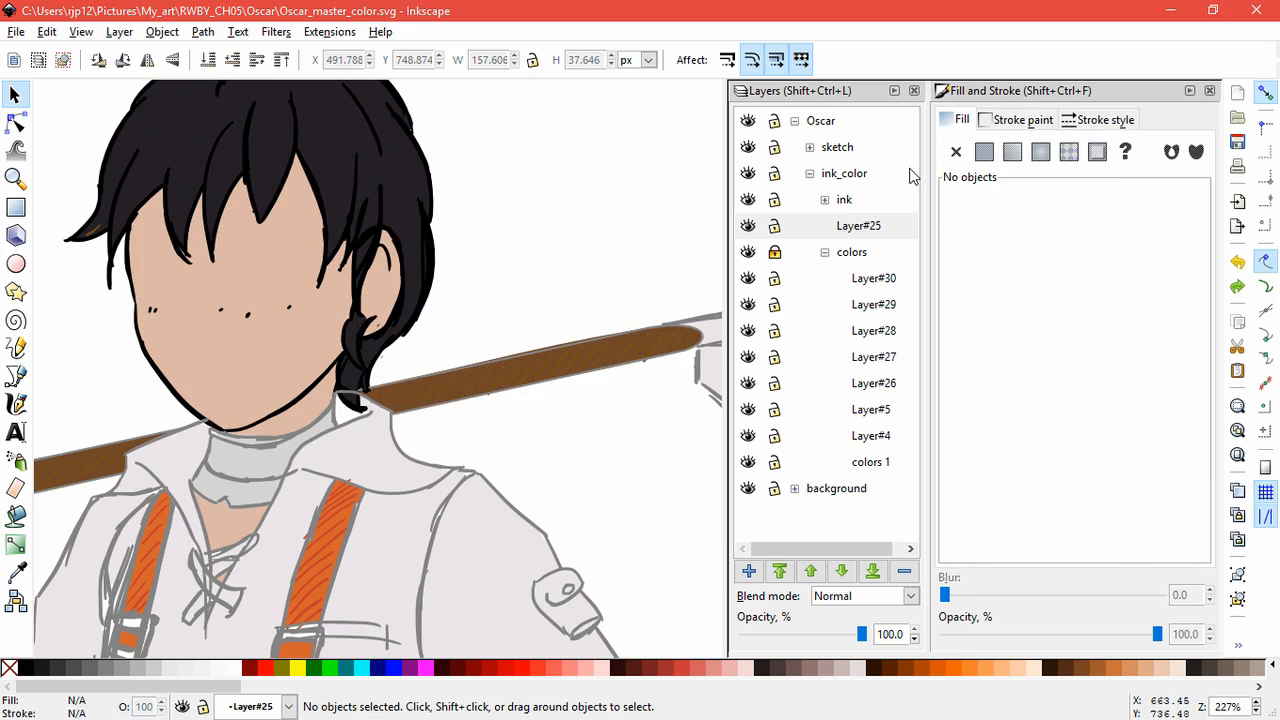
- Hide then re-show the ink layer while giving the staff's hatch paths brown 804d1cff
click(858, 225)
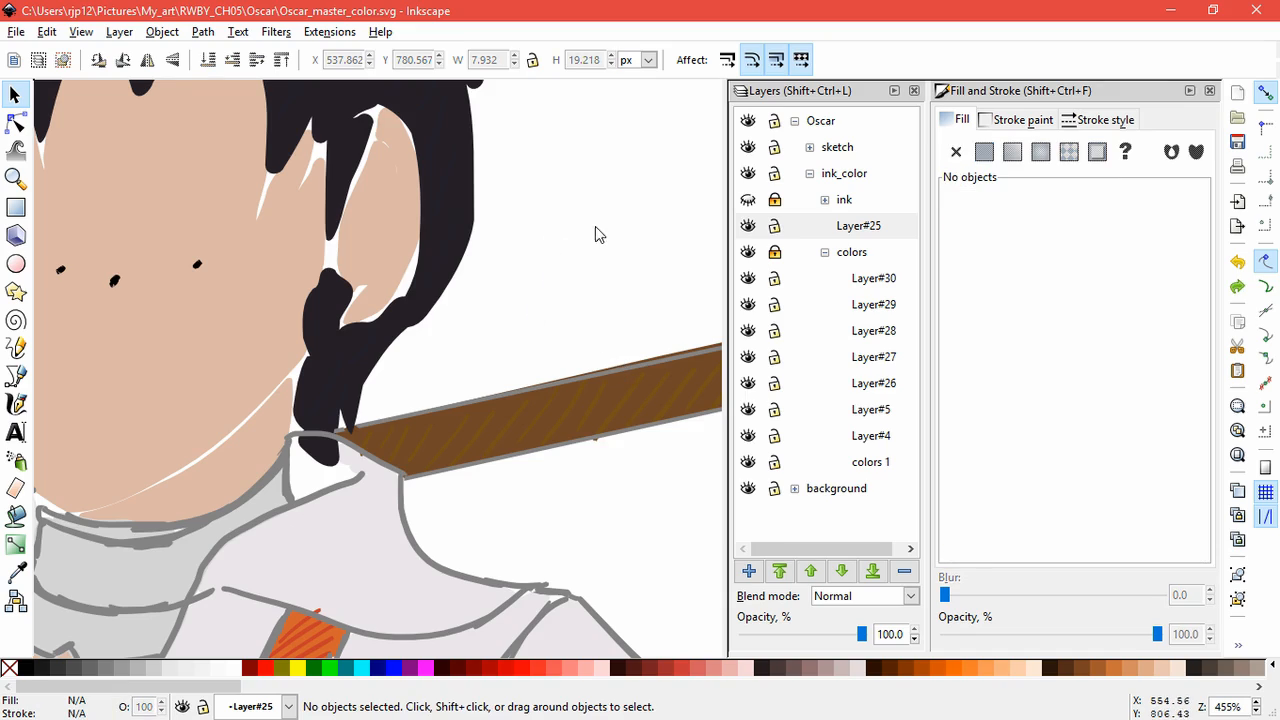
click(858, 225)
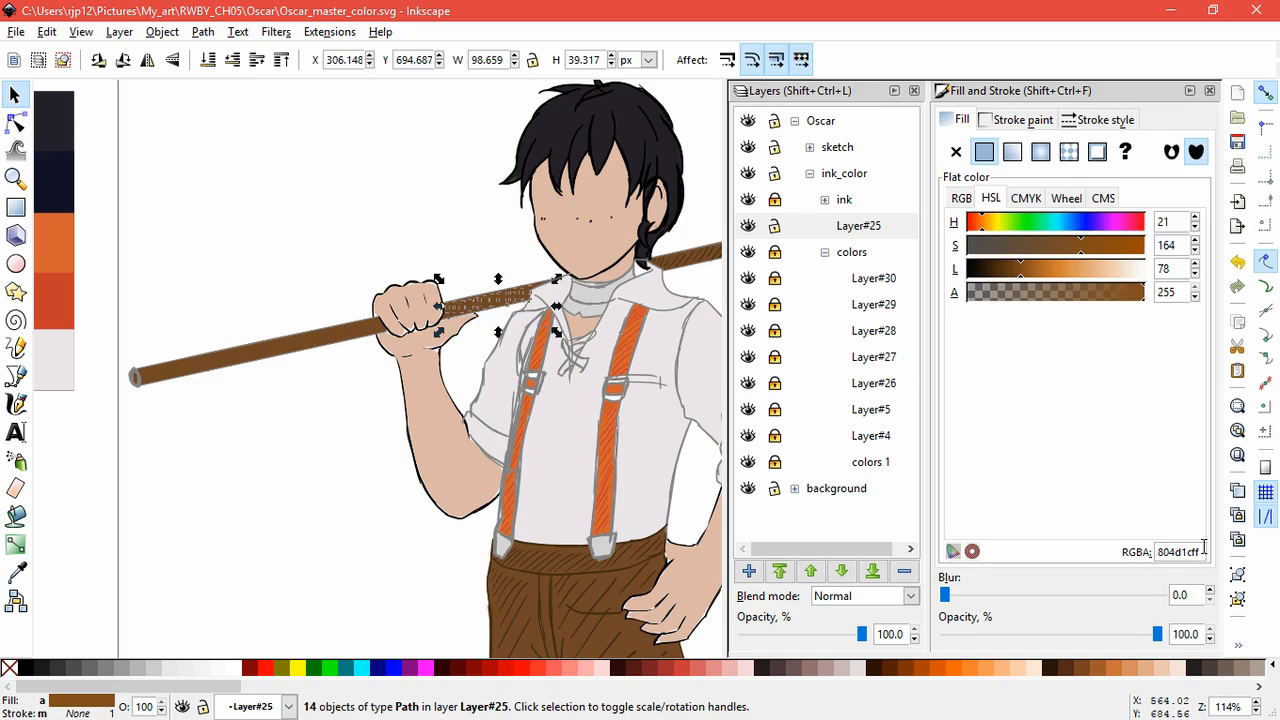
- Select the hair hatching strokes and apply a dark colour to them
click(297, 483)
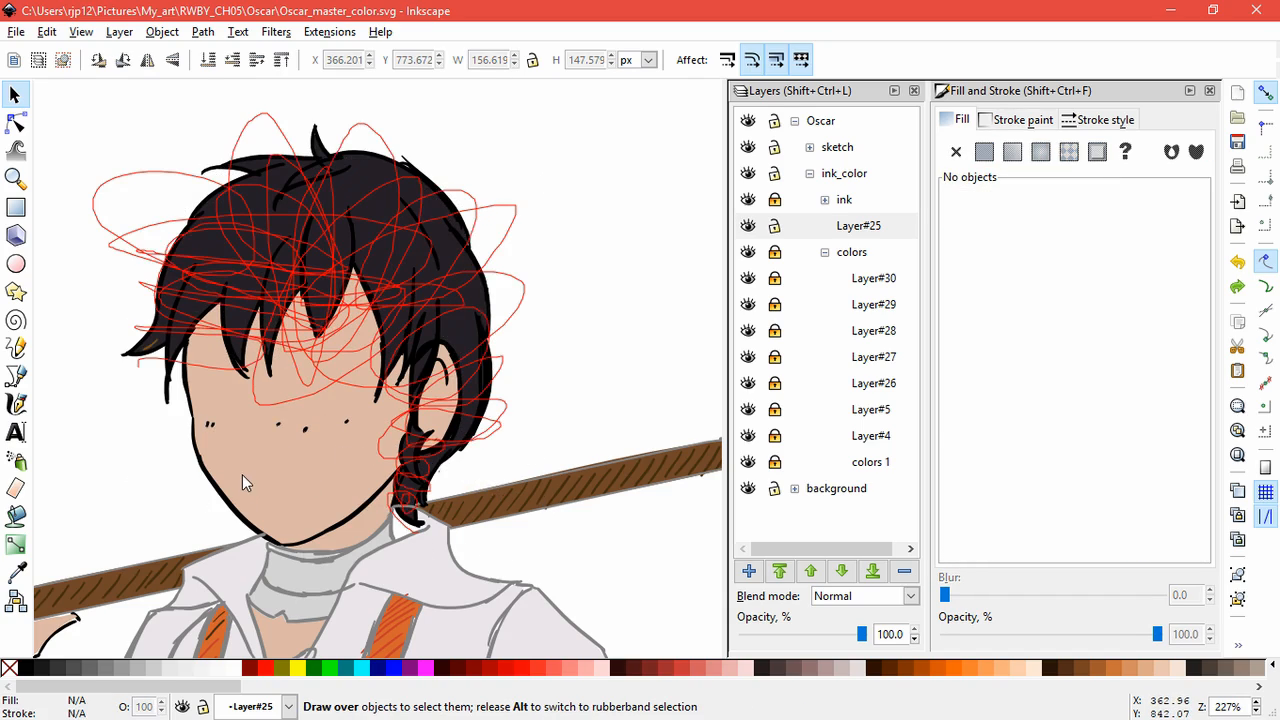
click(362, 461)
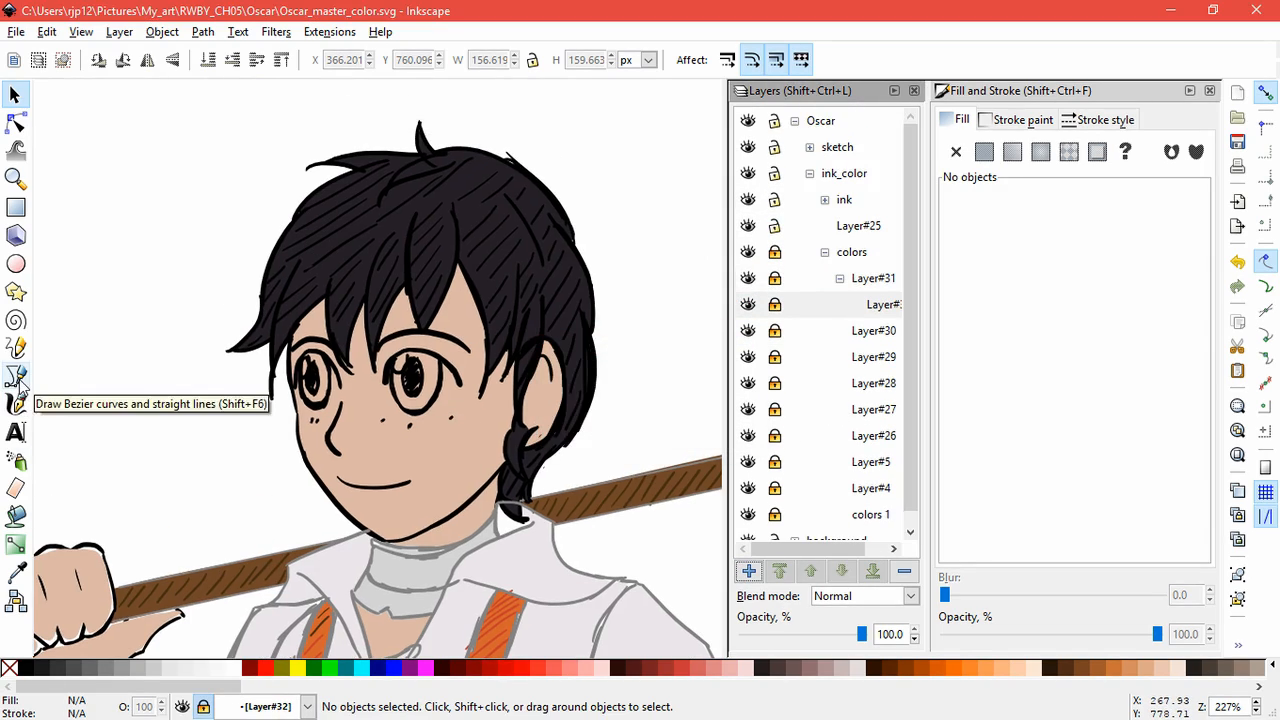
- Draw a closed Bezier outline and an ellipse inside the left eye on Layer#32
click(17, 377)
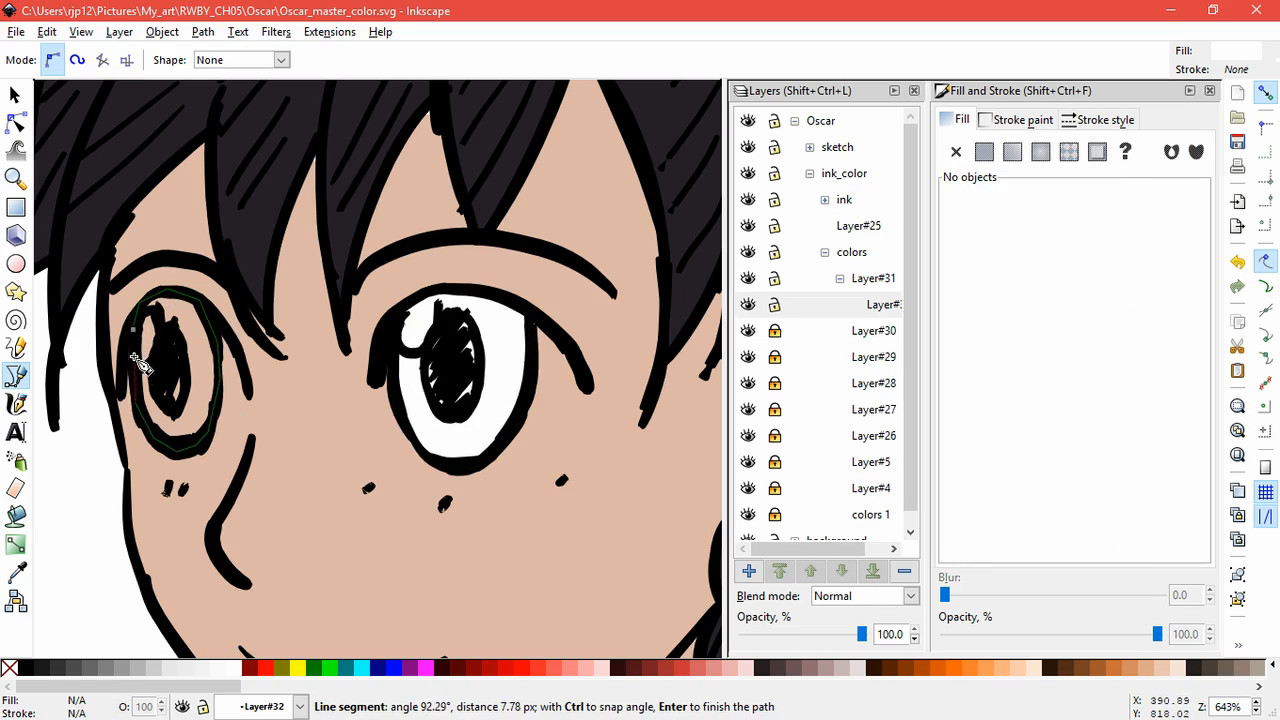
click(16, 263)
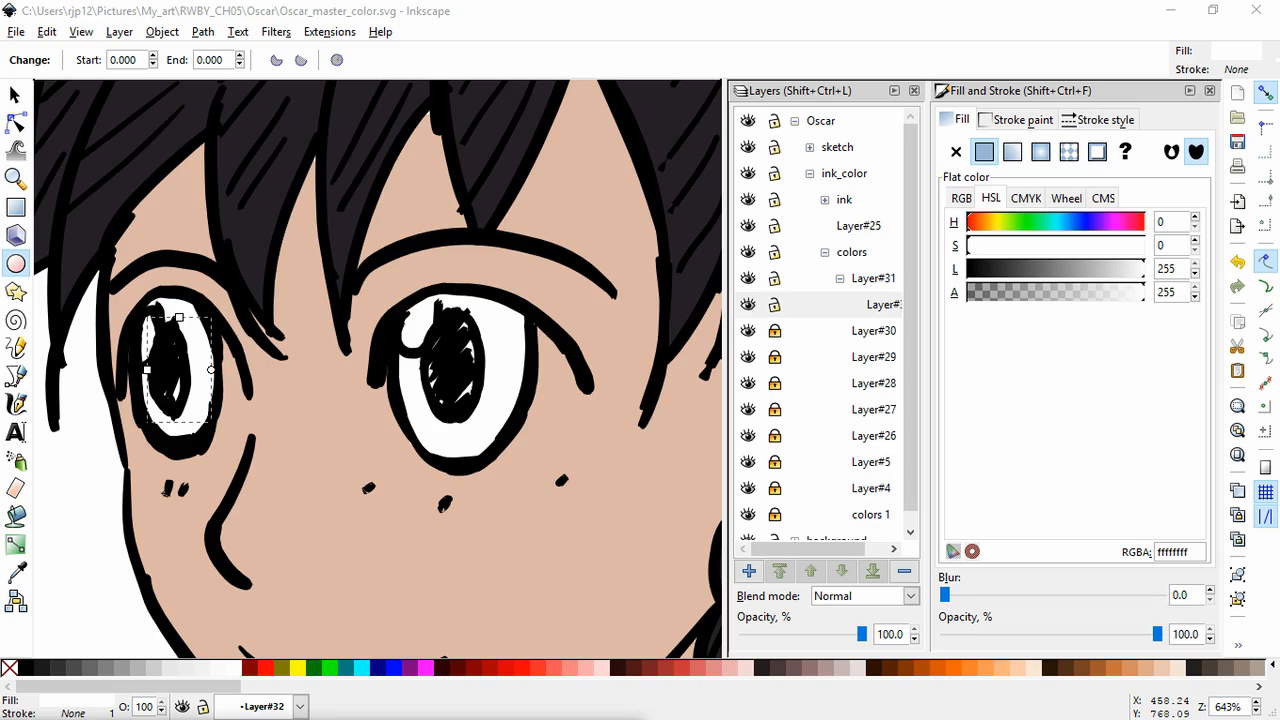
click(1175, 551)
text(C7AF50ff)
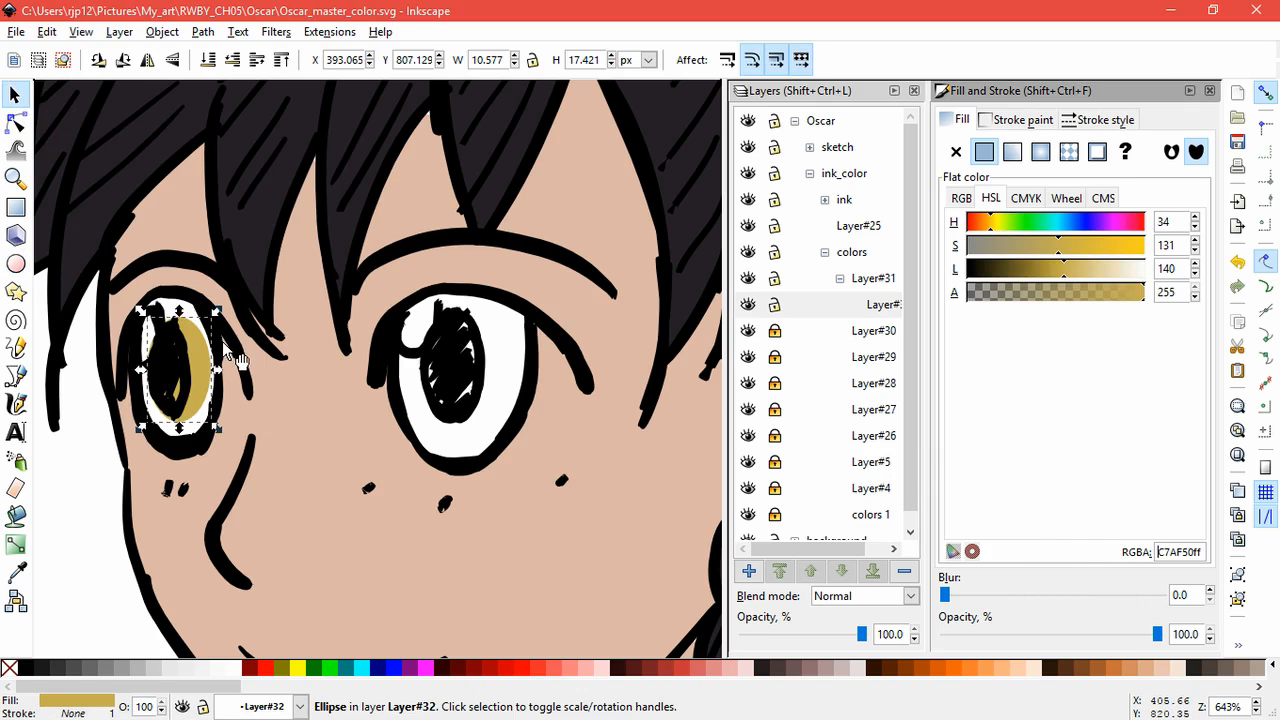
mouse_move(305, 405)
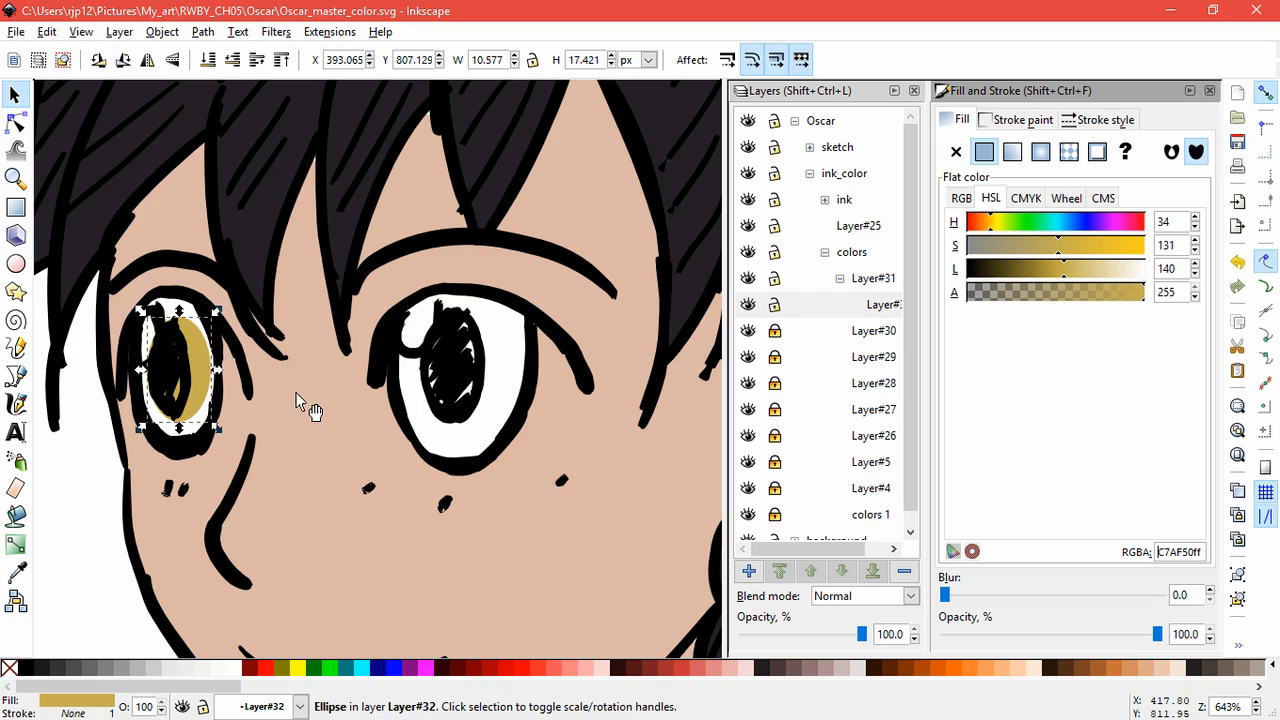
mouse_move(300, 415)
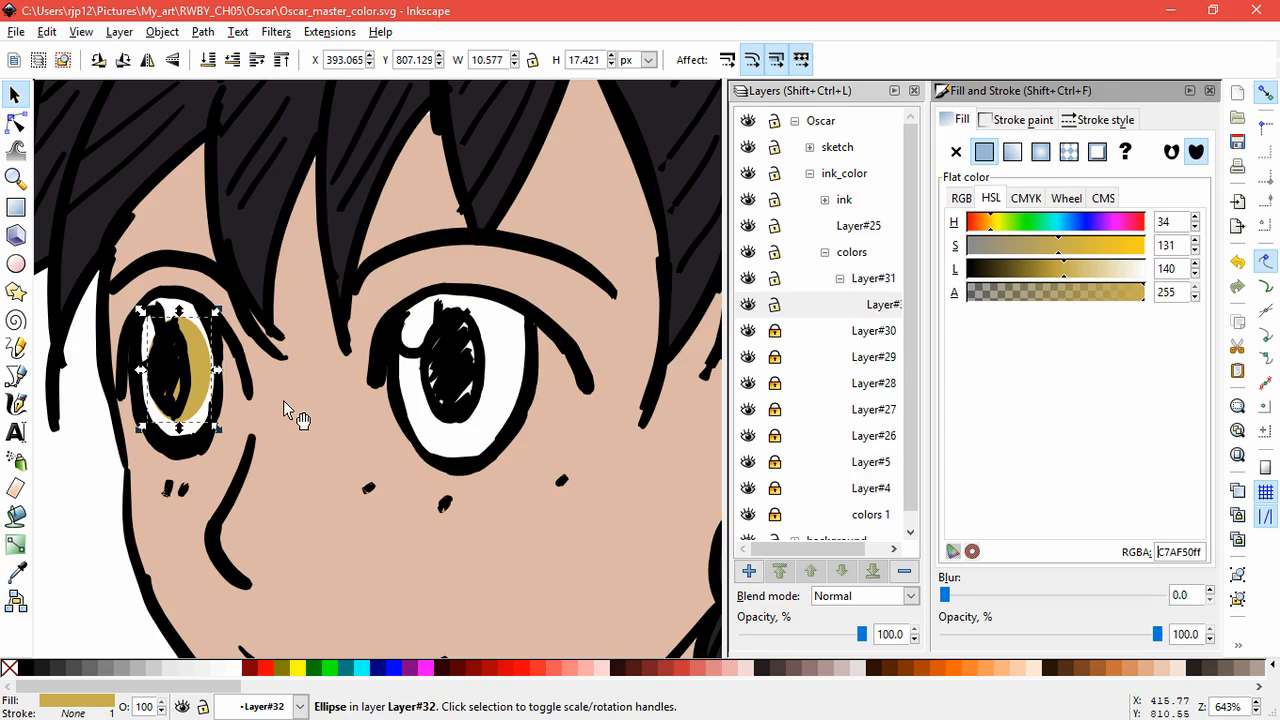
mouse_move(365, 425)
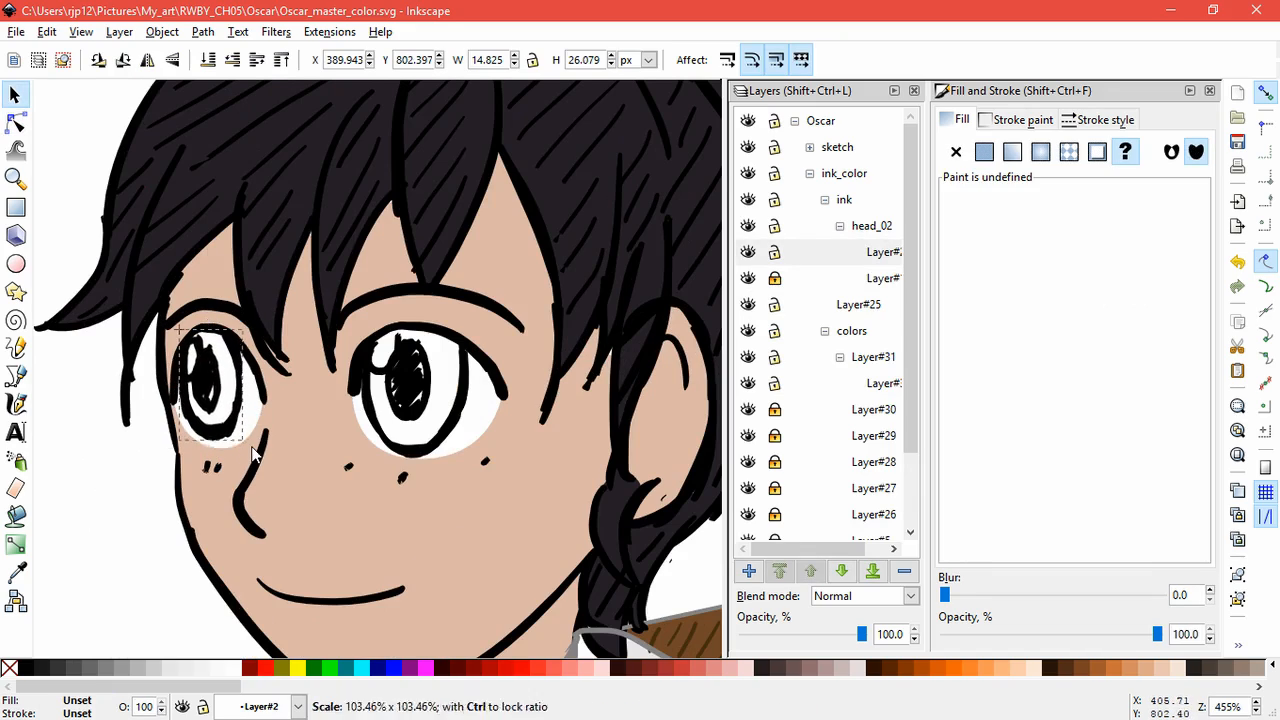
- Deselect the eye group and bring up the left eye white shape's nodes for editing
click(430, 390)
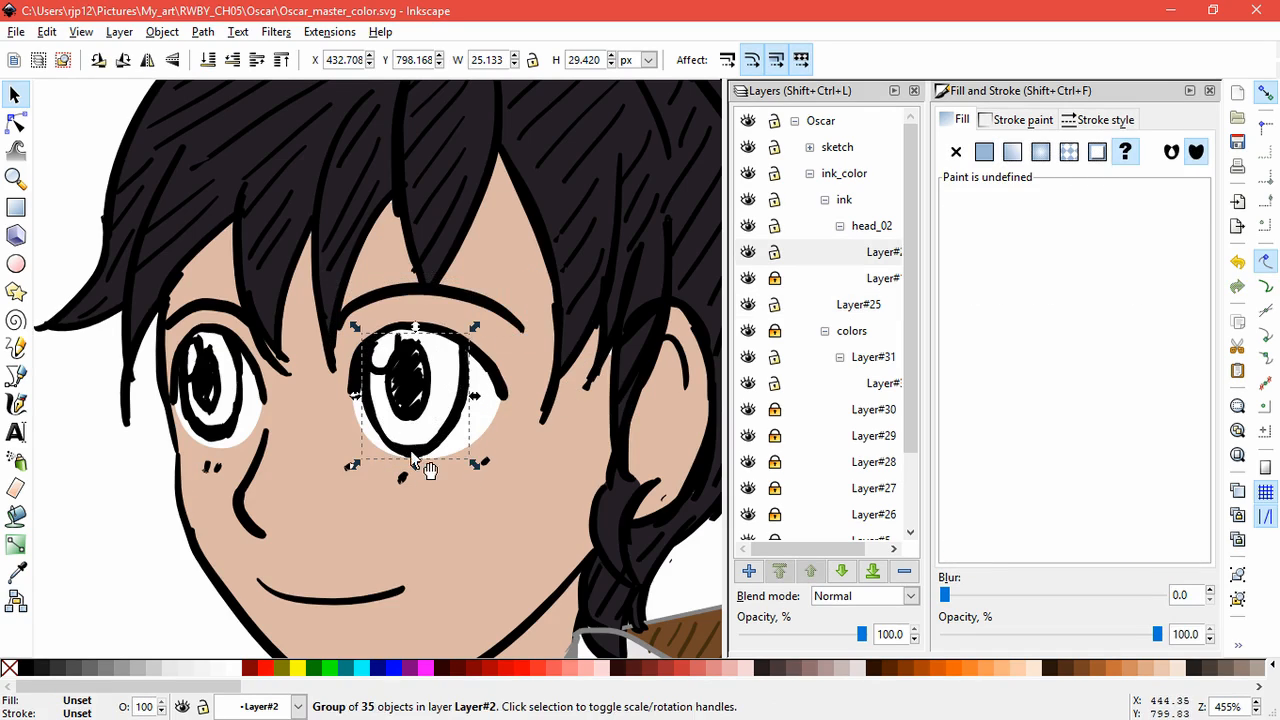
click(405, 548)
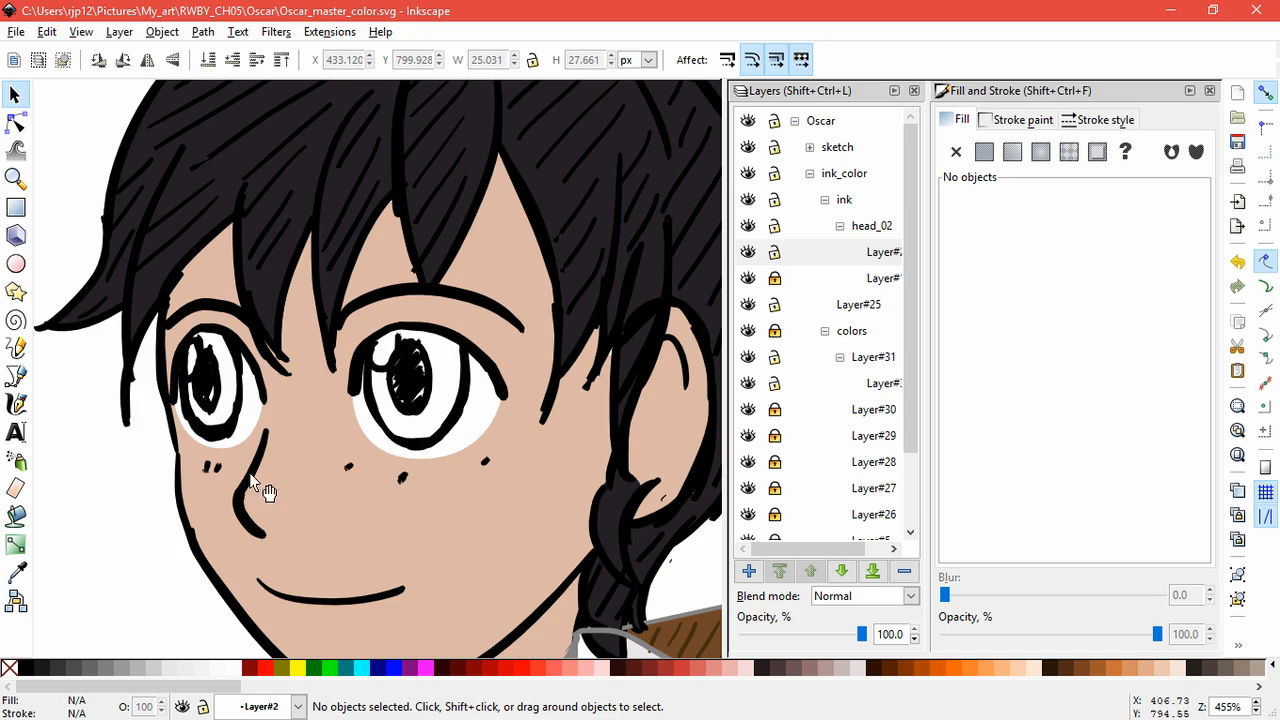
click(15, 120)
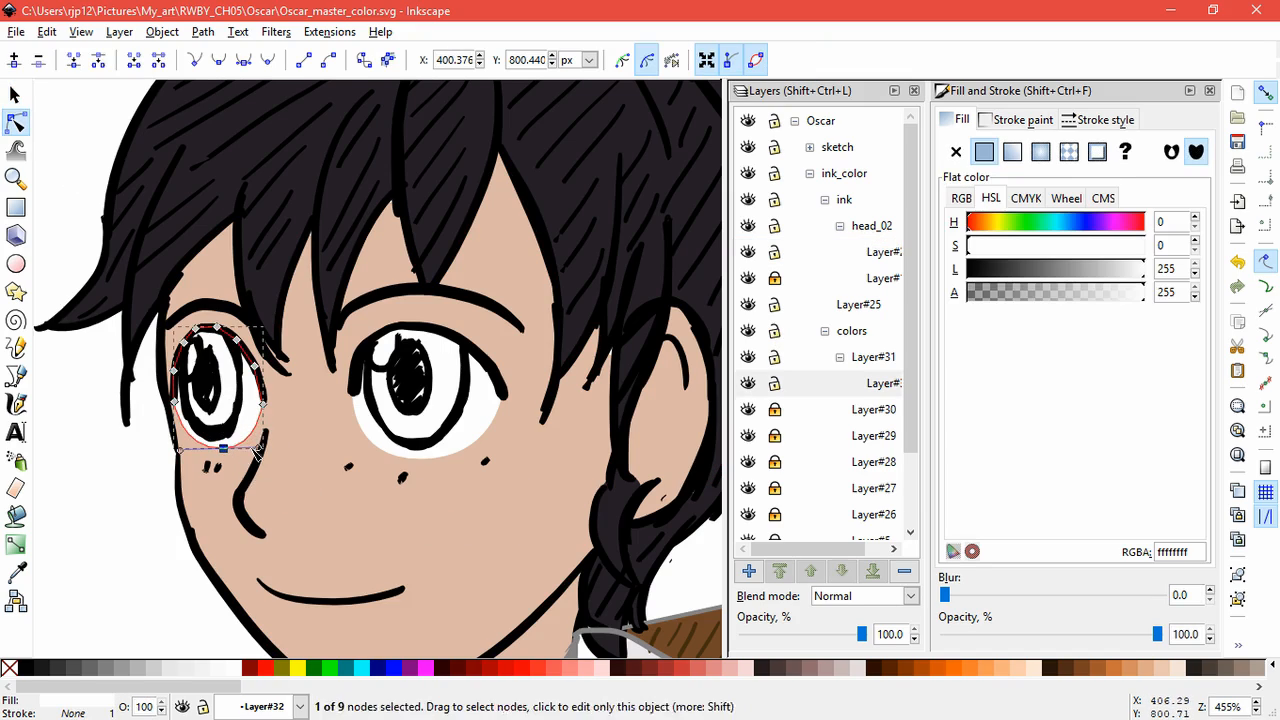
- Drag the left eye white's nodes into shape, then outline a white fill inside the right eye
drag(225, 450, 505, 463)
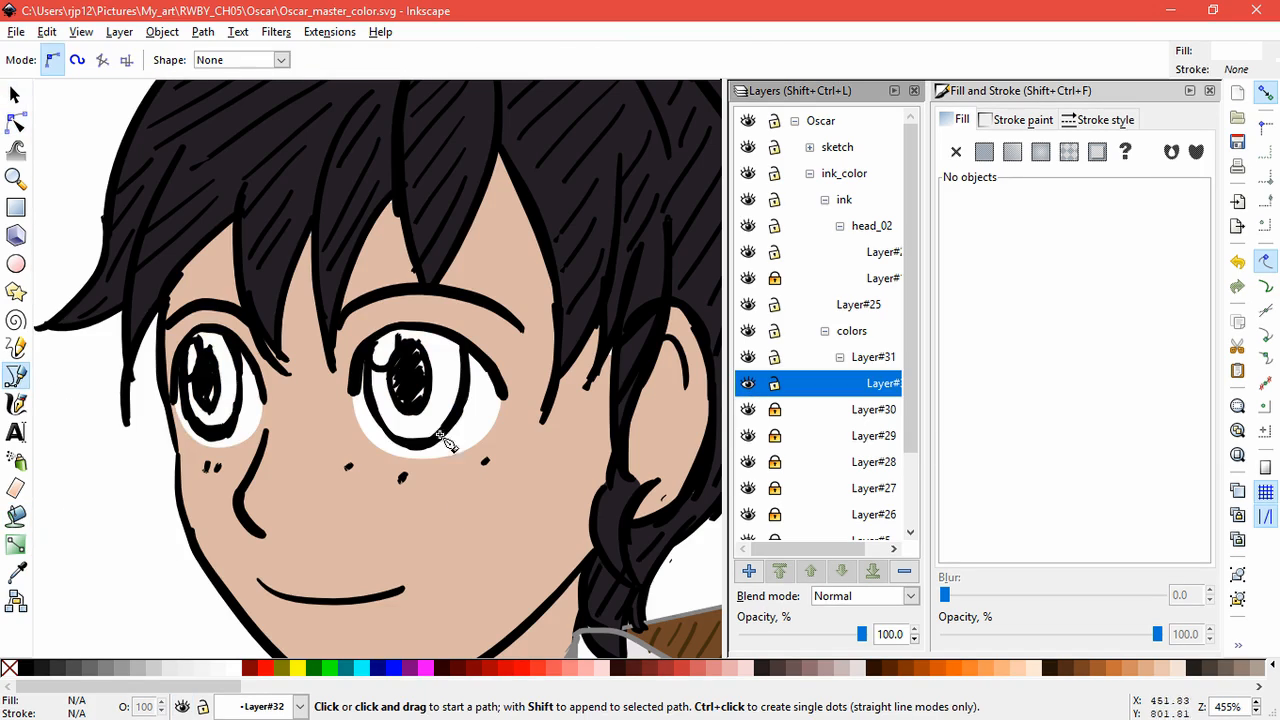
click(400, 445)
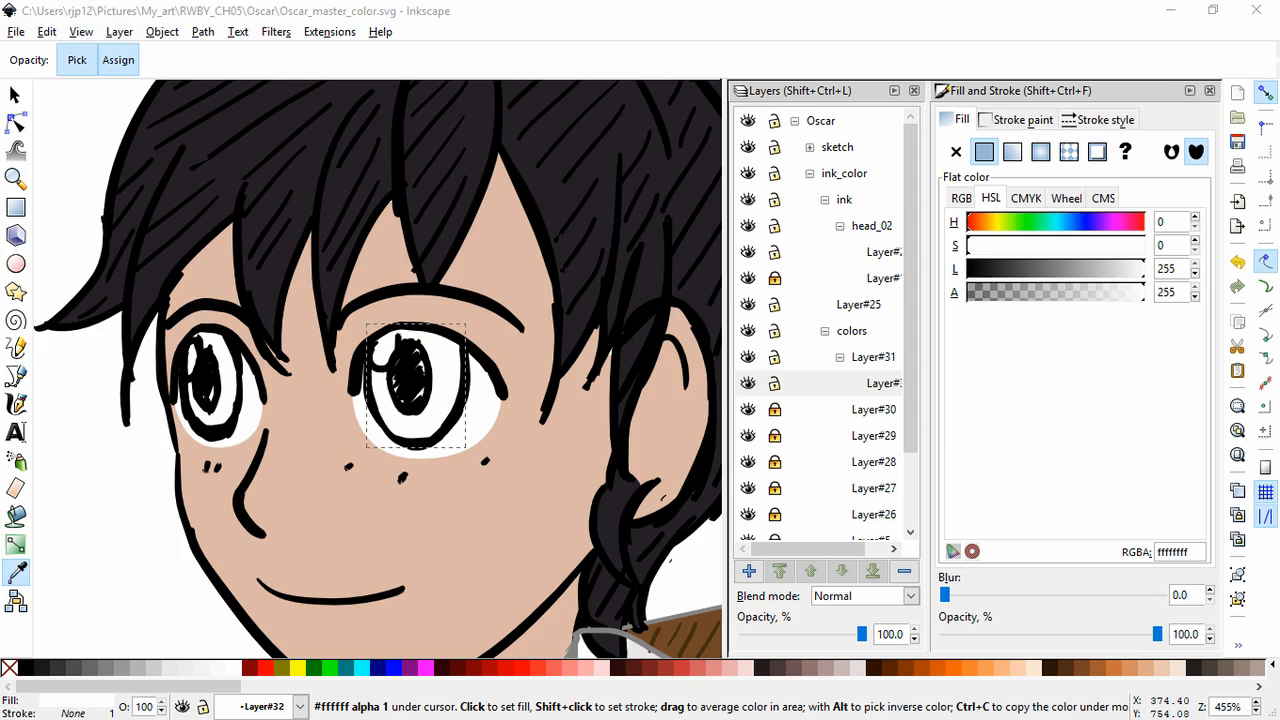
- Fill both iris shapes with green linear gradients and adjust the gradient colours
click(430, 375)
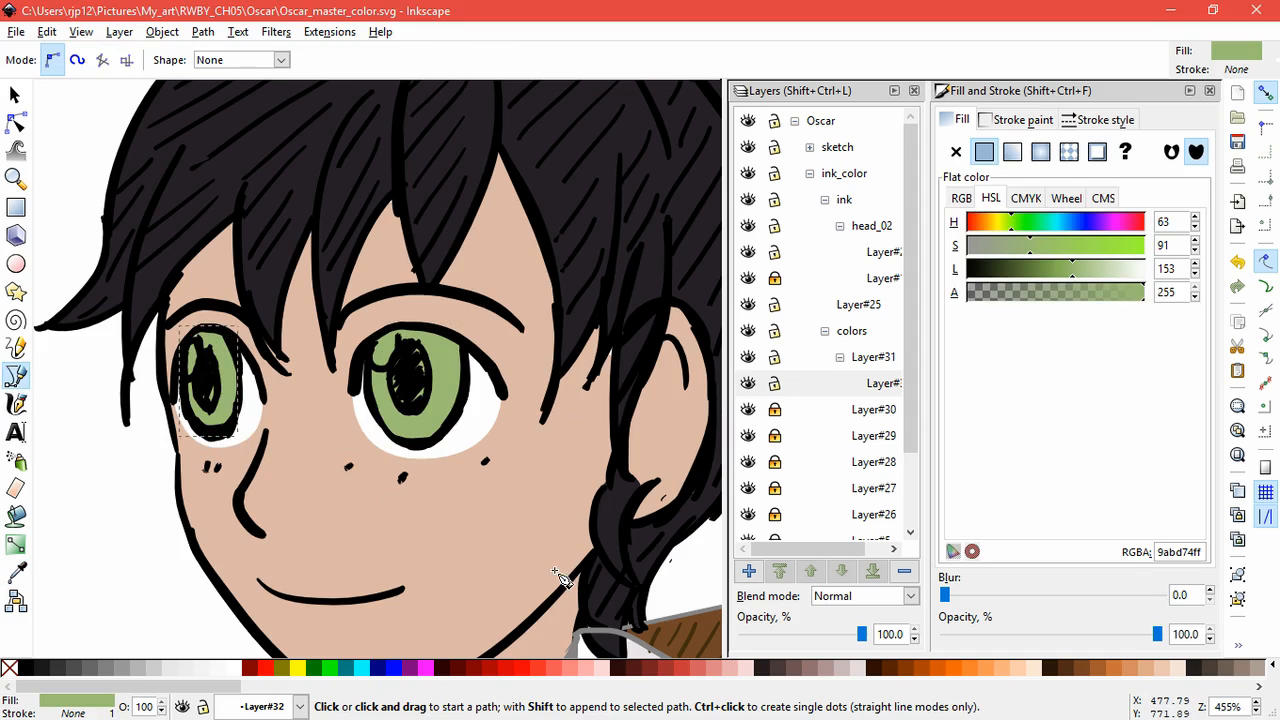
click(15, 122)
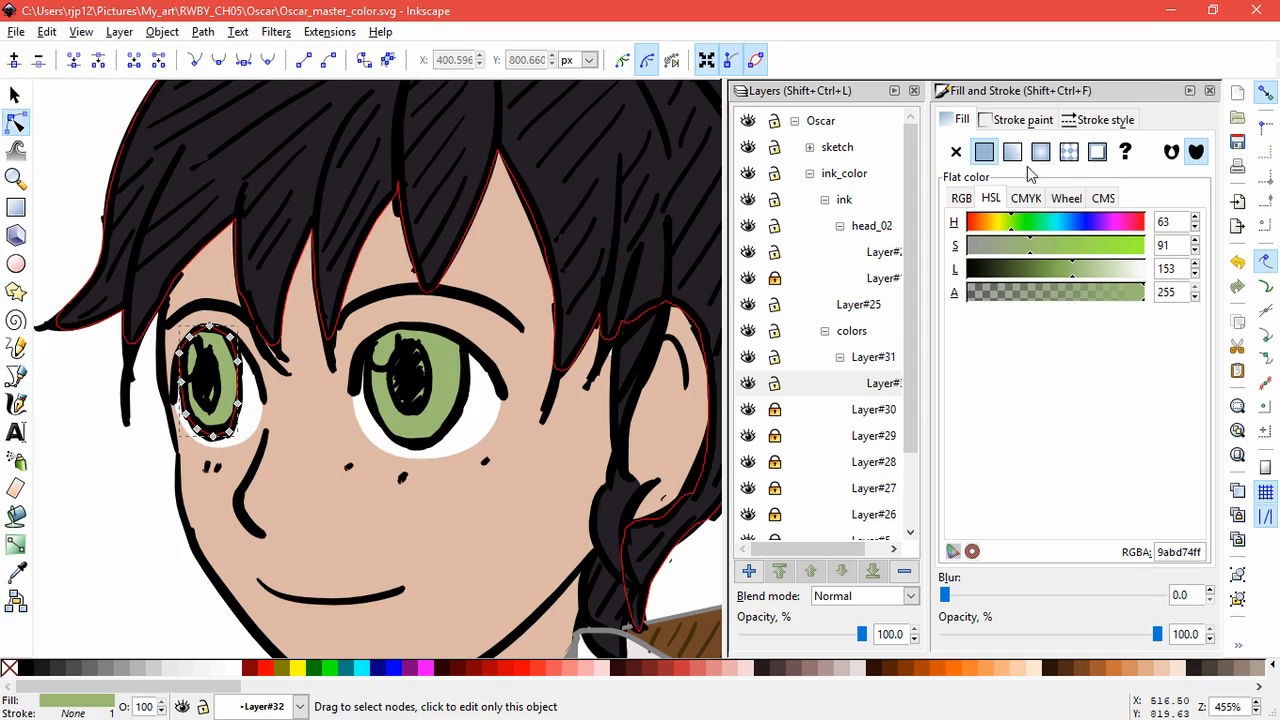
click(1012, 152)
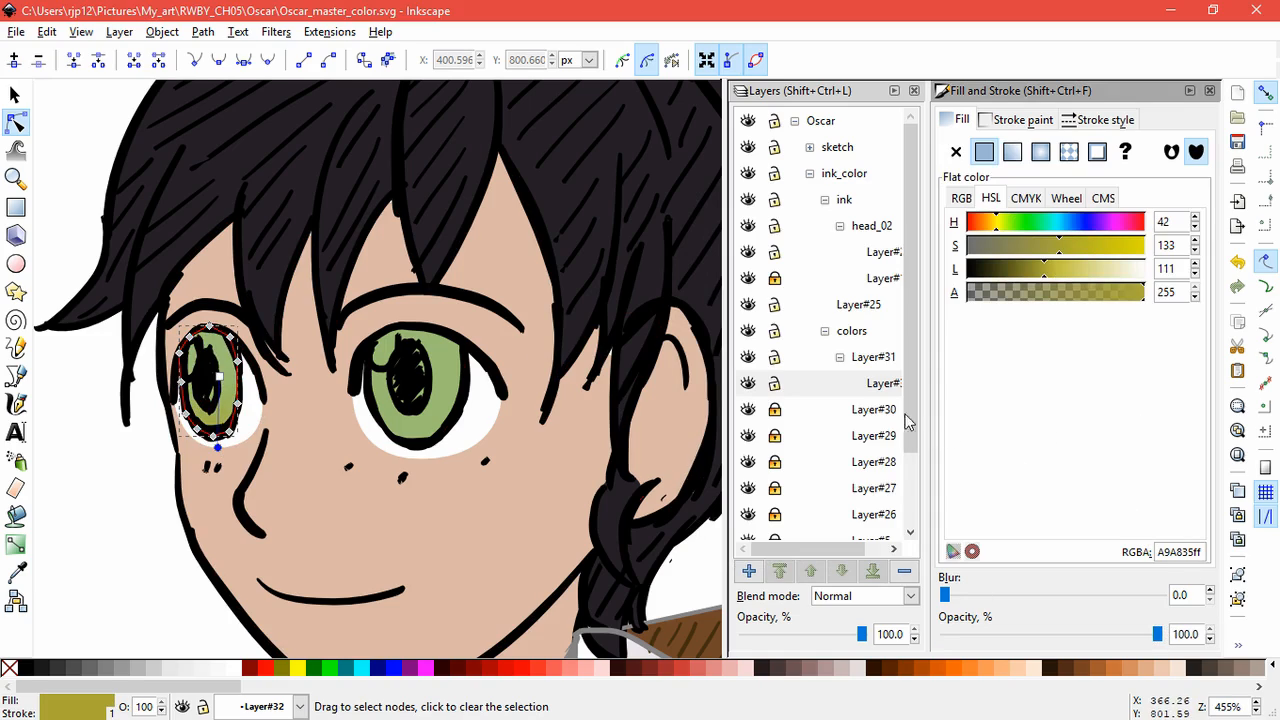
click(1012, 151)
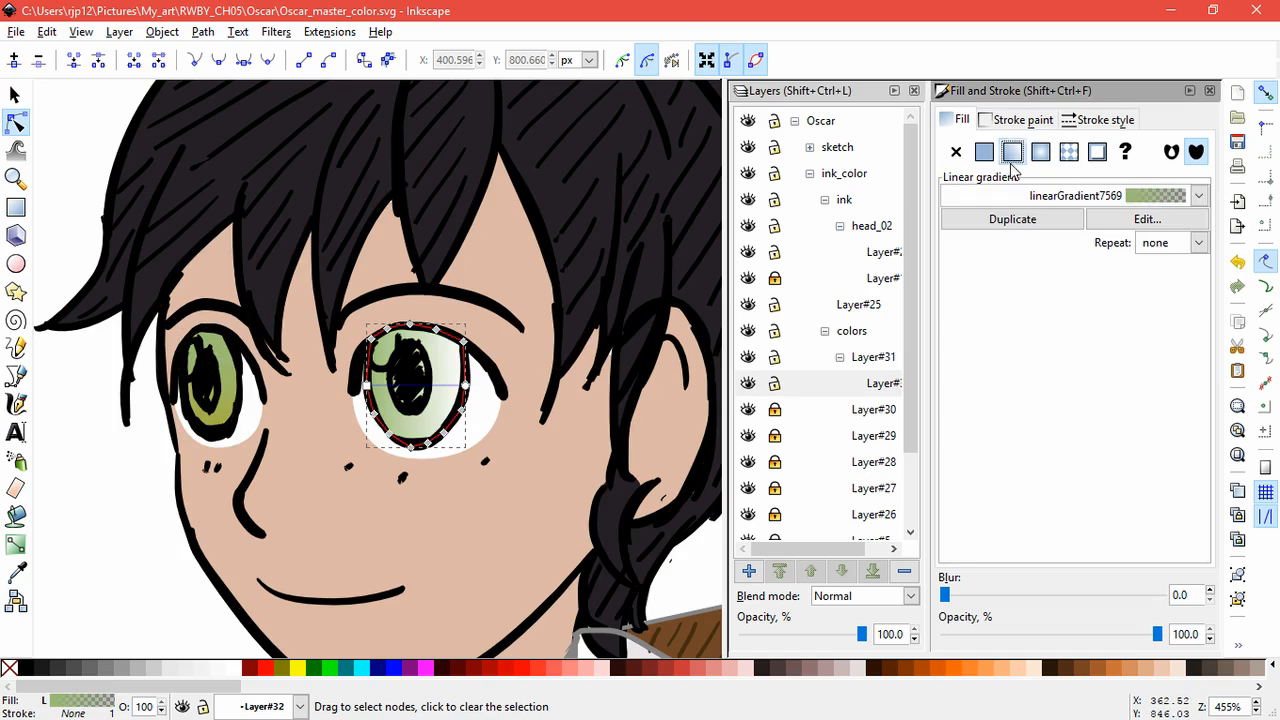
click(984, 151)
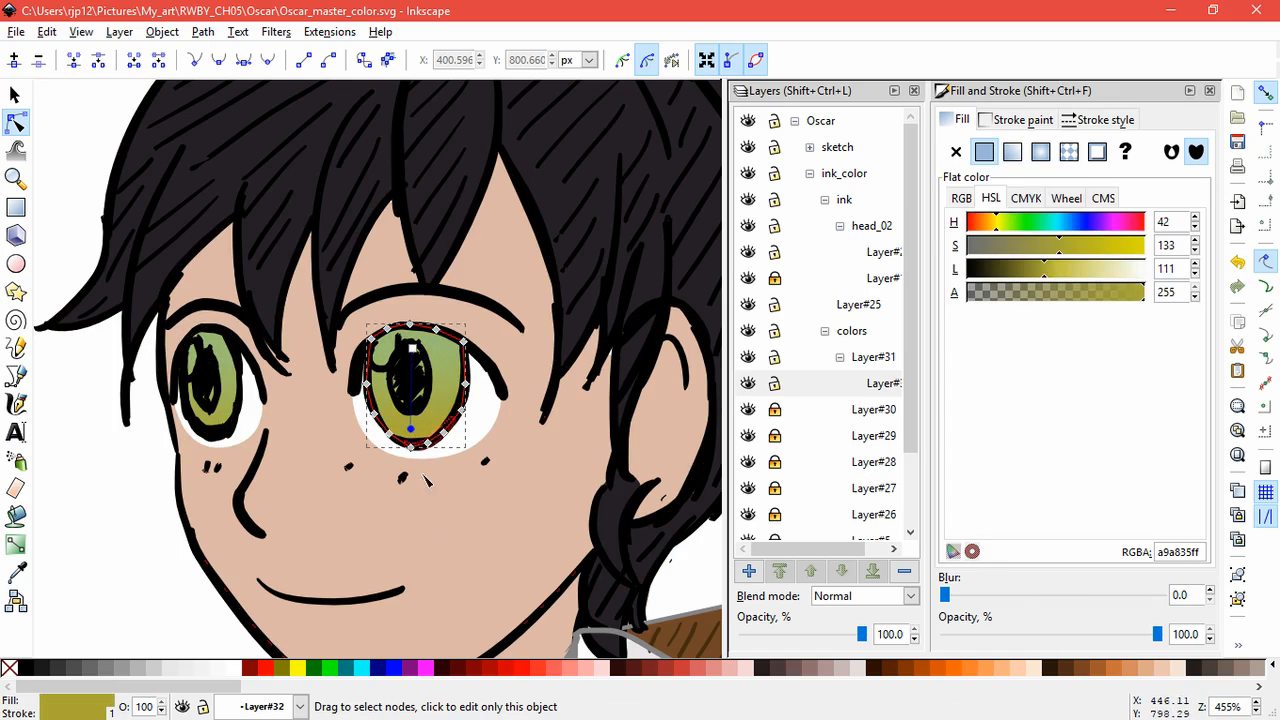
mouse_move(438, 543)
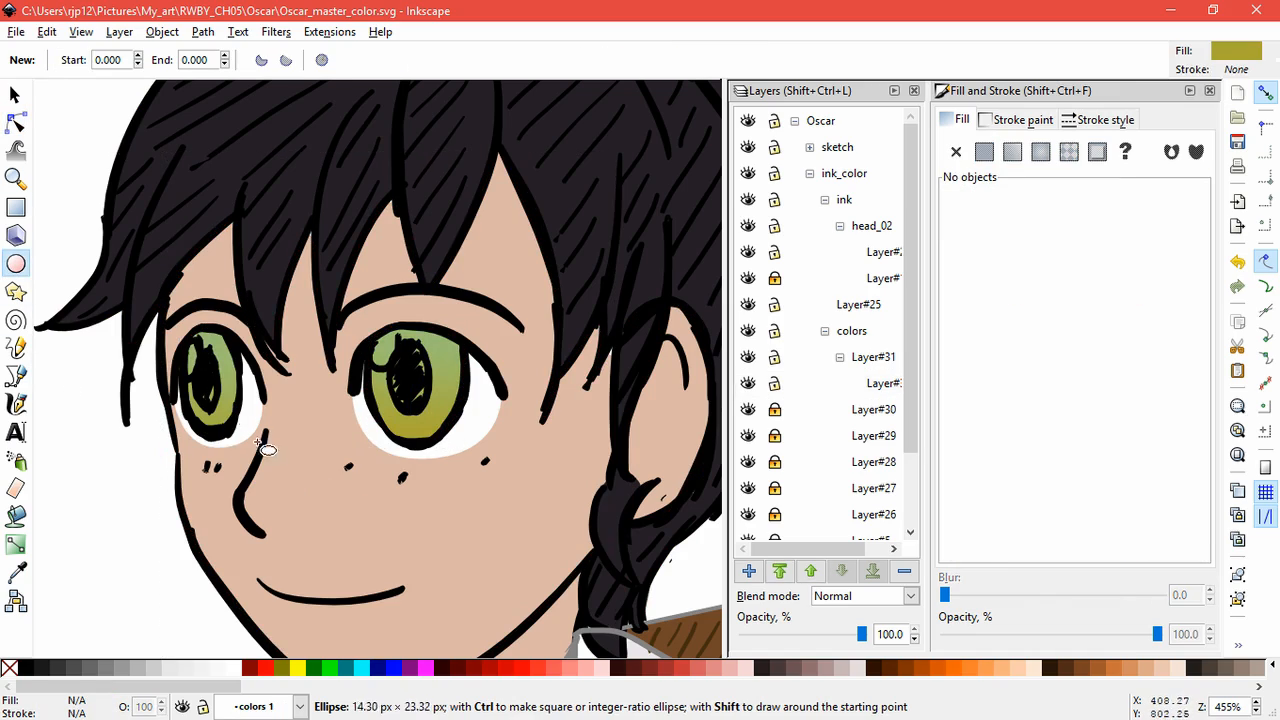
click(882, 383)
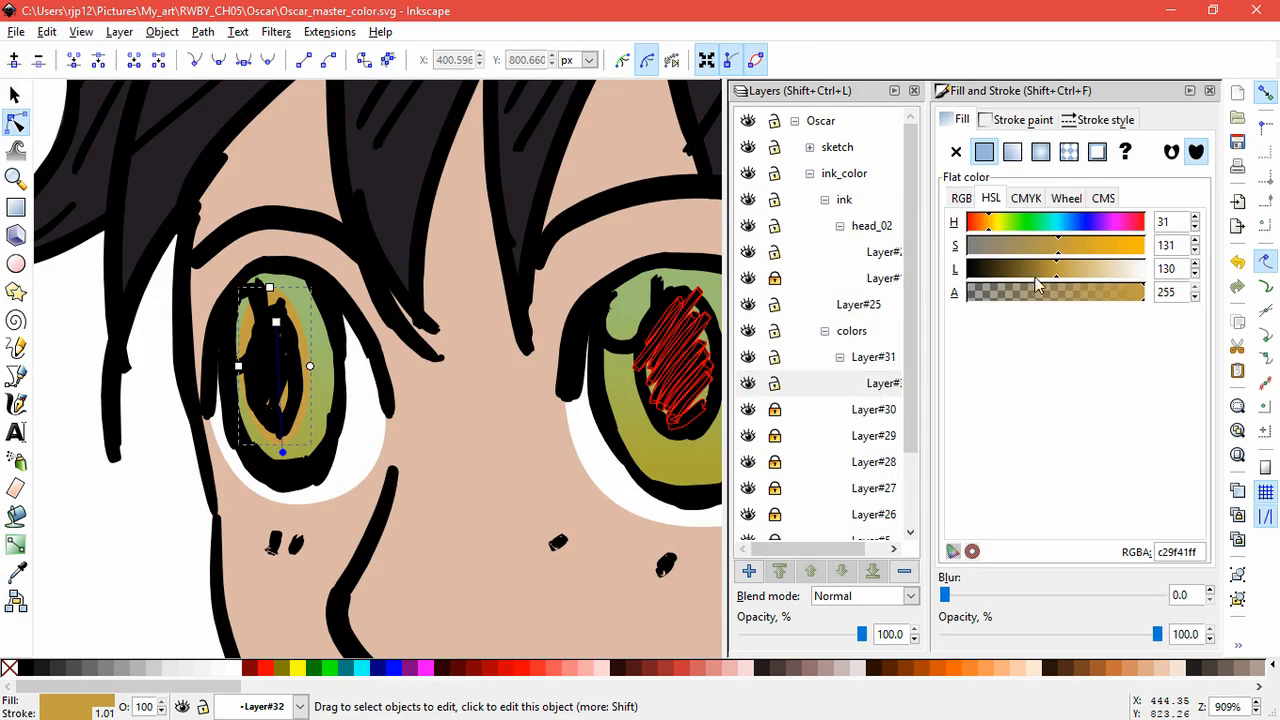
- Reshape and stretch the orange iris shapes to fit around the pupils
drag(1057, 268, 1022, 268)
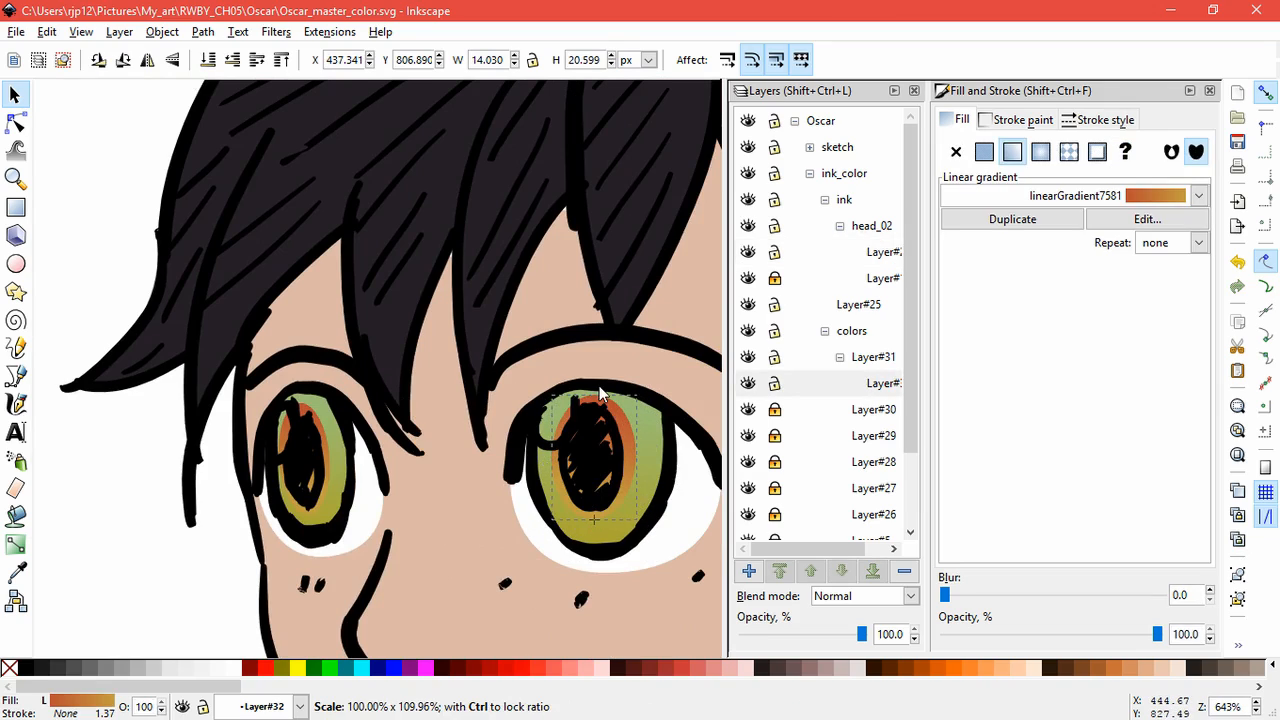
click(593, 460)
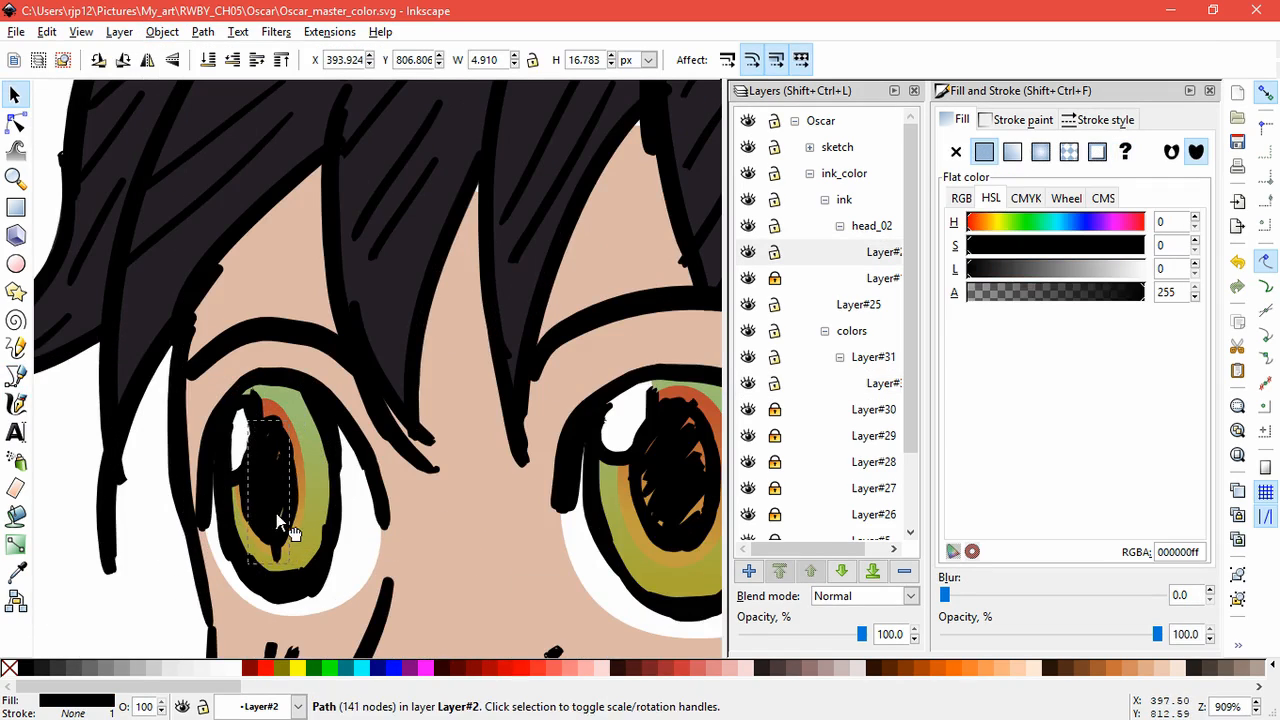
- Select the left pupil ink and place the first point of a highlight shape beside it
click(15, 122)
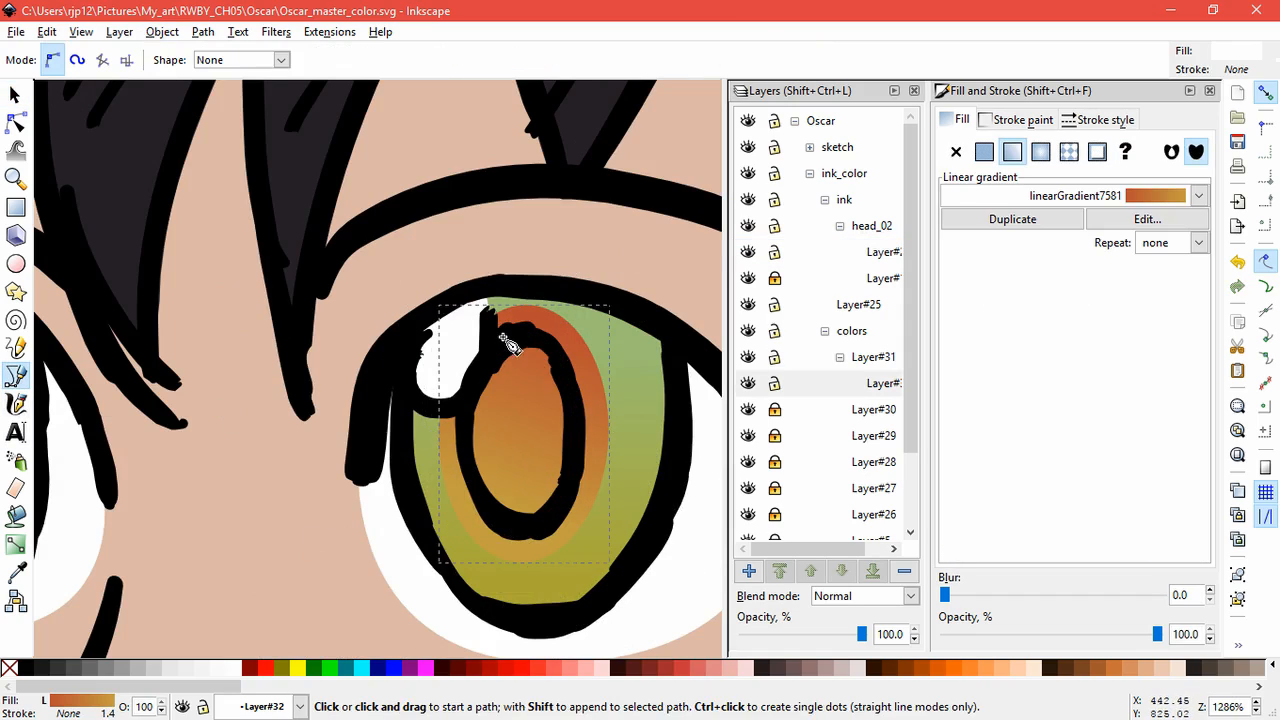
click(530, 330)
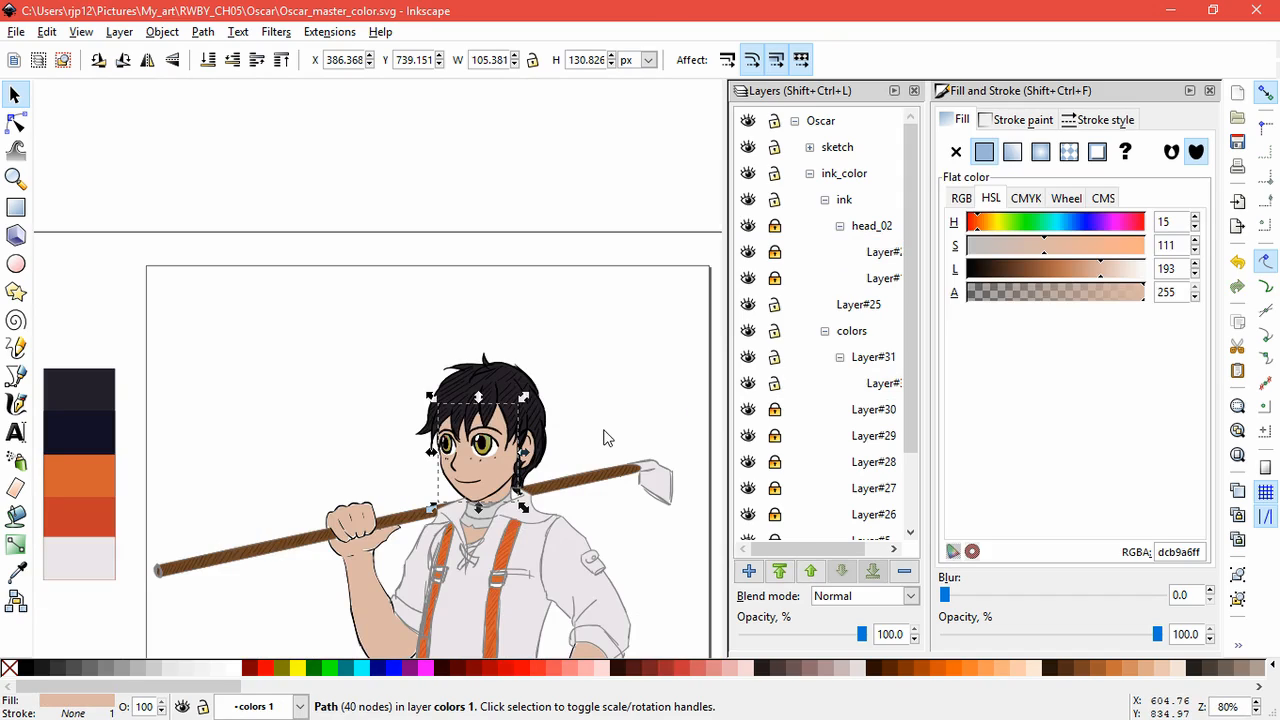
scroll(down, 3)
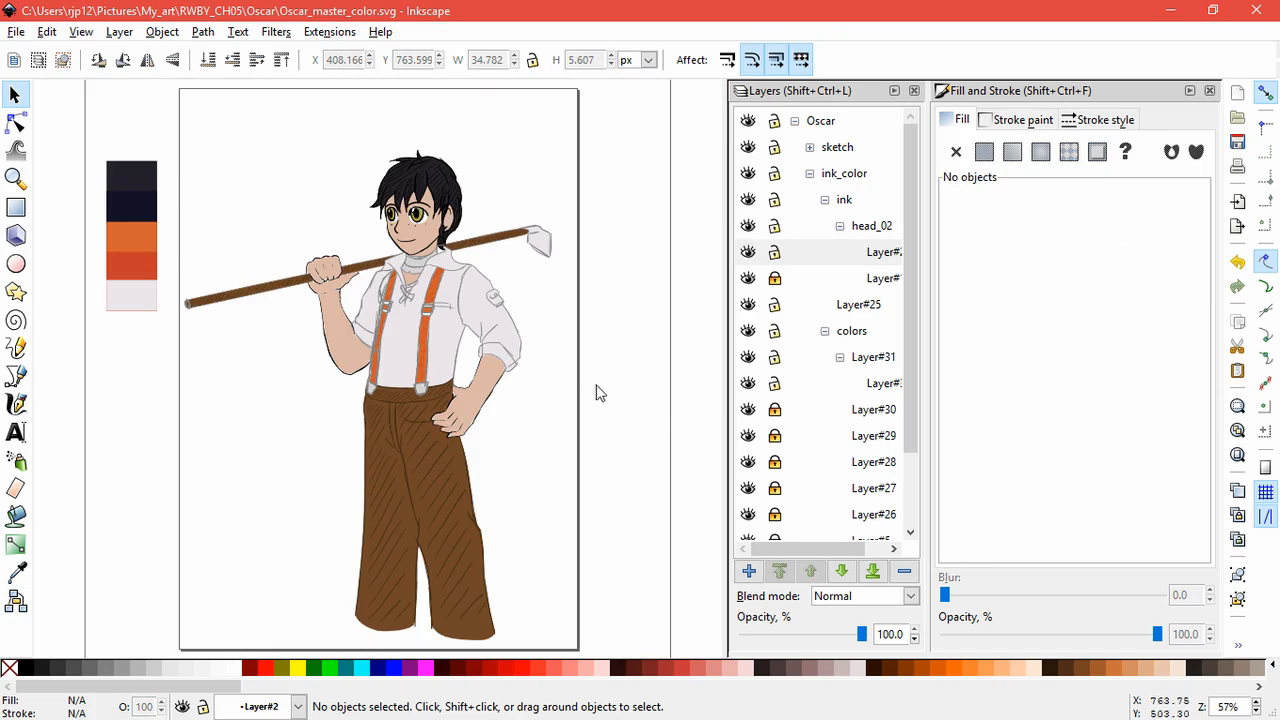
mouse_move(330, 320)
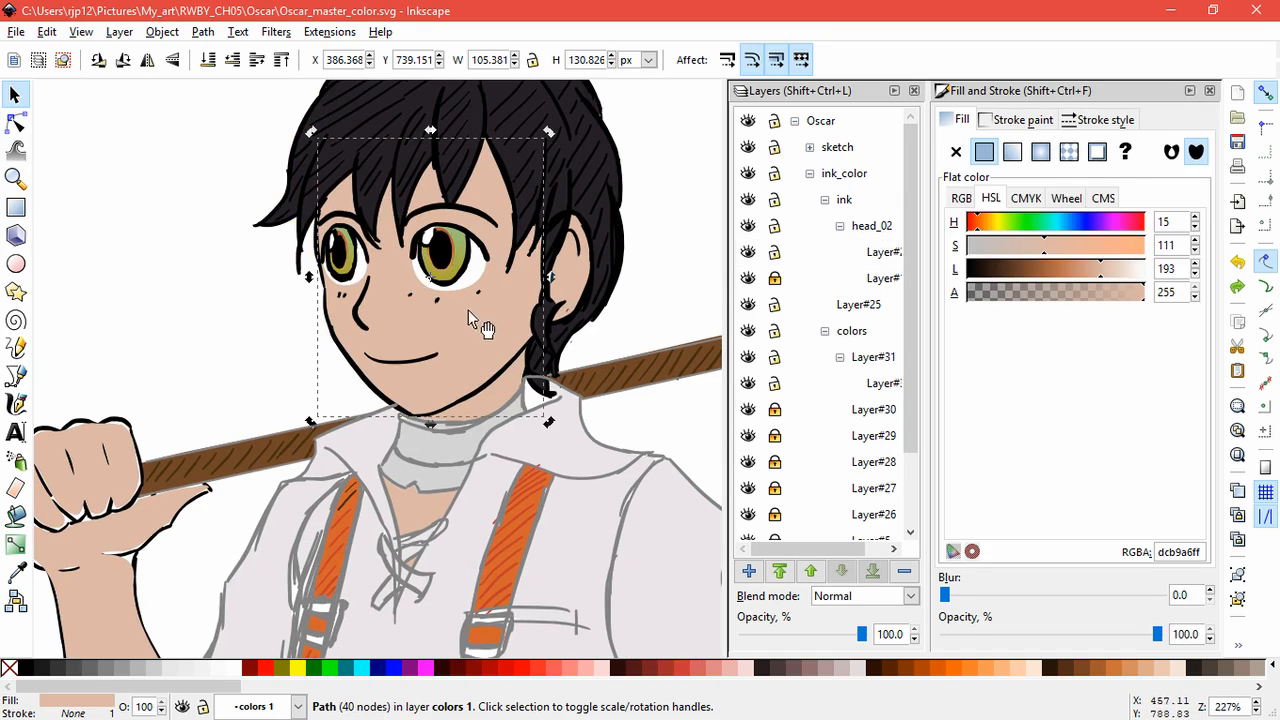
mouse_move(695, 362)
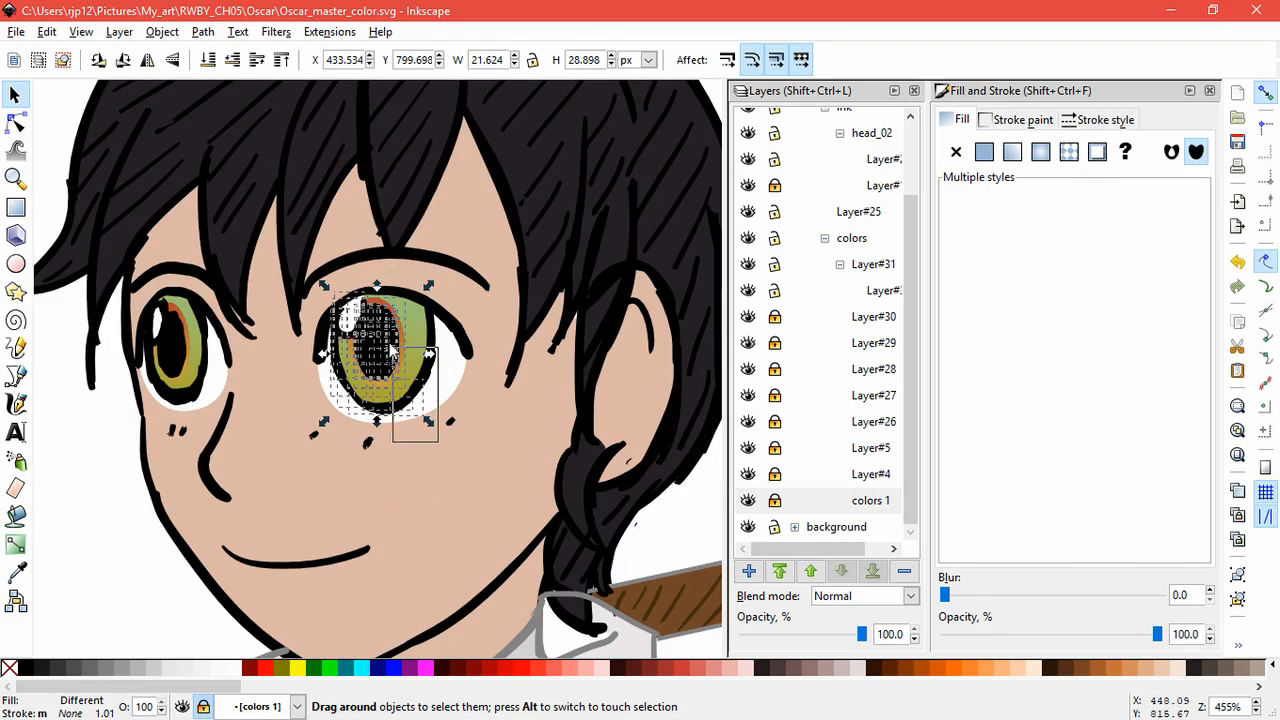
- Select and adjust the left eye's ink strokes, pupil ink and ink shapes
click(407, 463)
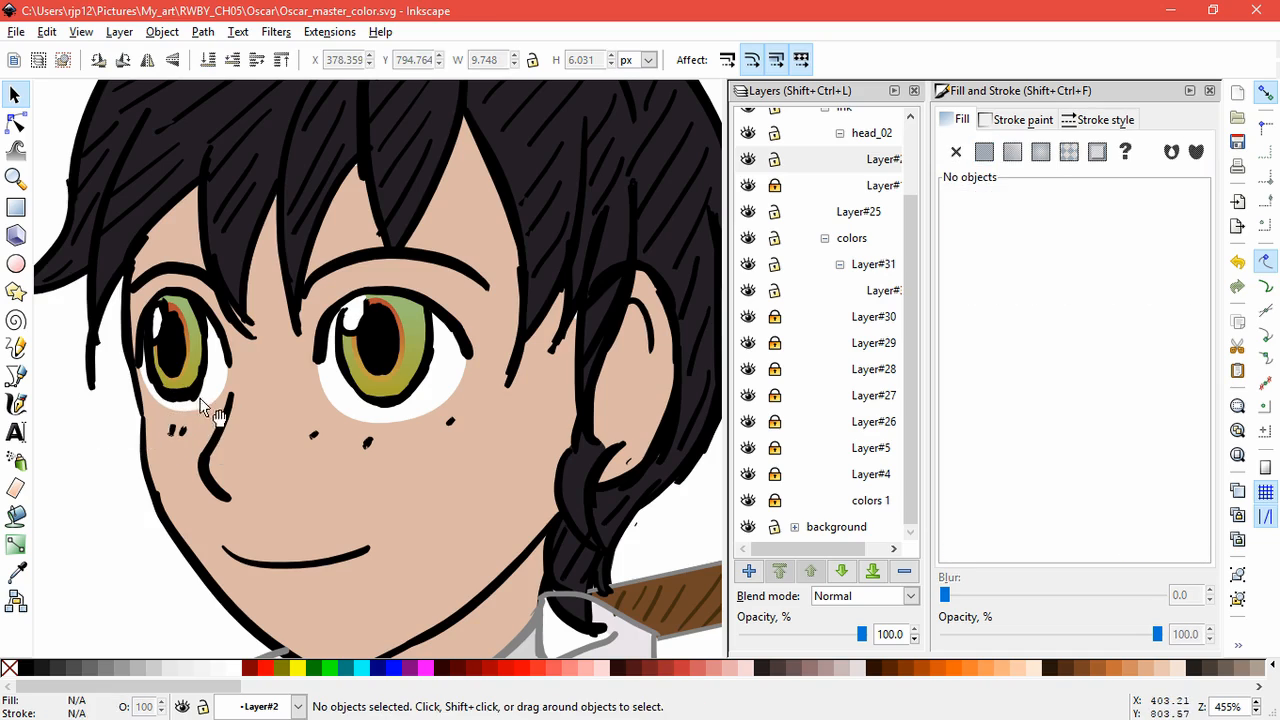
click(118, 400)
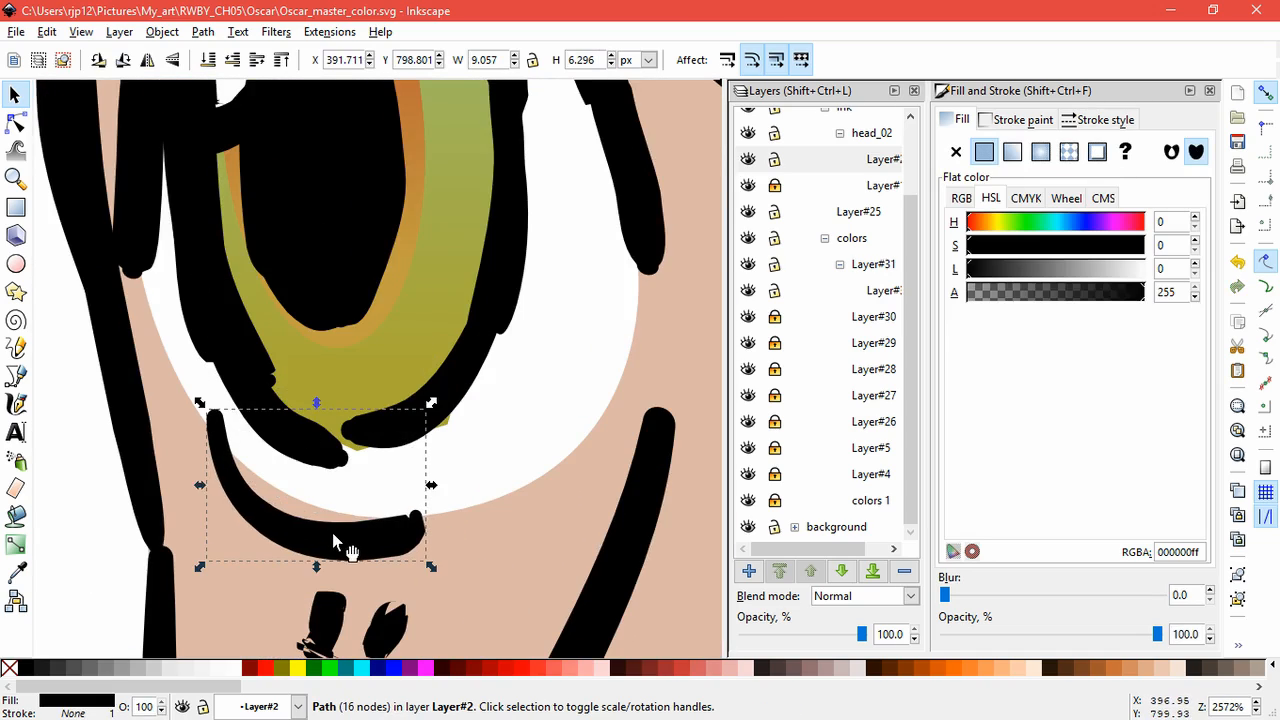
drag(335, 548, 428, 400)
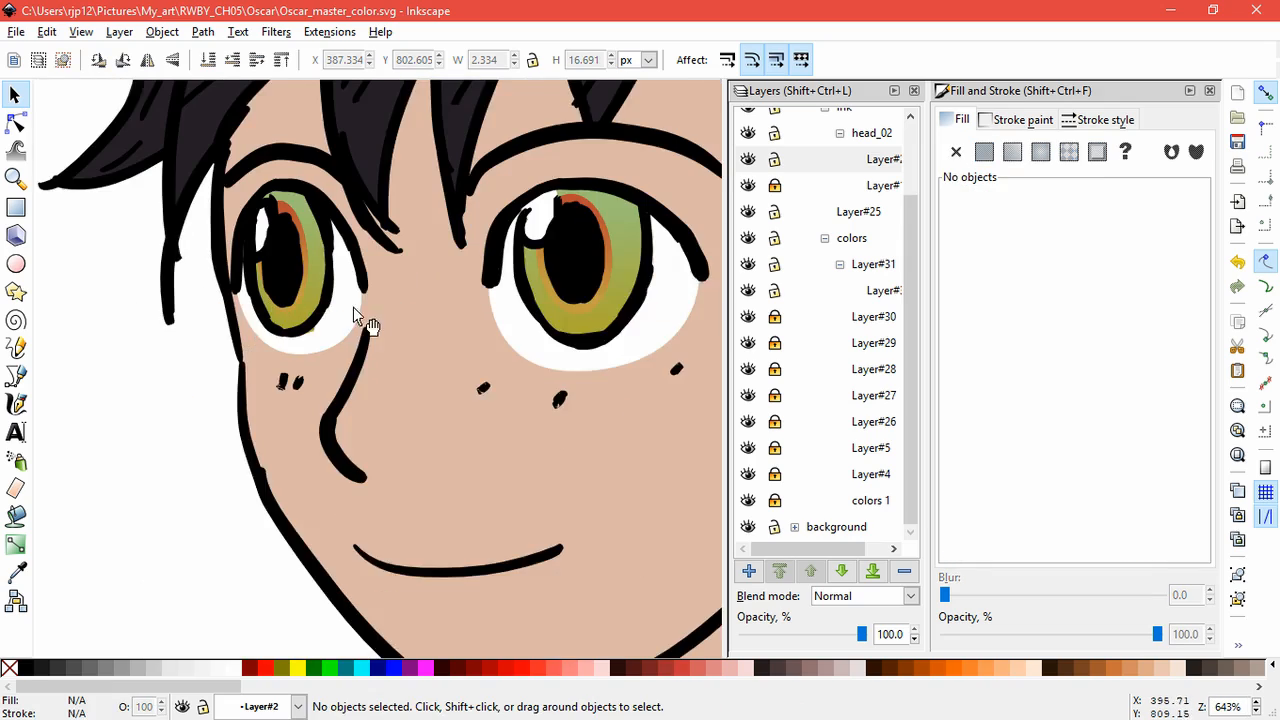
click(310, 400)
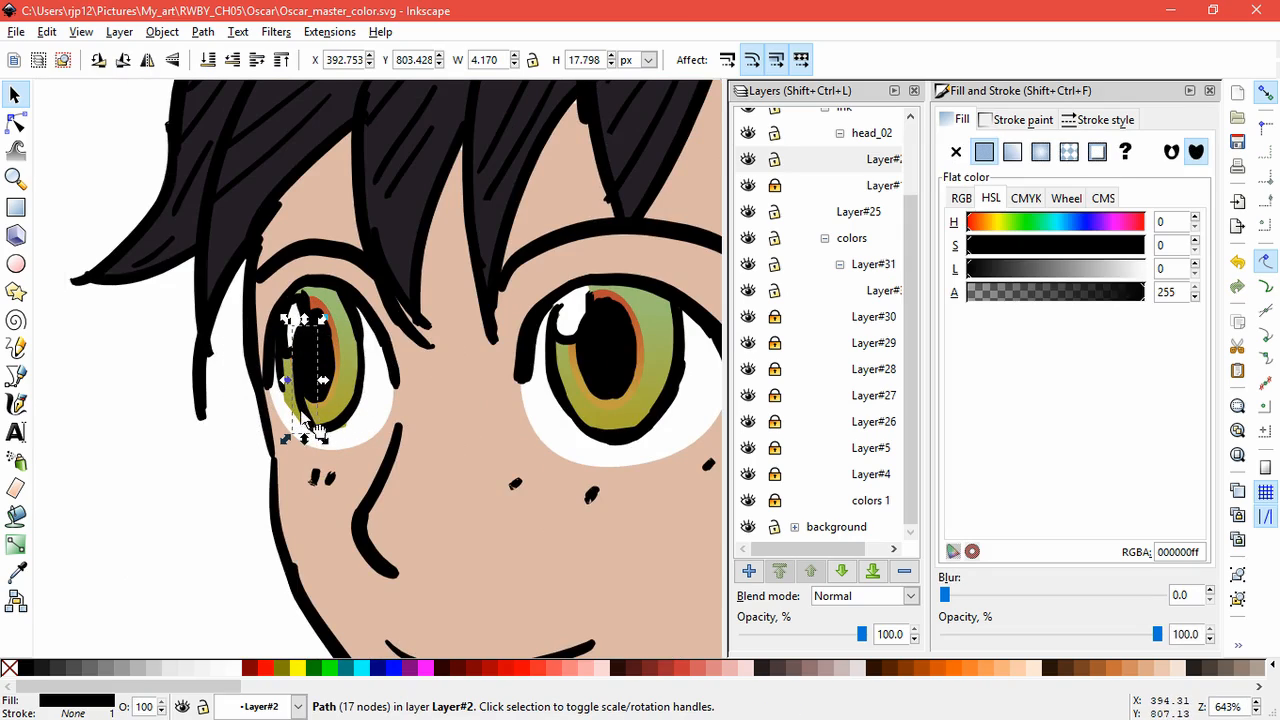
click(340, 420)
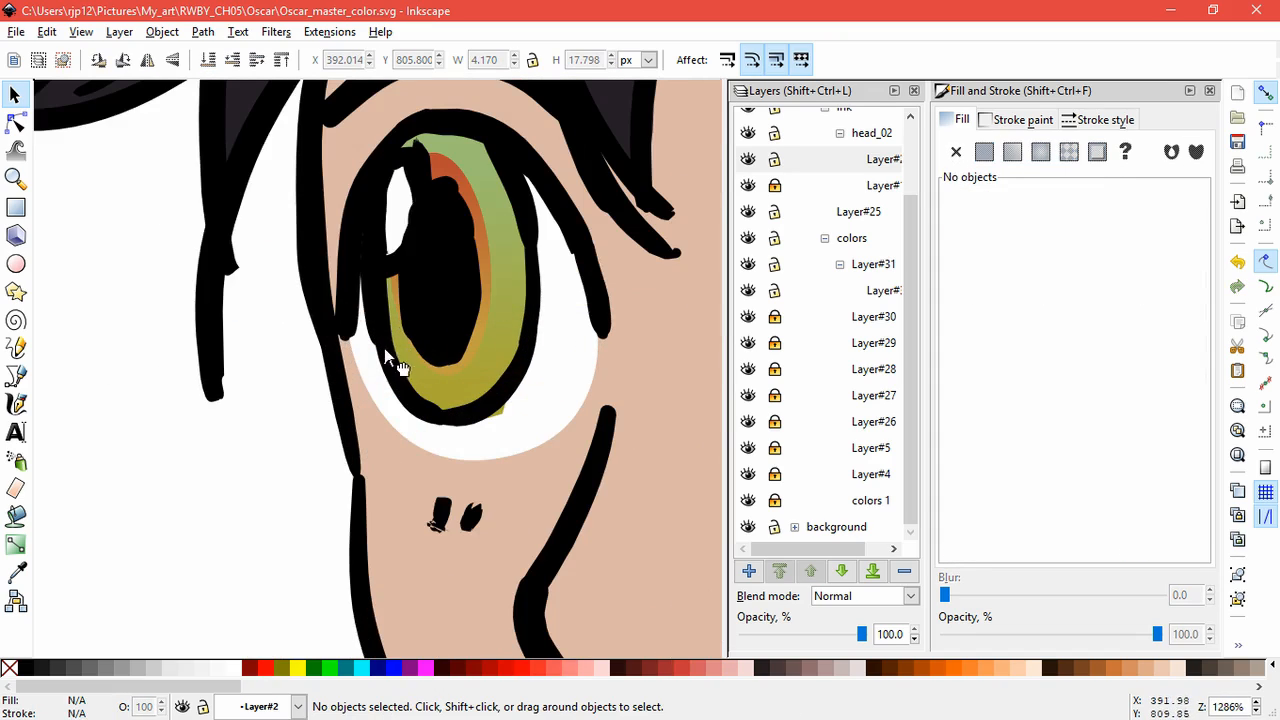
click(505, 415)
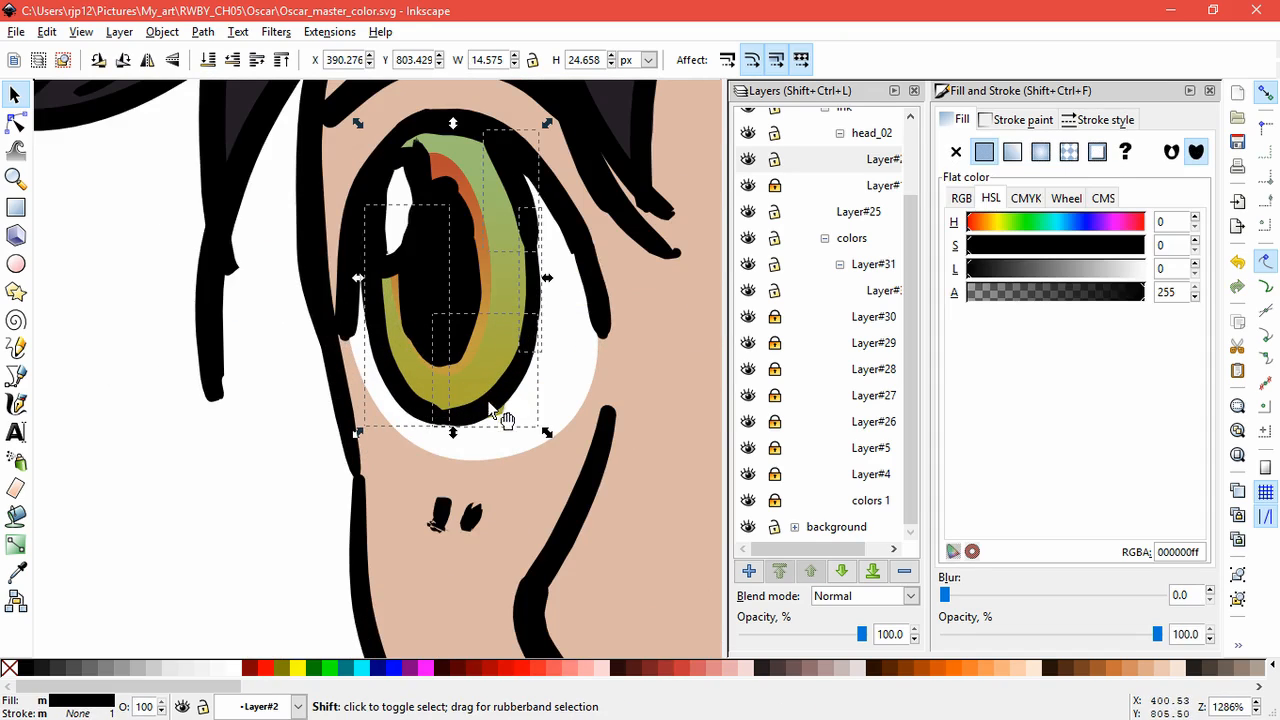
click(1012, 152)
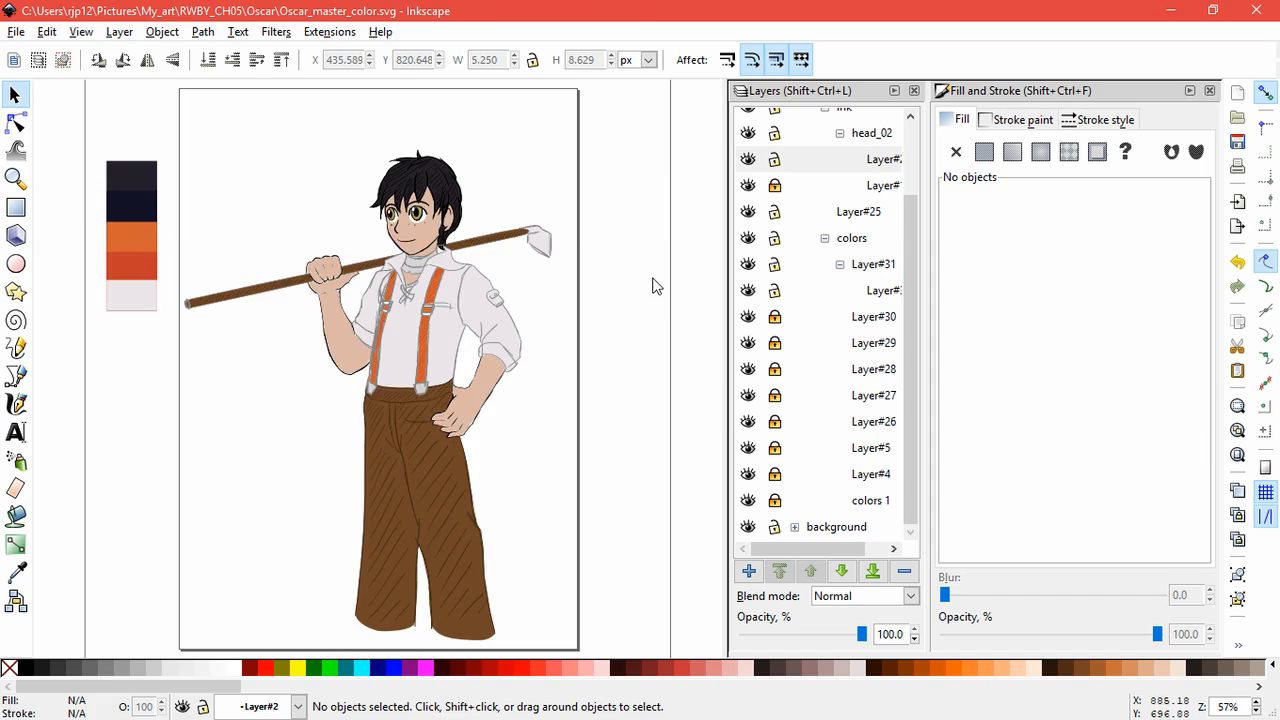
mouse_move(614, 255)
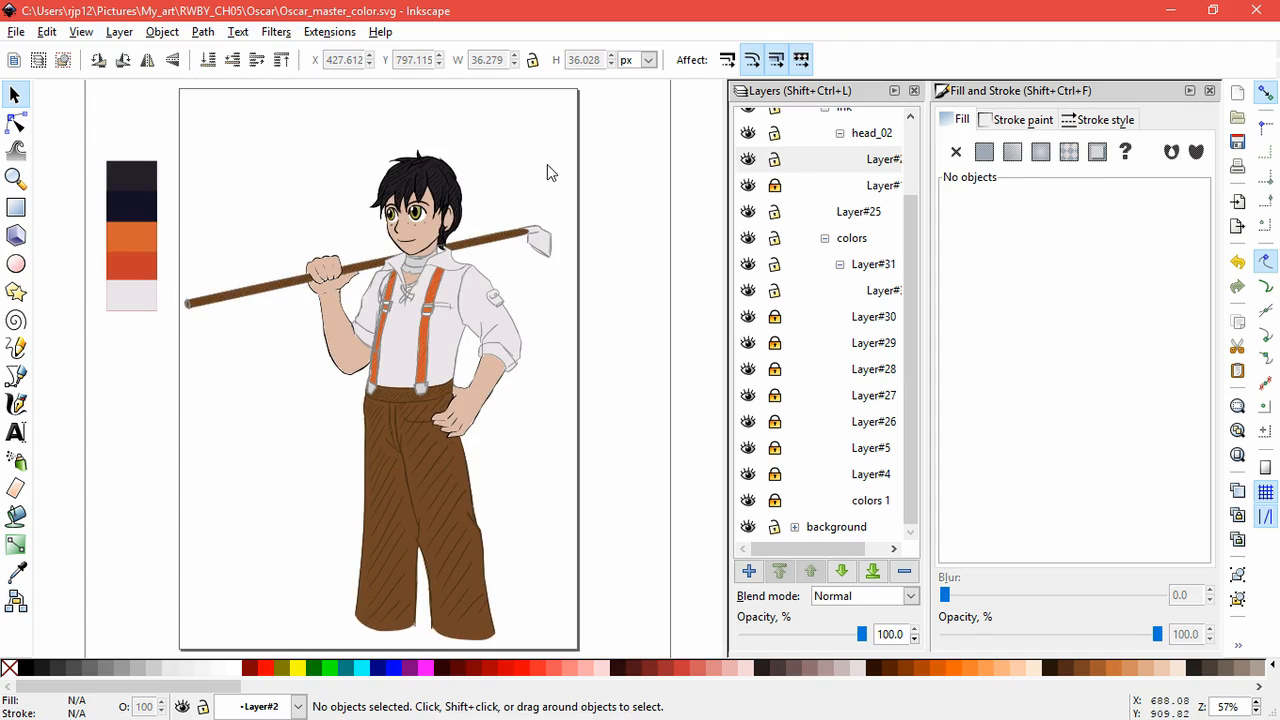
mouse_move(547, 171)
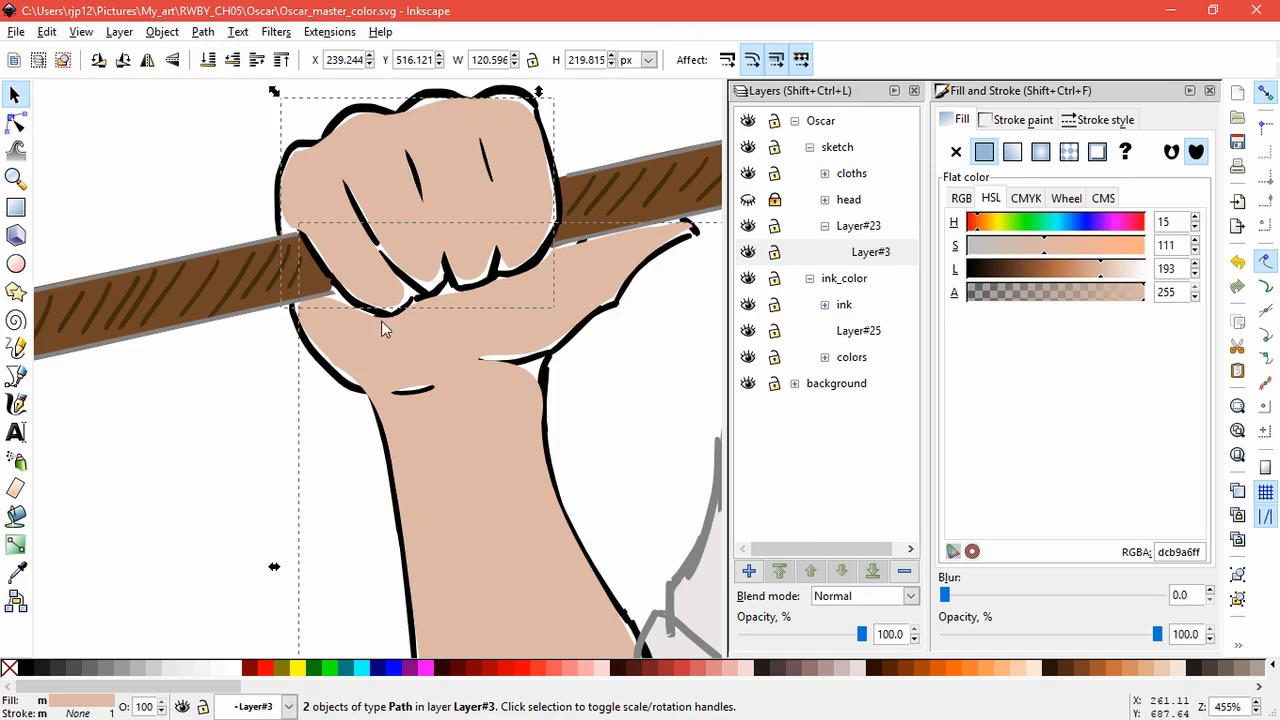
click(858, 225)
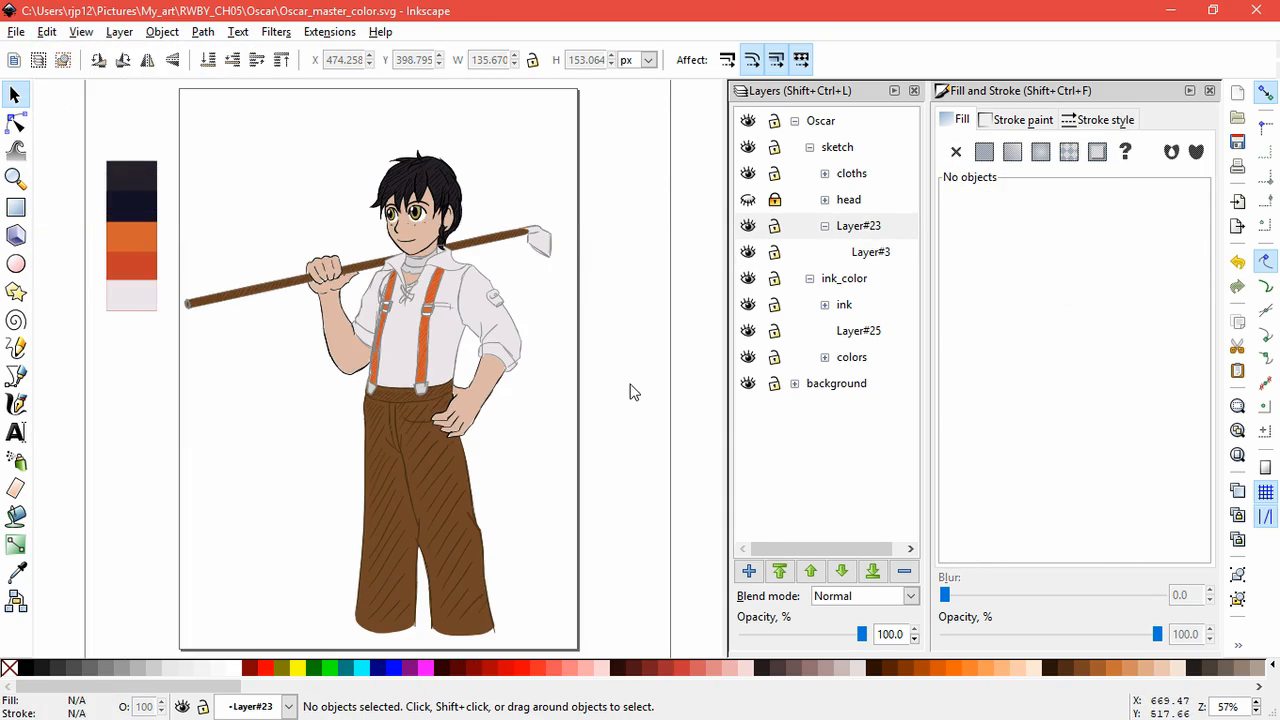
mouse_move(588, 303)
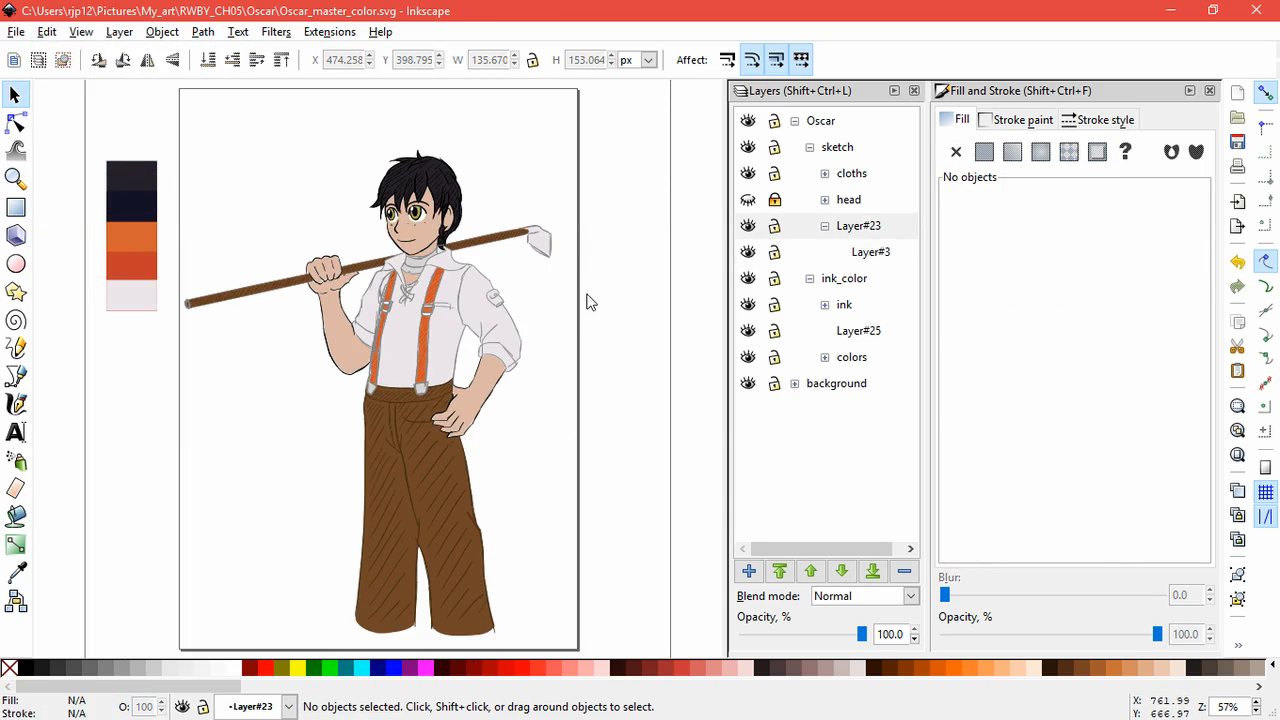